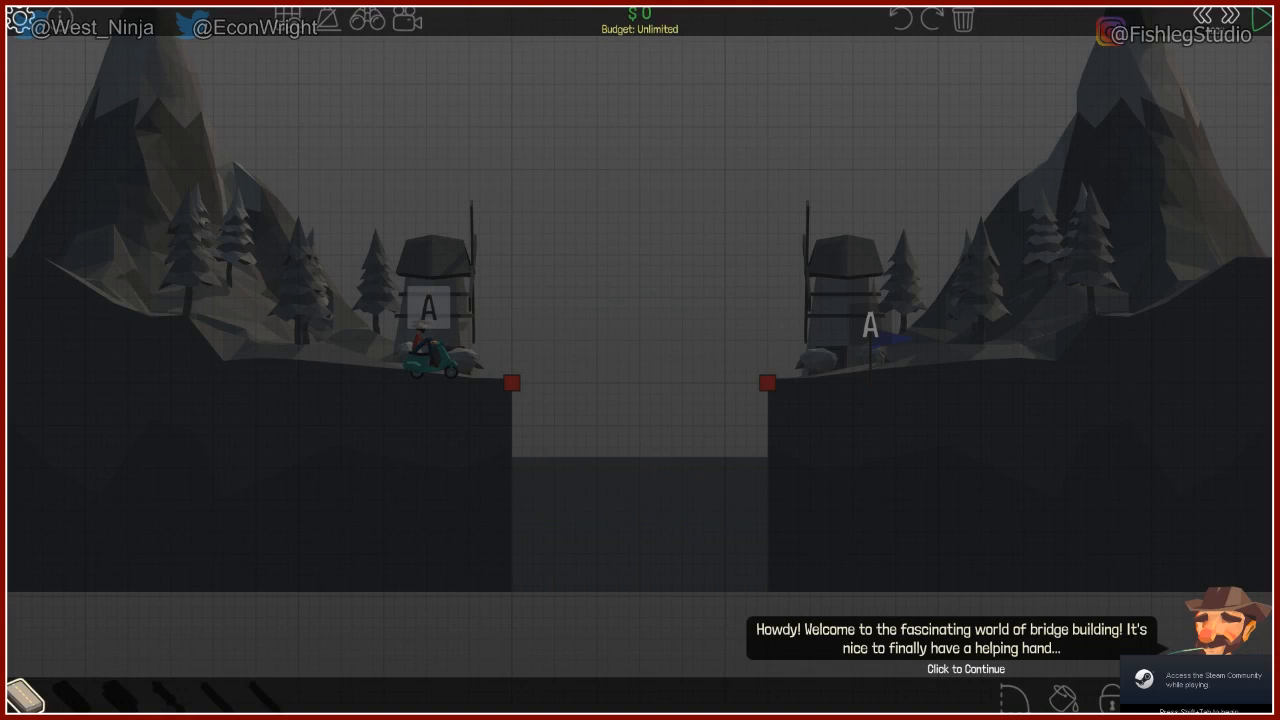
Dismiss the welcome message and draw road from the left anchor toward the right one.
click(964, 668)
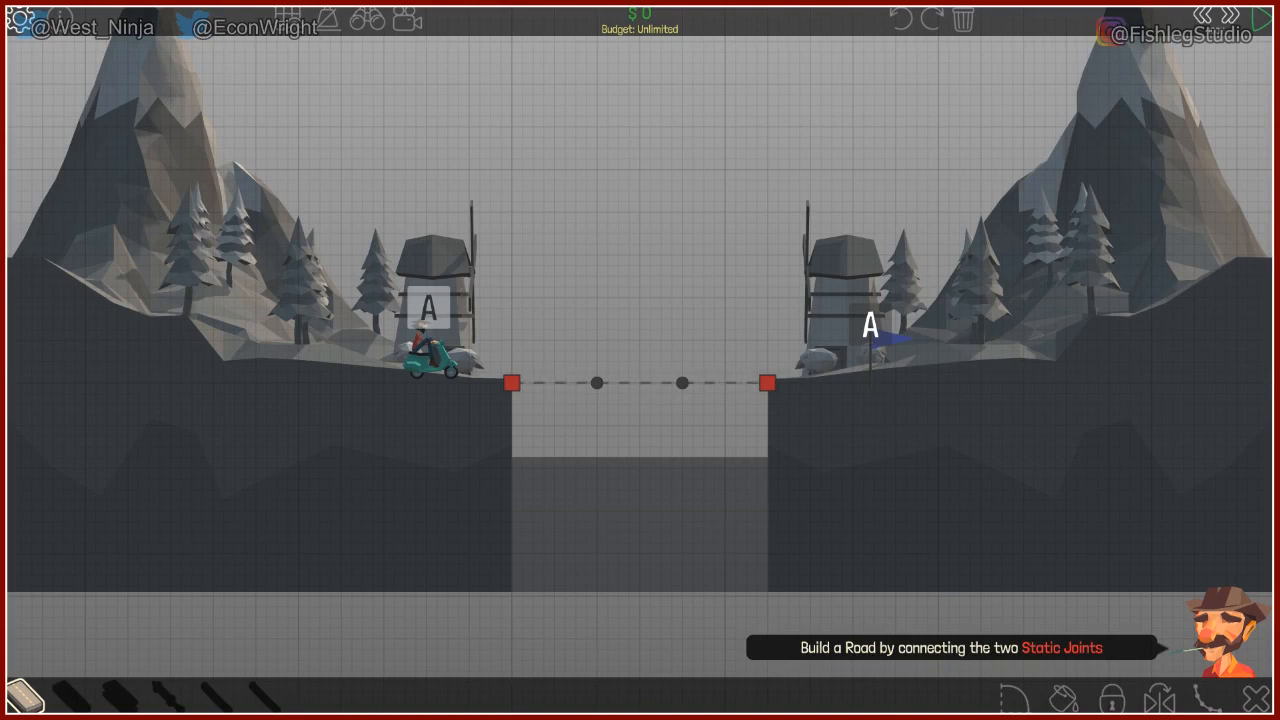
click(512, 384)
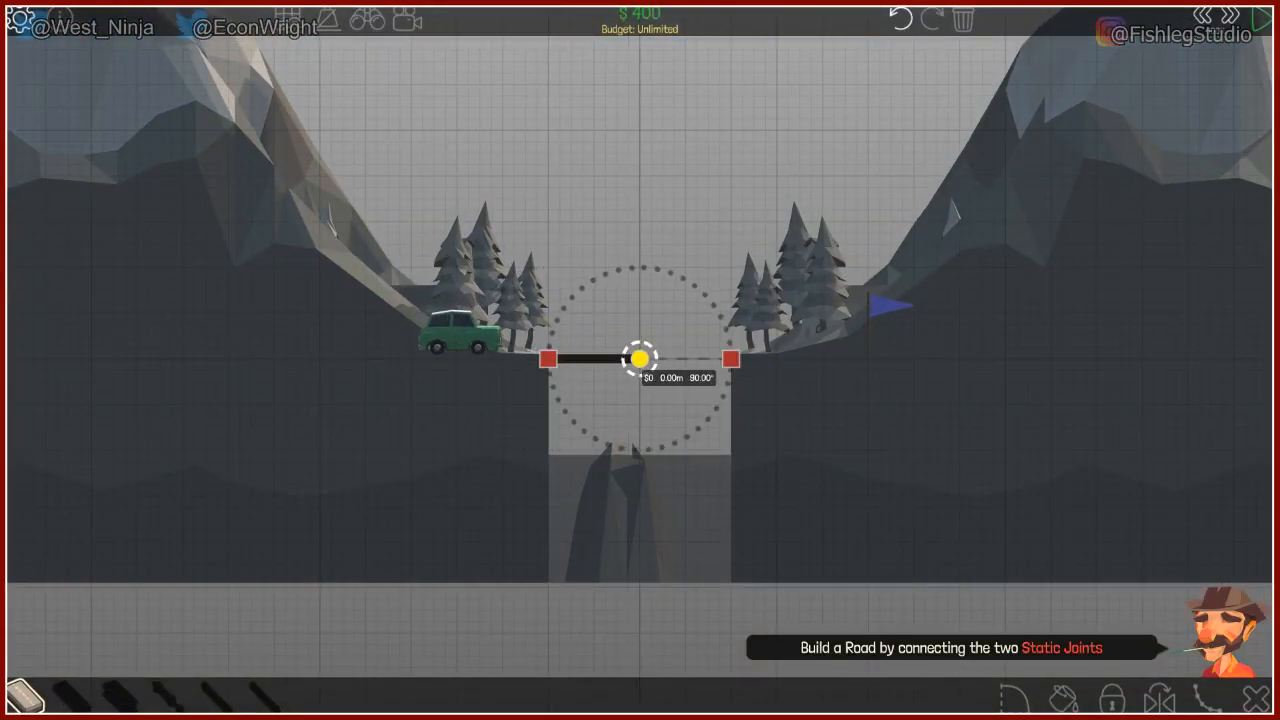
click(640, 360)
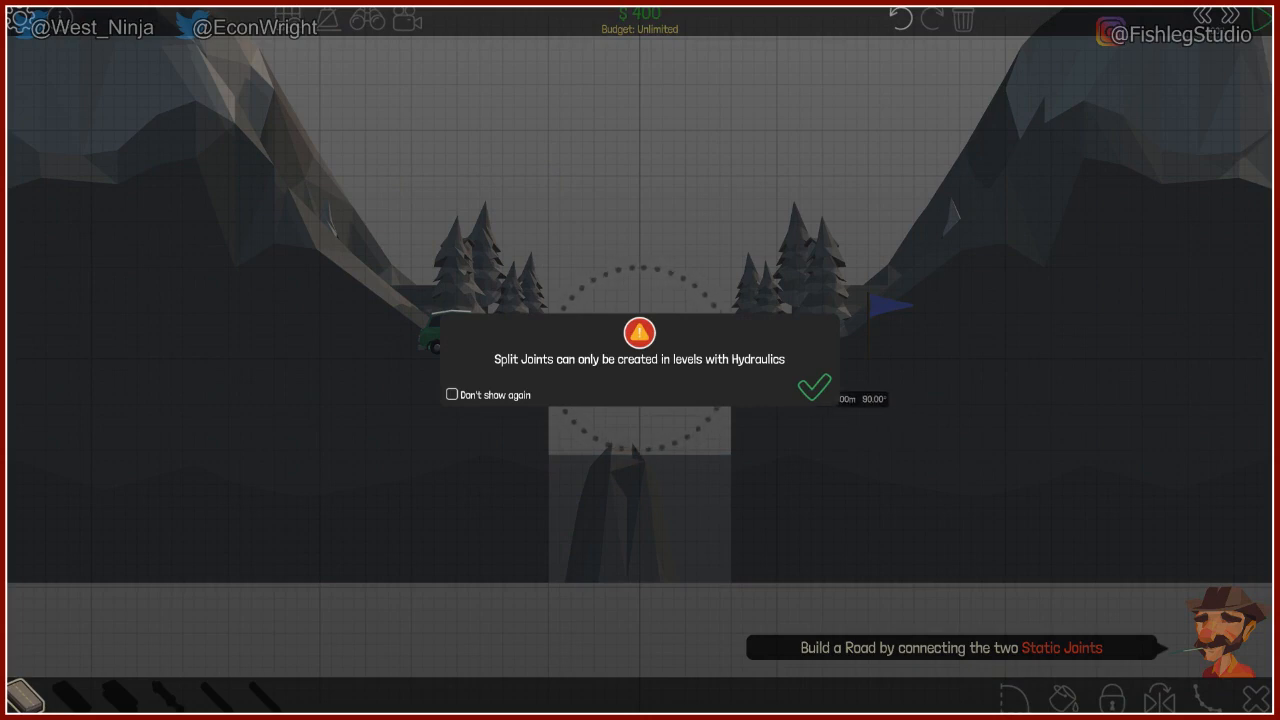
Dismiss the split-joint warning and retry the failed level to fix the road.
click(812, 388)
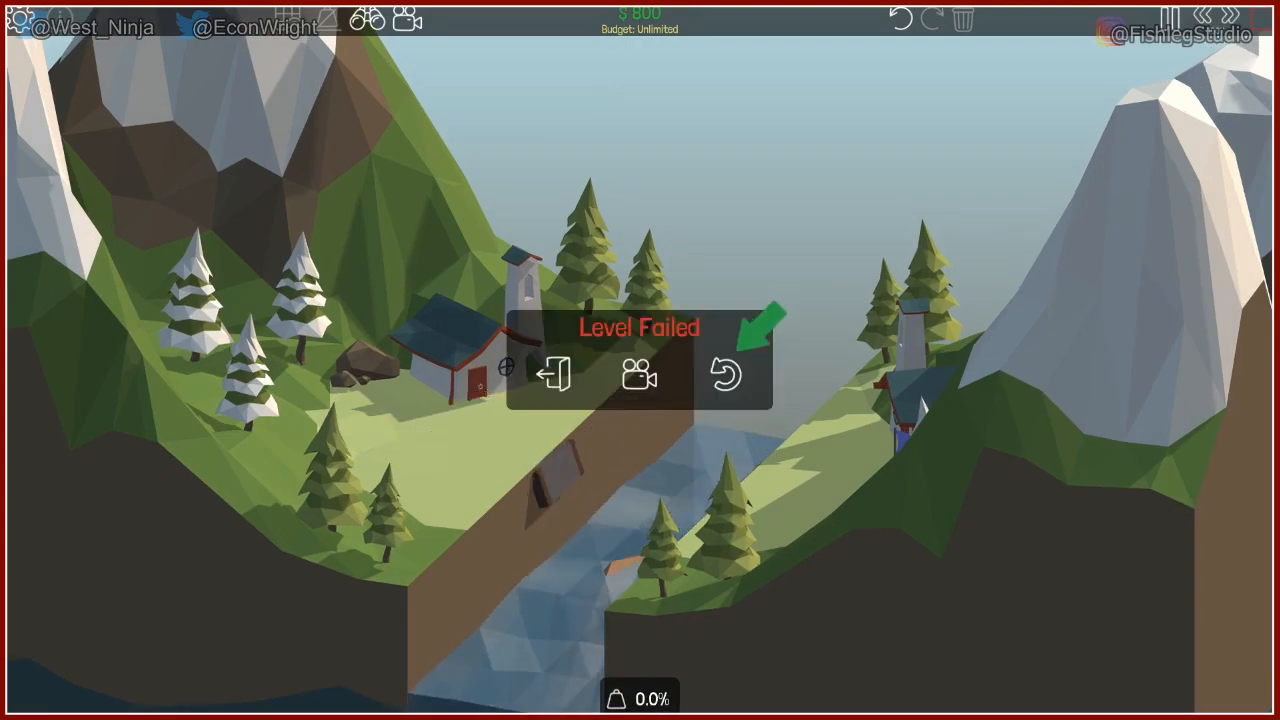
click(726, 372)
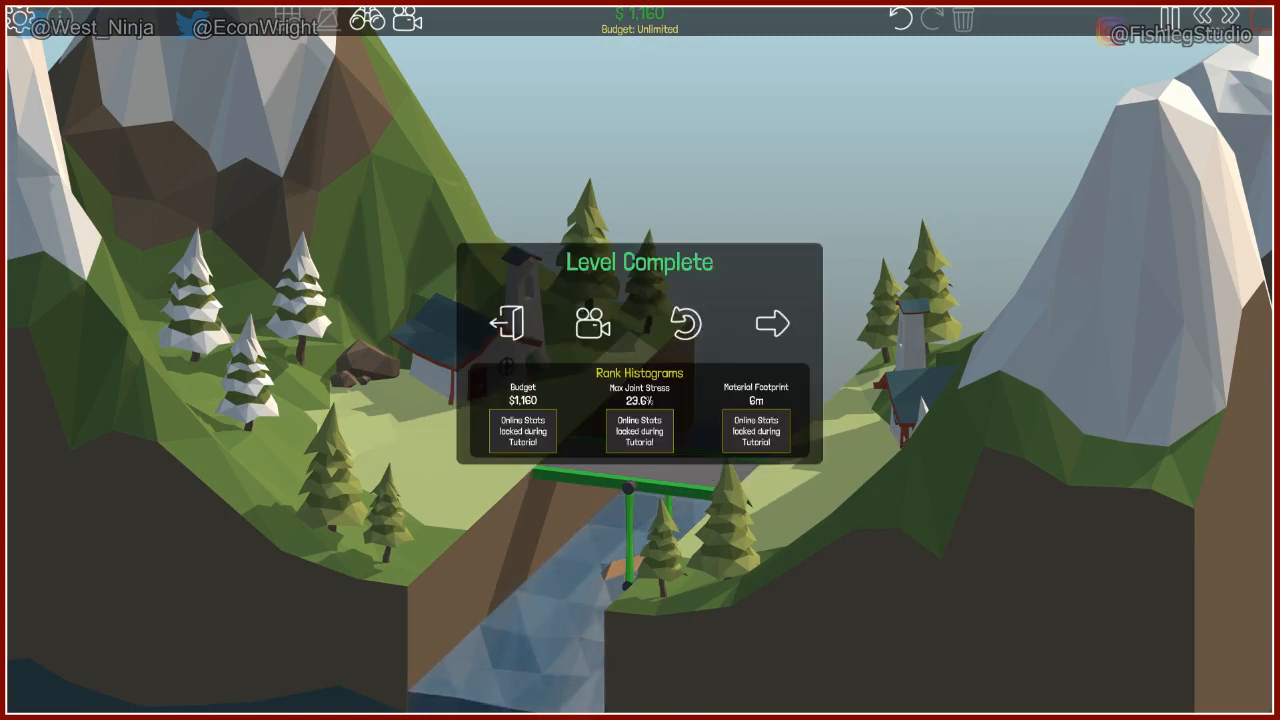
On the next level, lay road across the gap with a wooden triangle truss above and test it.
click(772, 322)
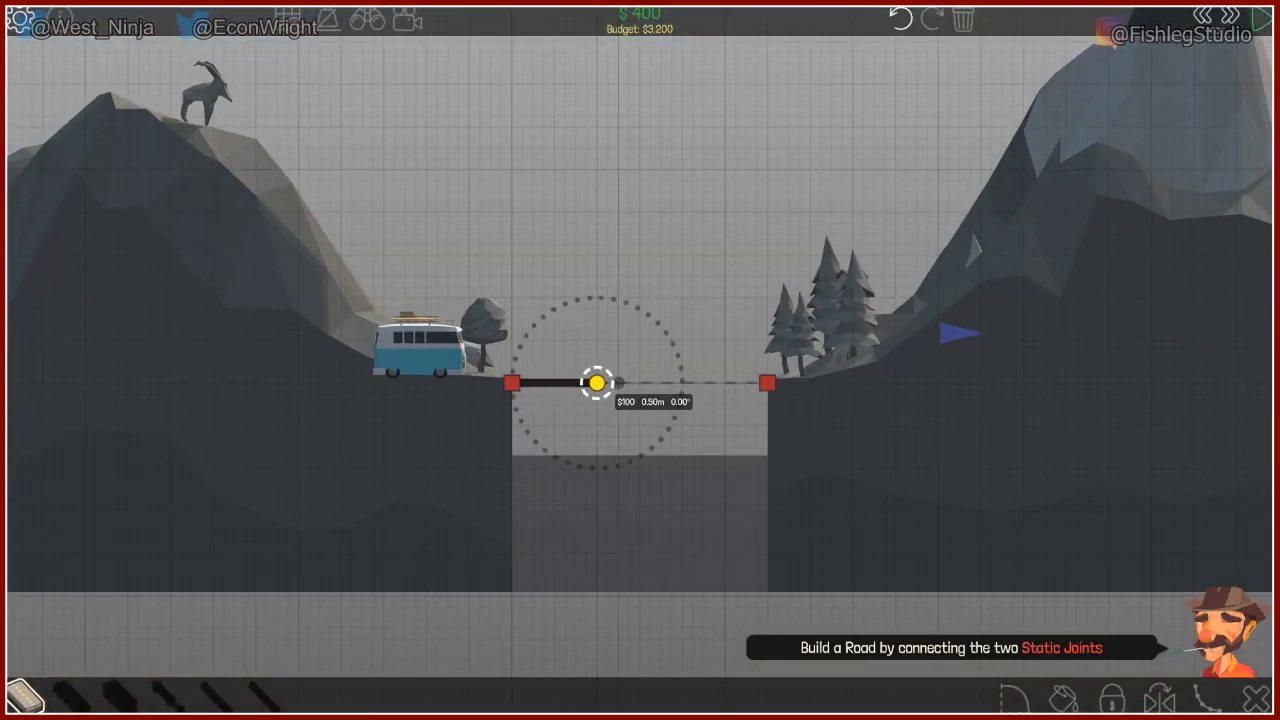
drag(596, 384, 680, 384)
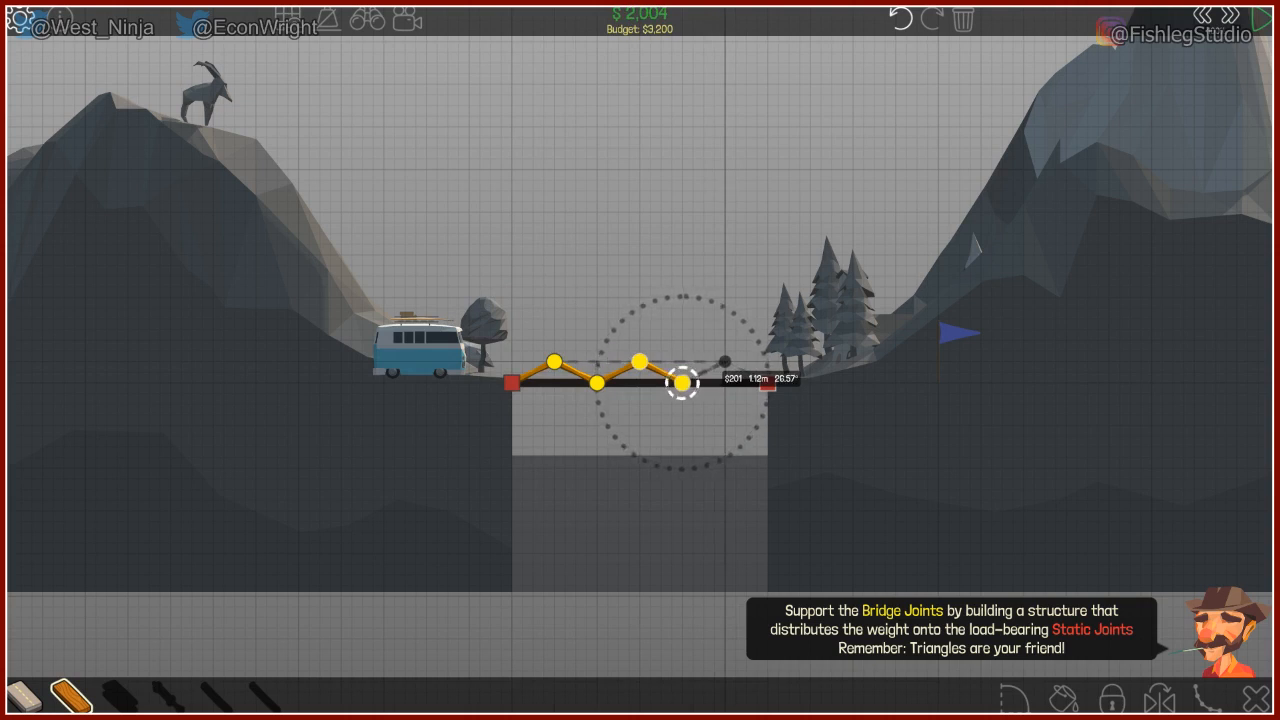
drag(680, 384, 770, 384)
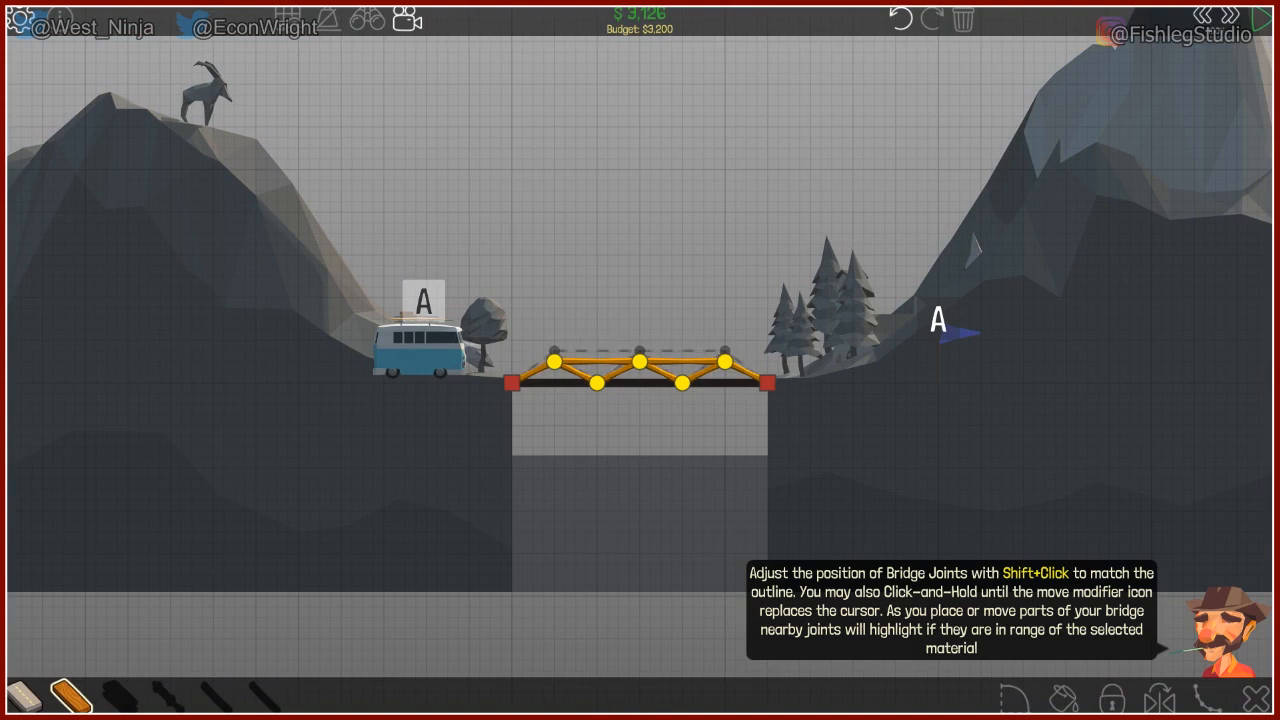
click(552, 352)
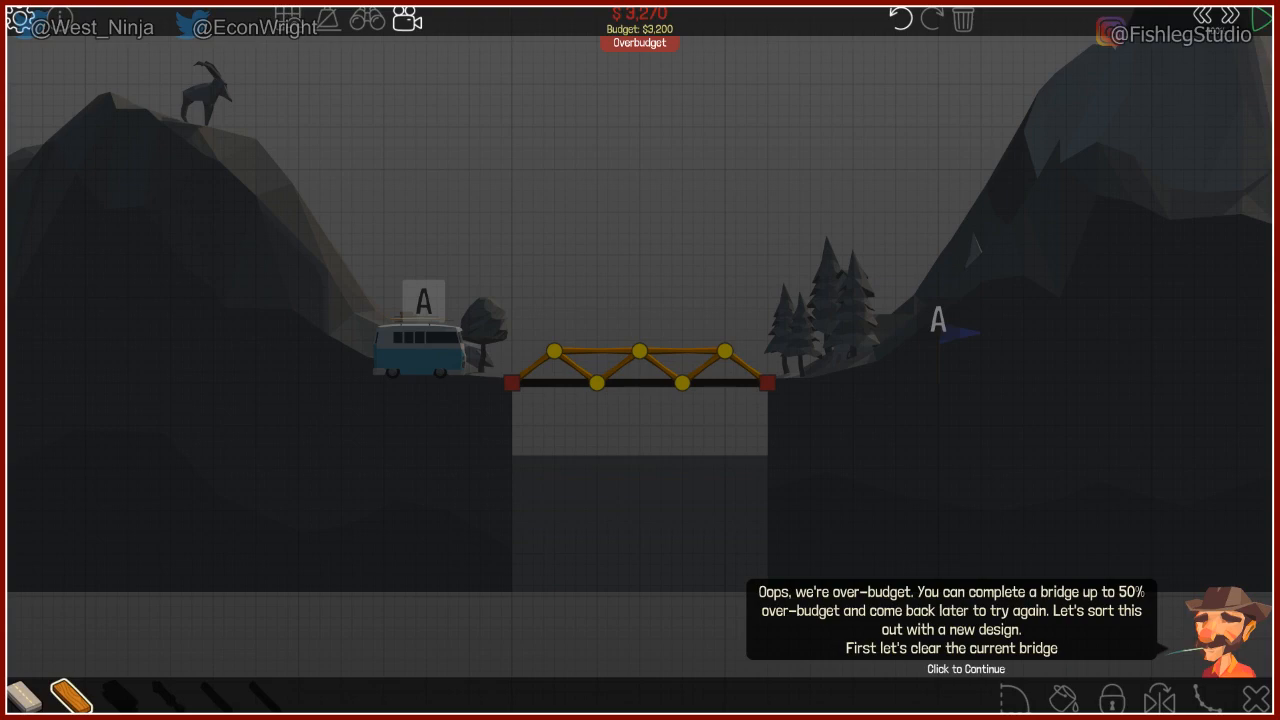
Acknowledge the over-budget tip and build wooden arch beams from both anchors.
click(964, 668)
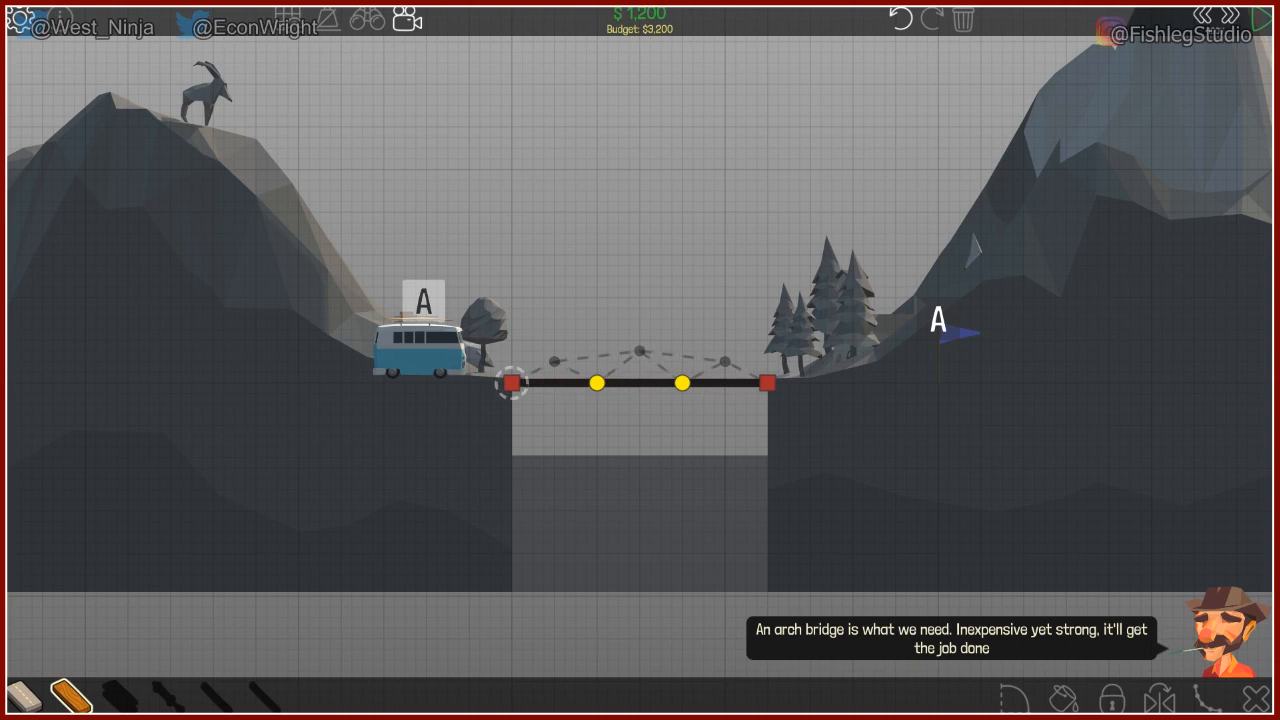
drag(512, 384, 556, 360)
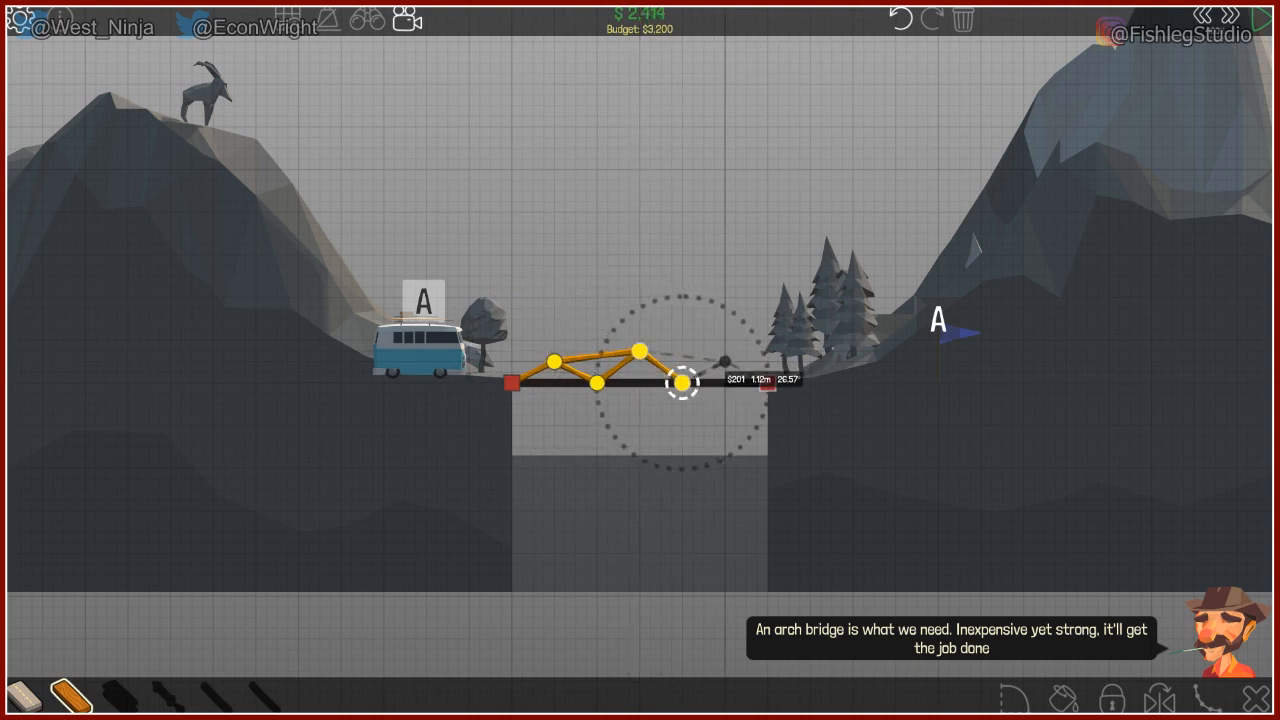
drag(680, 384, 720, 352)
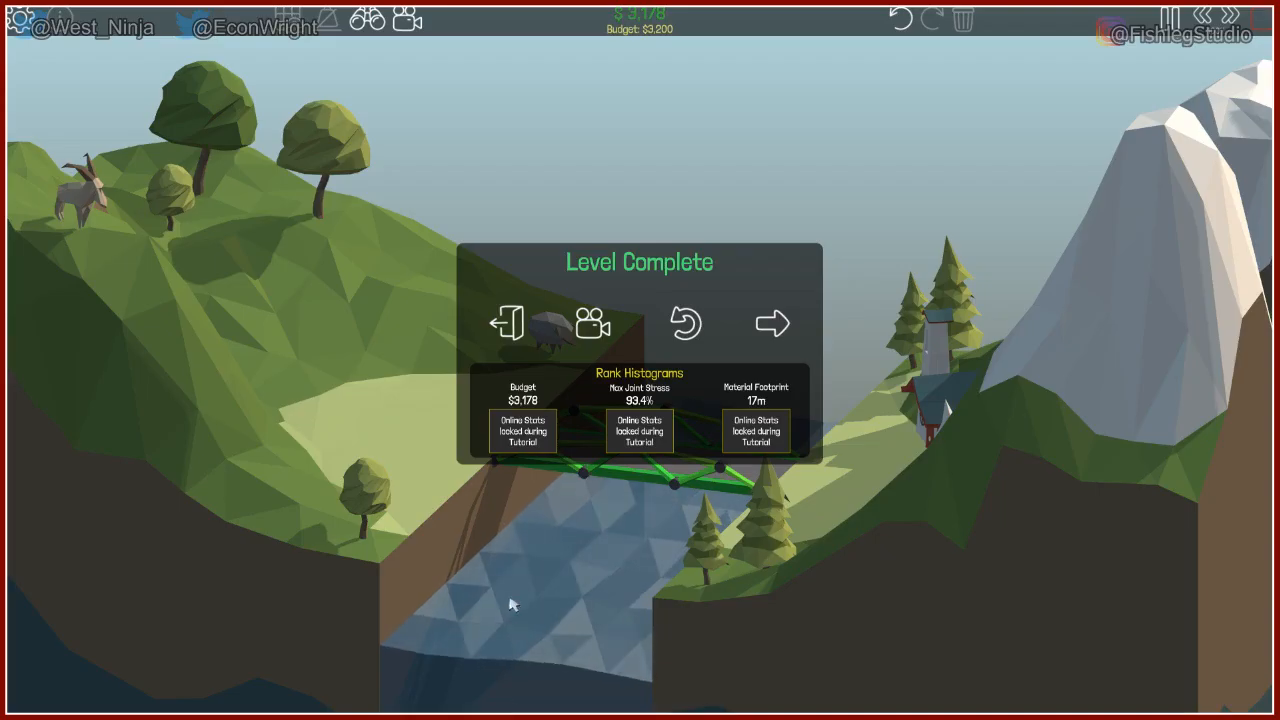
mouse_move(778, 272)
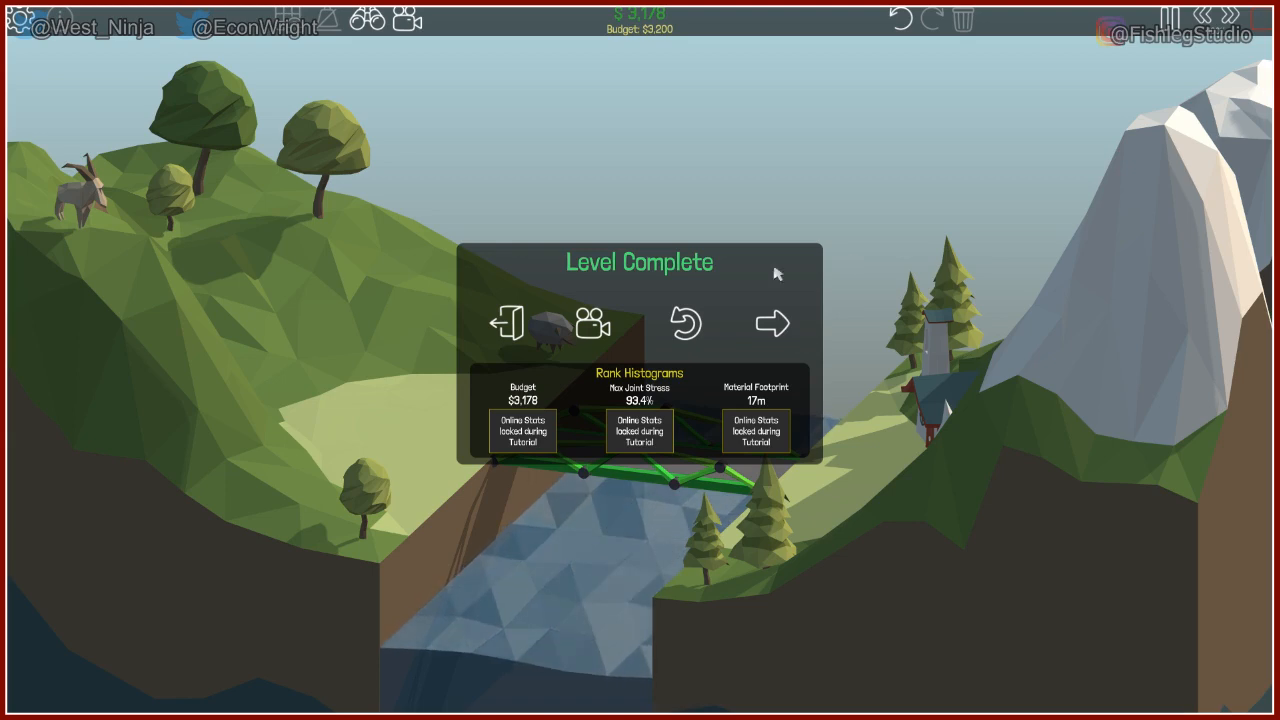
mouse_move(772, 322)
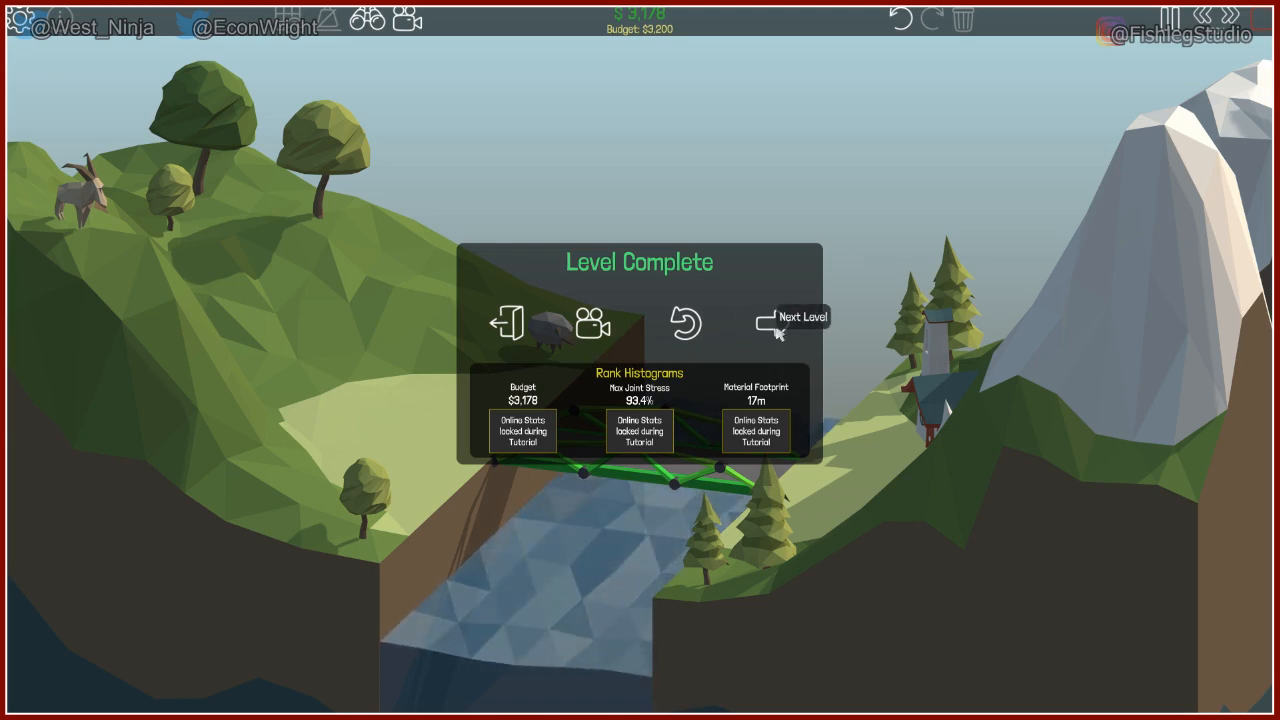
On the next level, flip the copied truss to support the upper road and run the test.
click(770, 316)
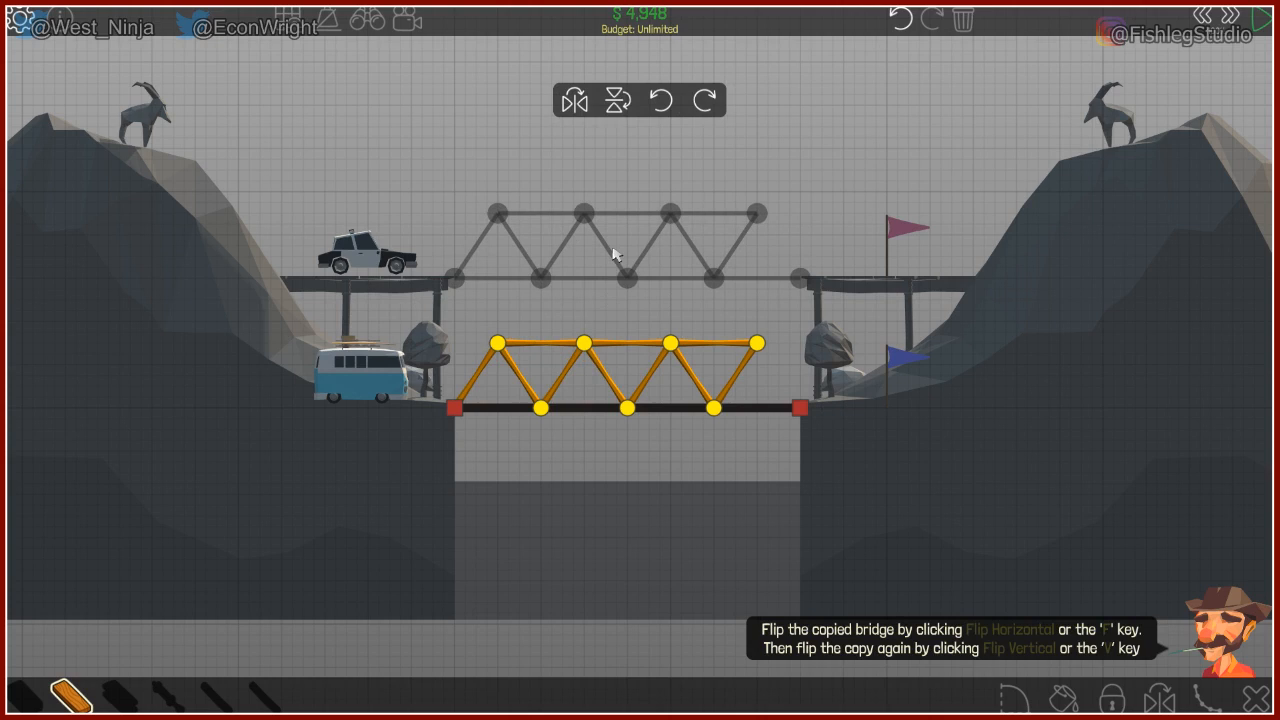
click(616, 100)
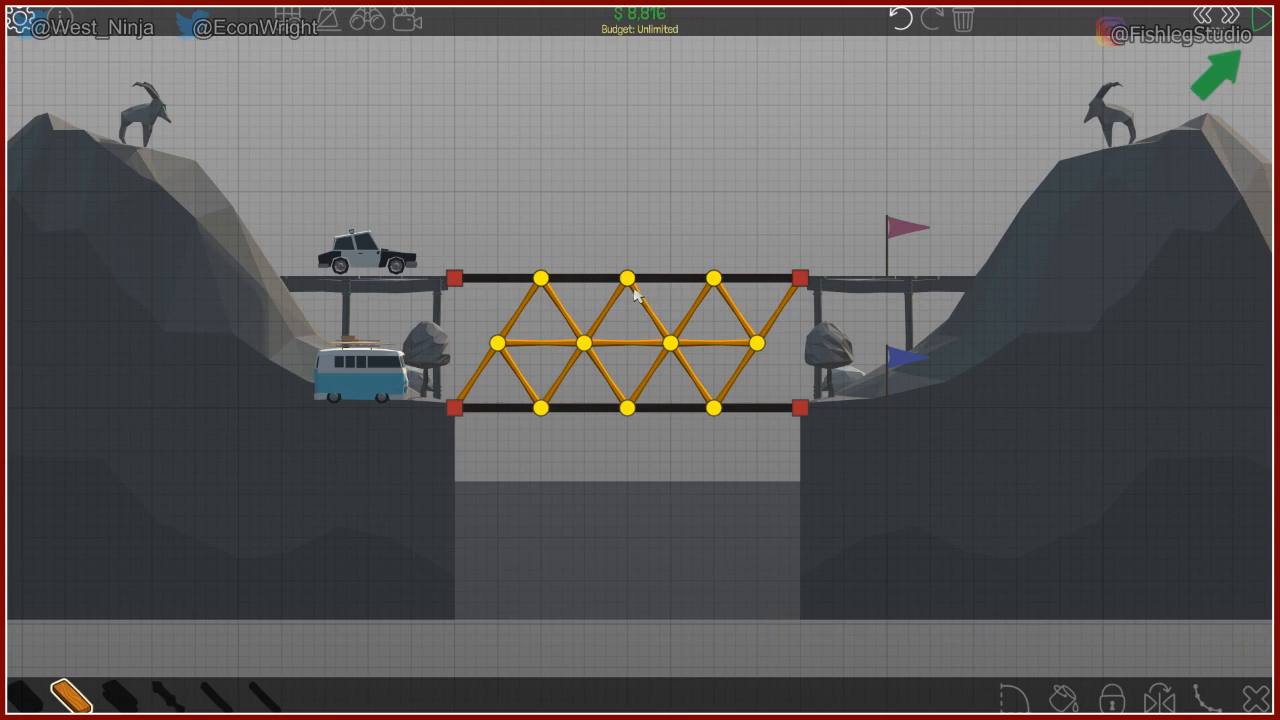
click(1232, 18)
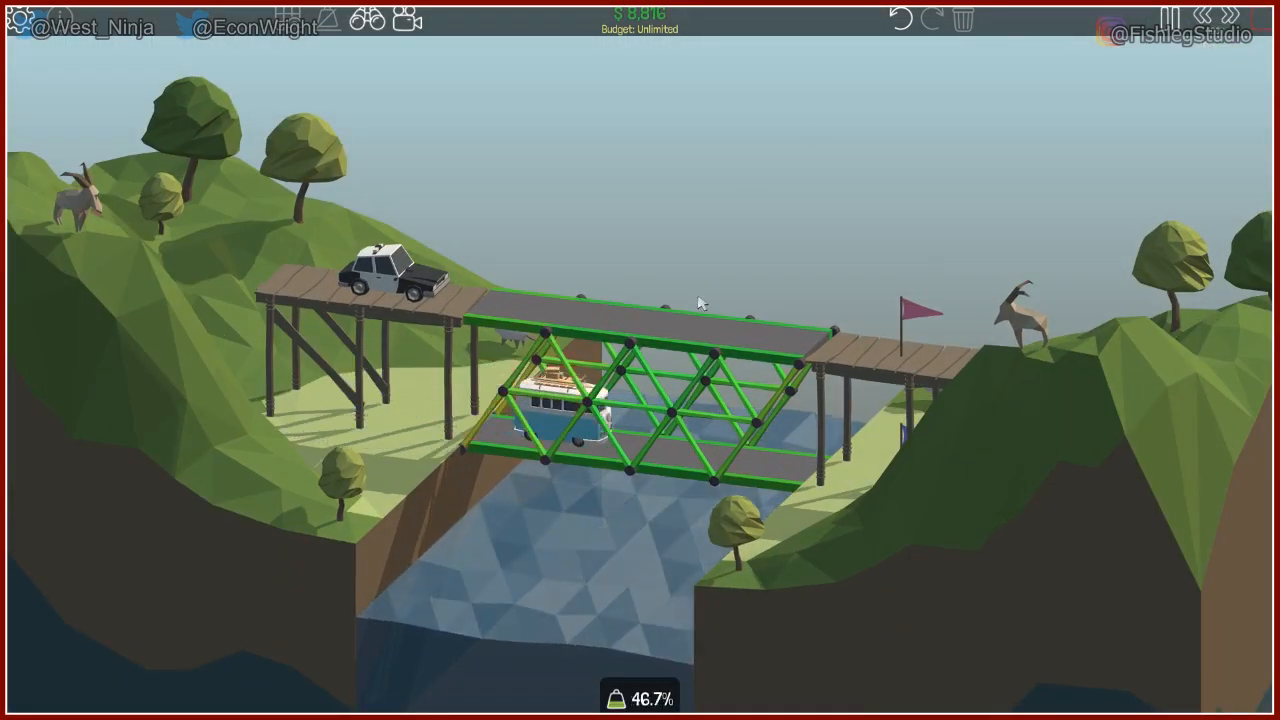
mouse_move(748, 204)
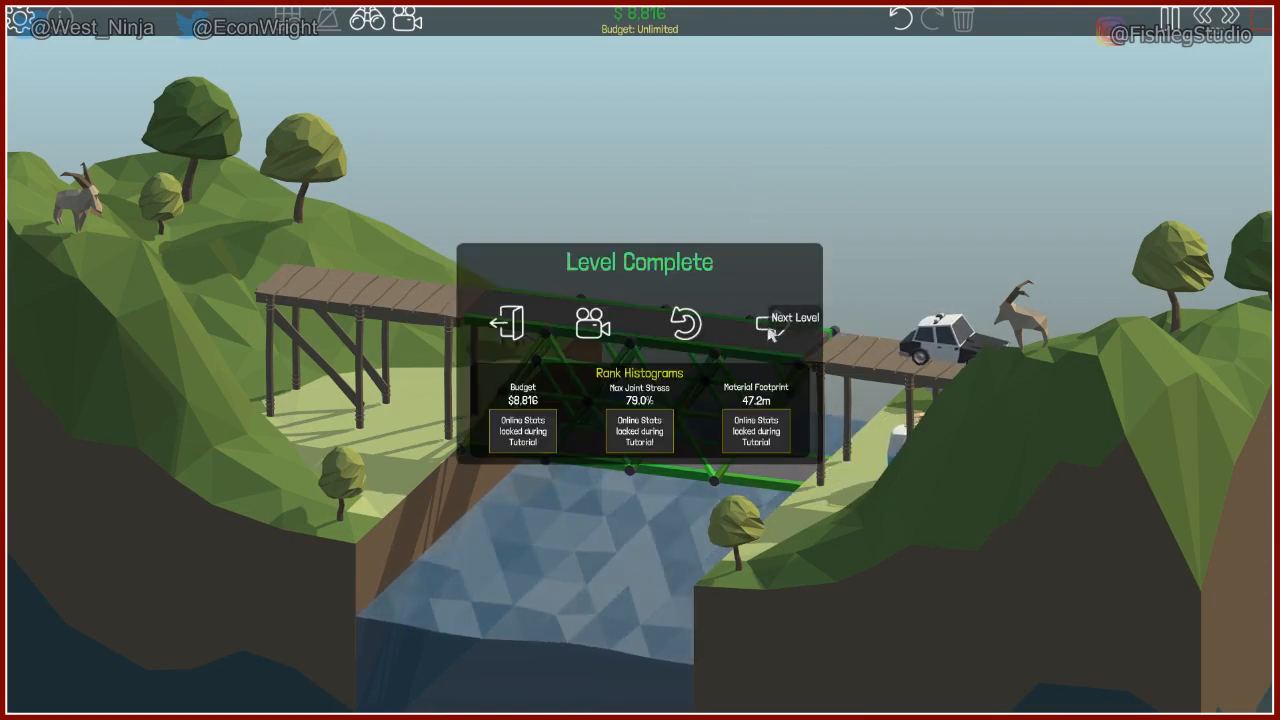
On the suspension level, trace the road, add cable, and tie the road to it with rope.
click(770, 324)
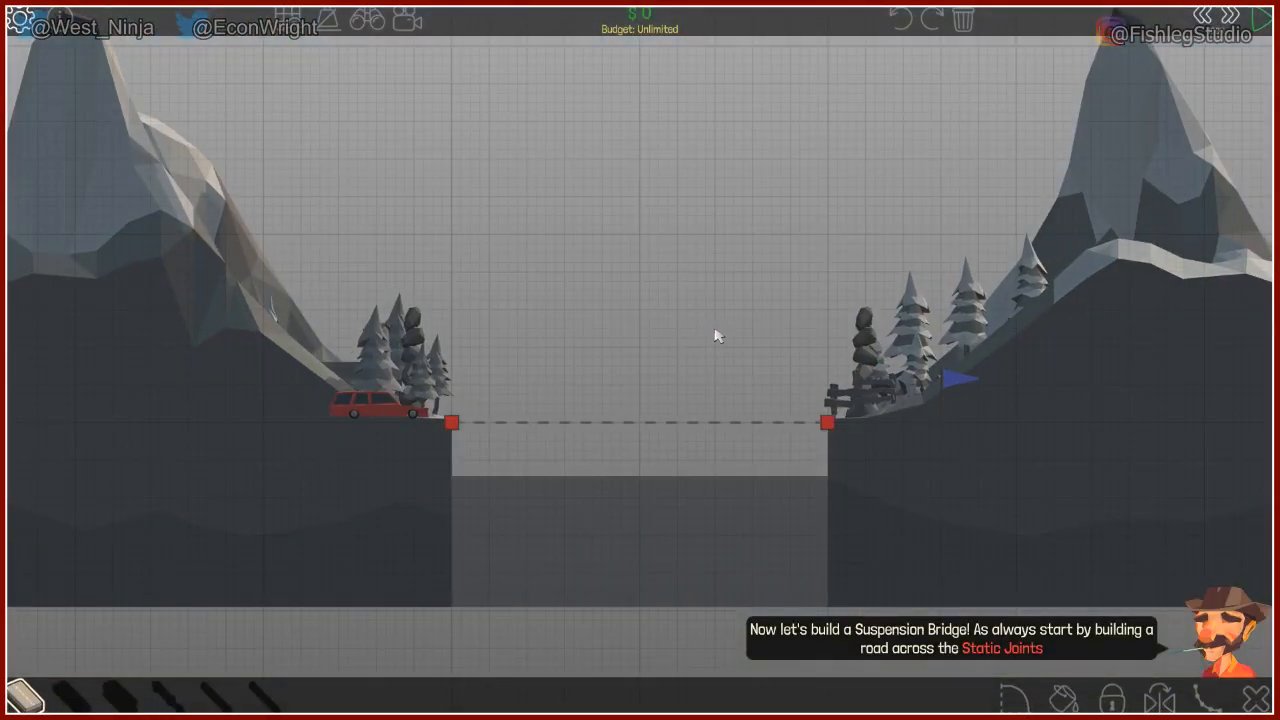
mouse_move(456, 436)
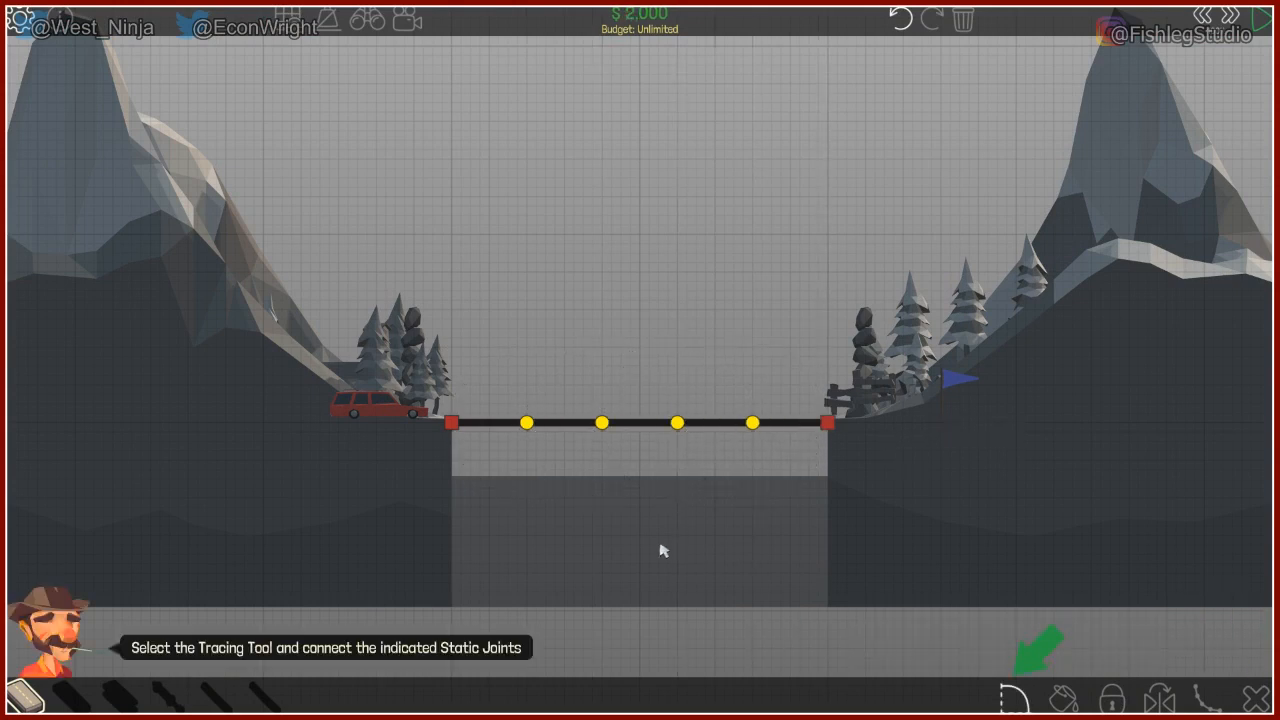
click(1012, 696)
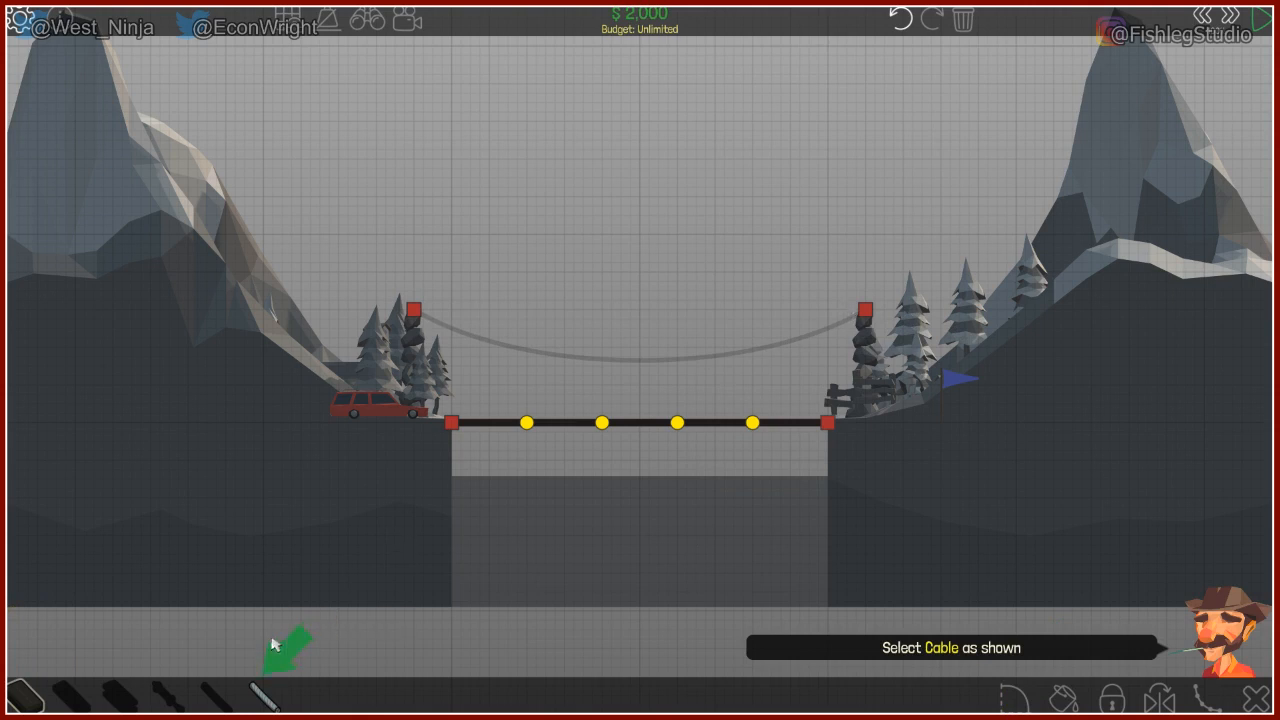
click(414, 310)
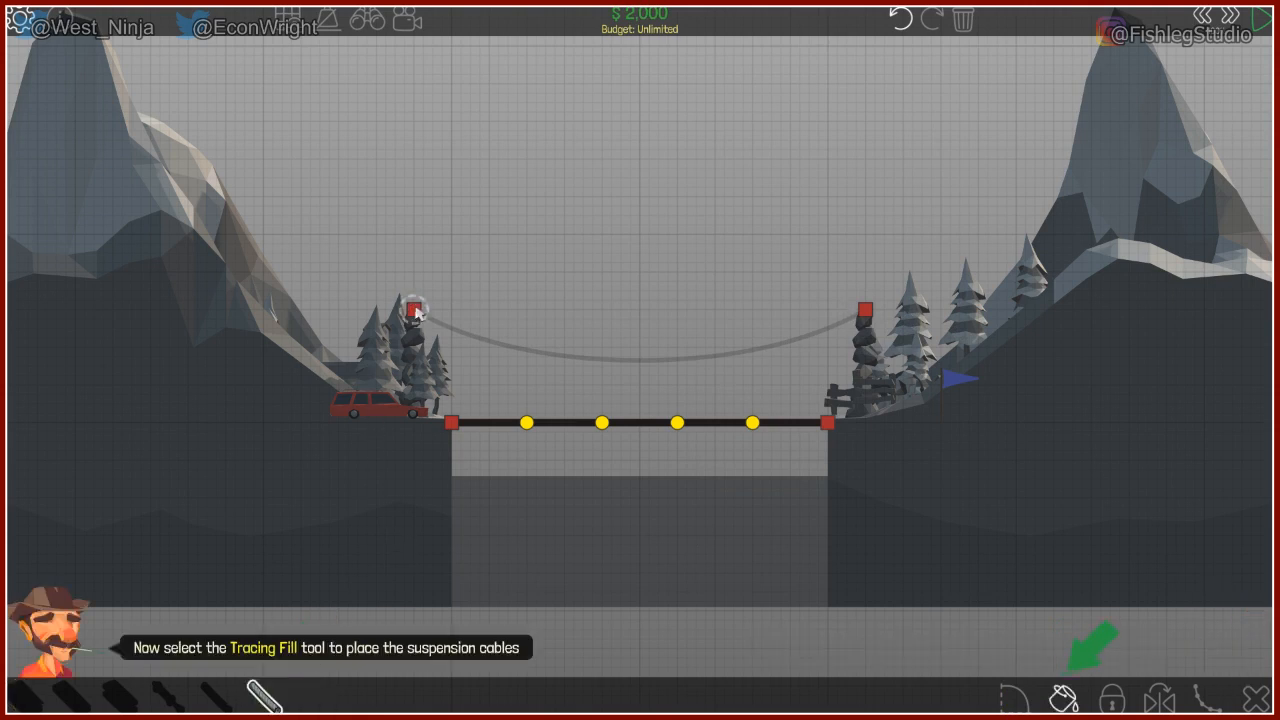
mouse_move(470, 300)
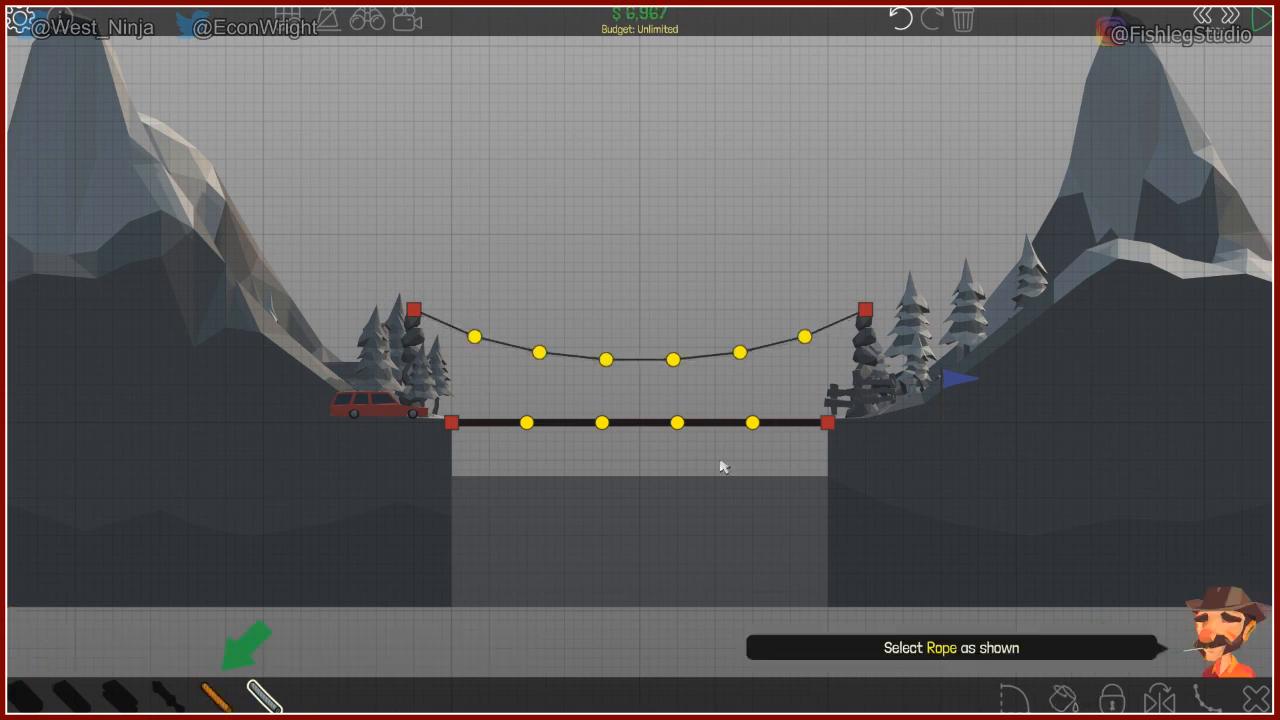
mouse_move(252, 692)
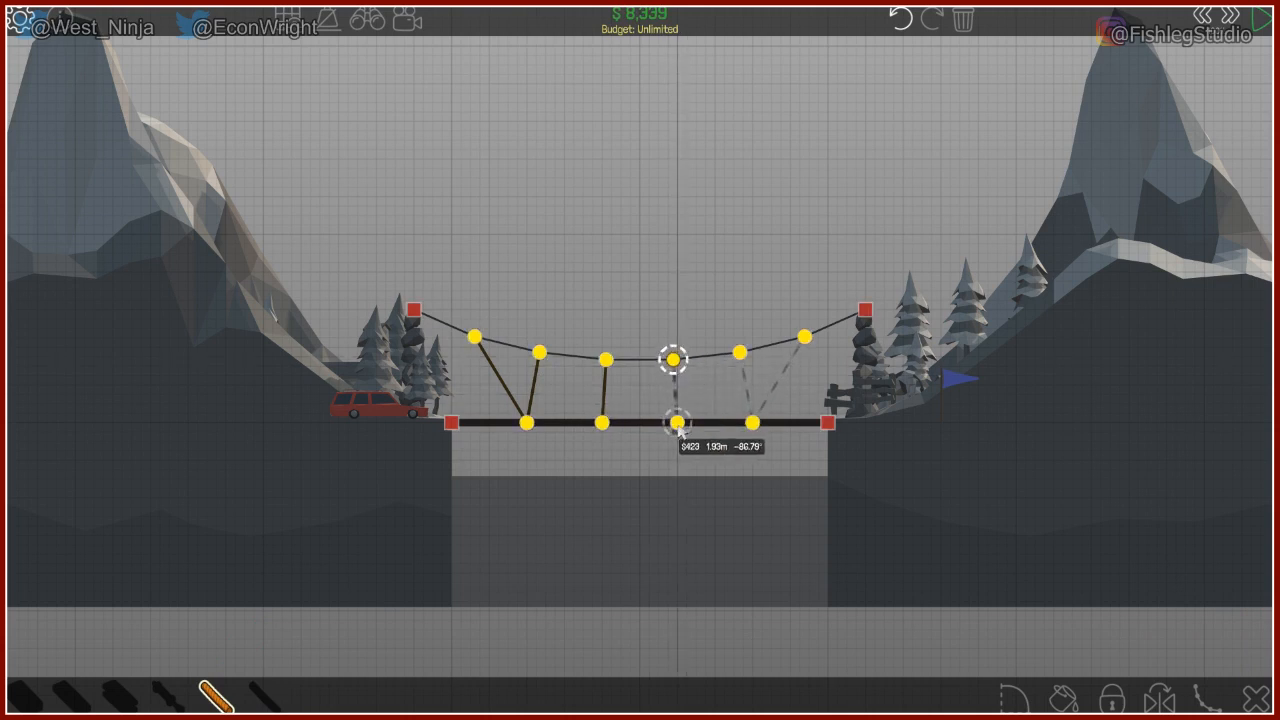
drag(672, 360, 738, 352)
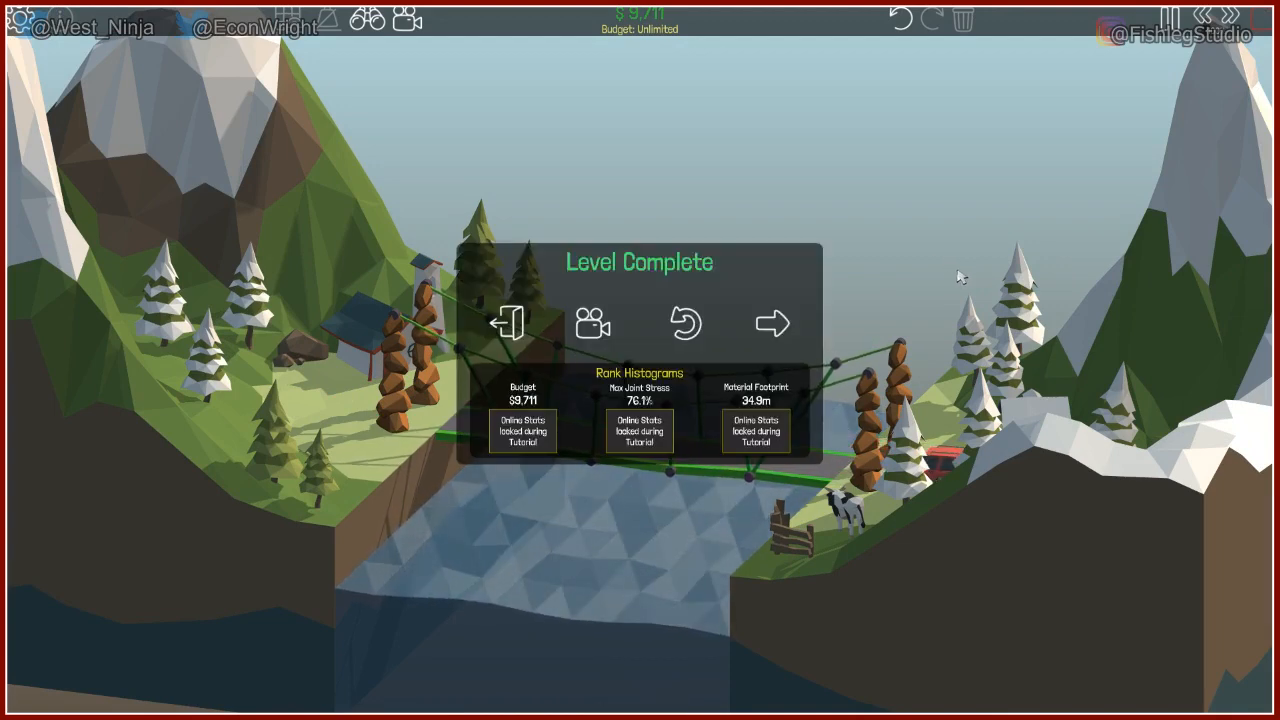
On the next level, add the truss top chord and a diagonal down to the right deck joint.
click(772, 322)
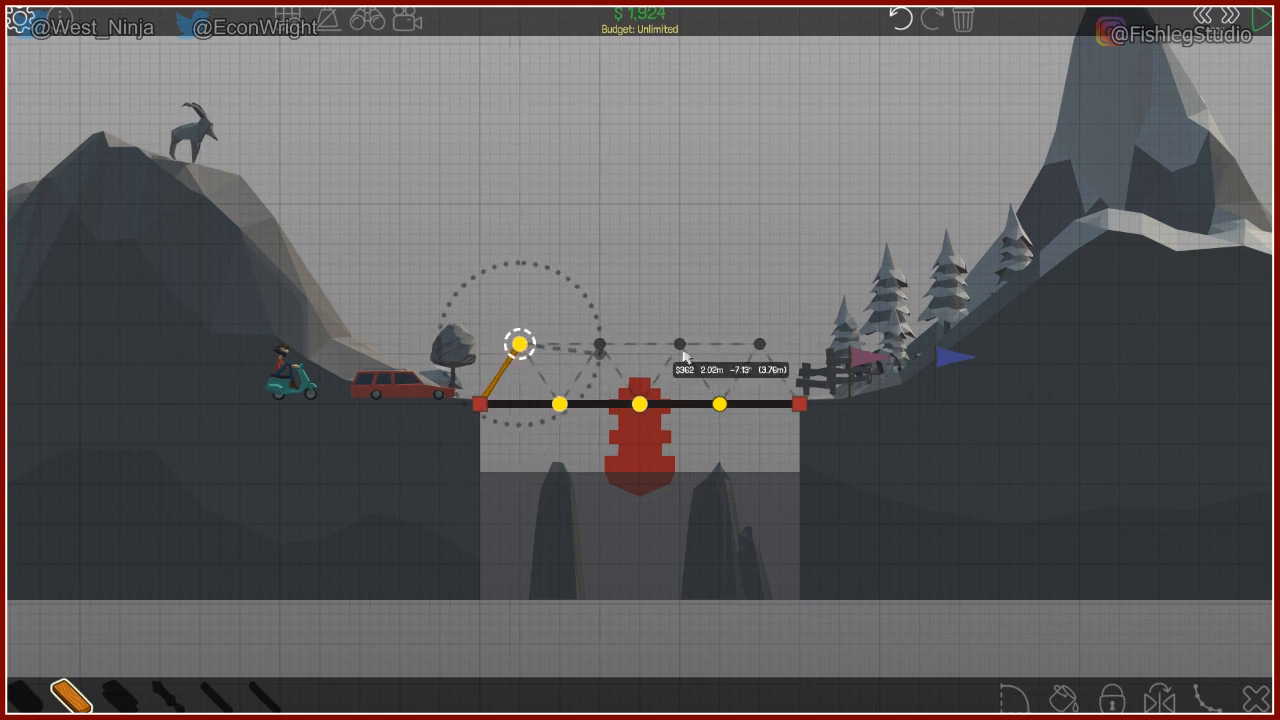
drag(520, 344, 756, 344)
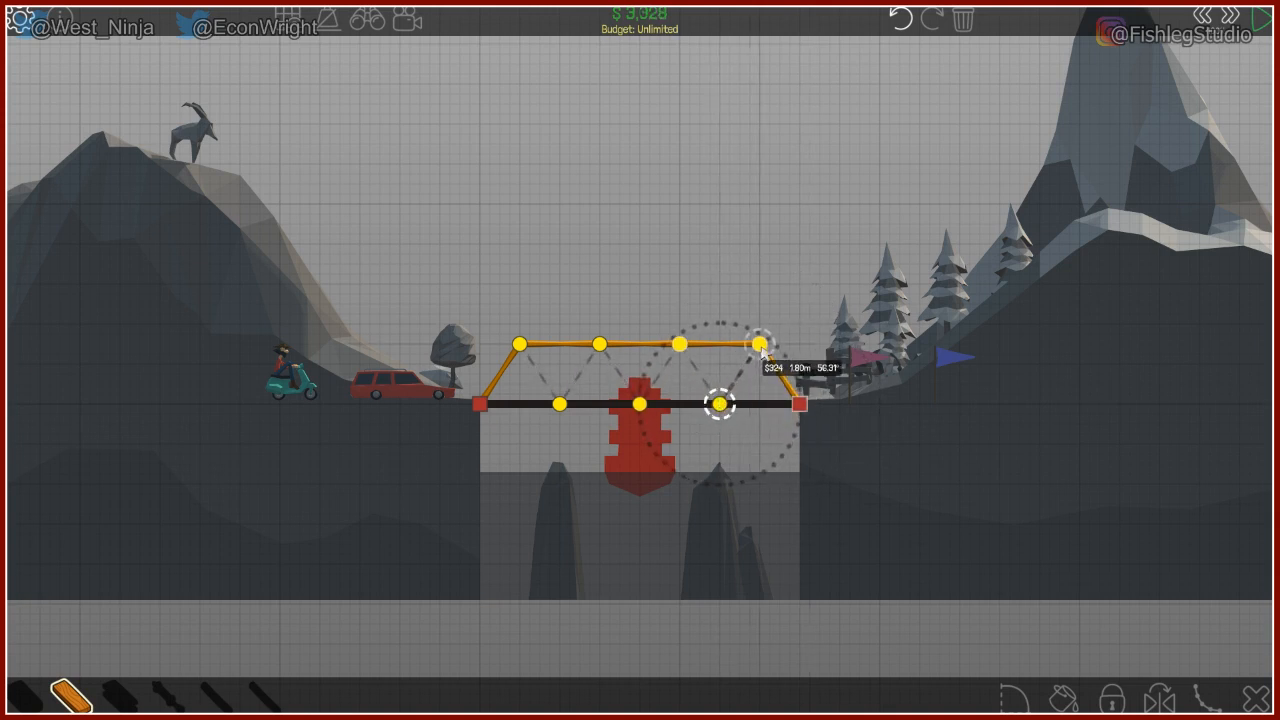
drag(756, 344, 730, 404)
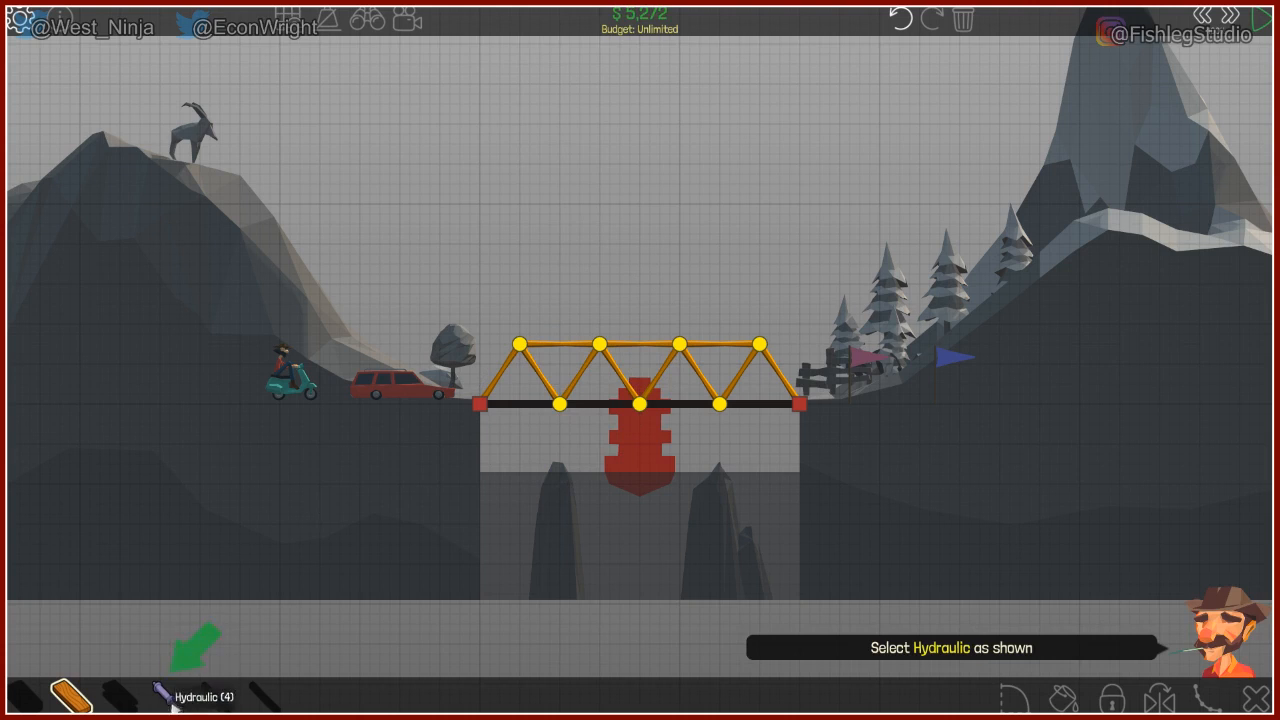
Place a hydraulic piston from the lower-left anchor to the truss and adjust its stroke.
click(156, 696)
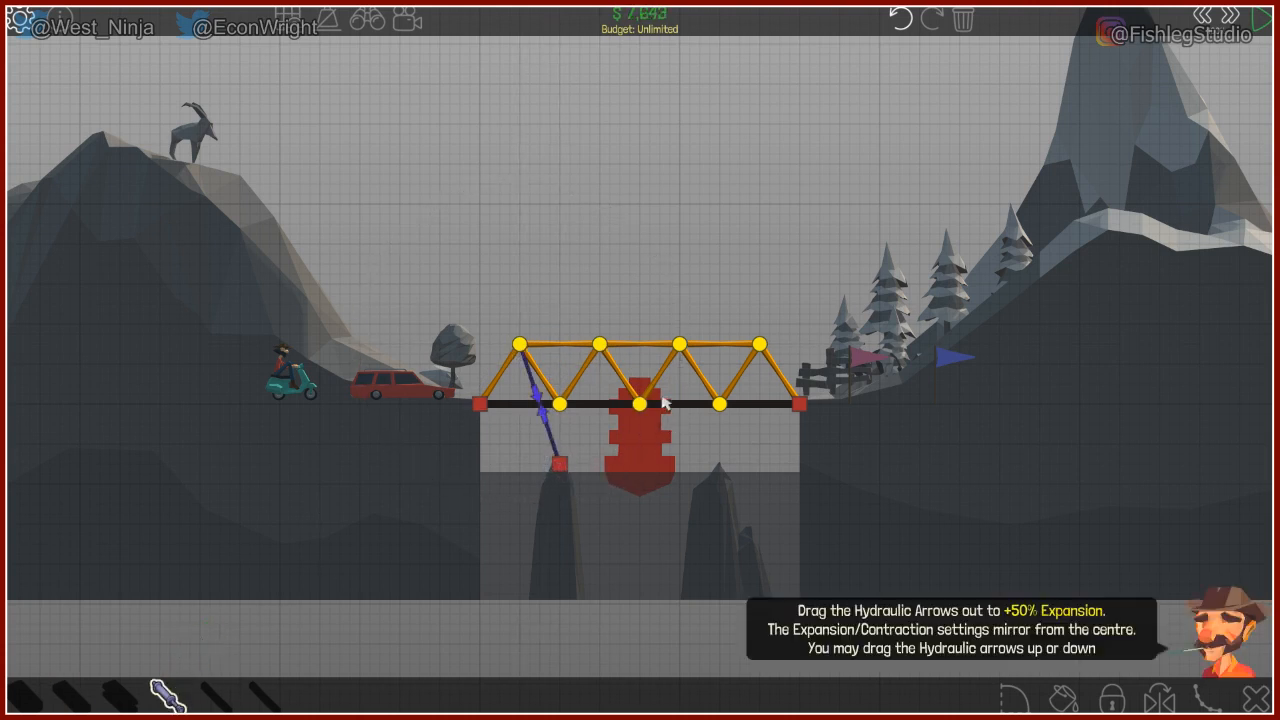
mouse_move(892, 604)
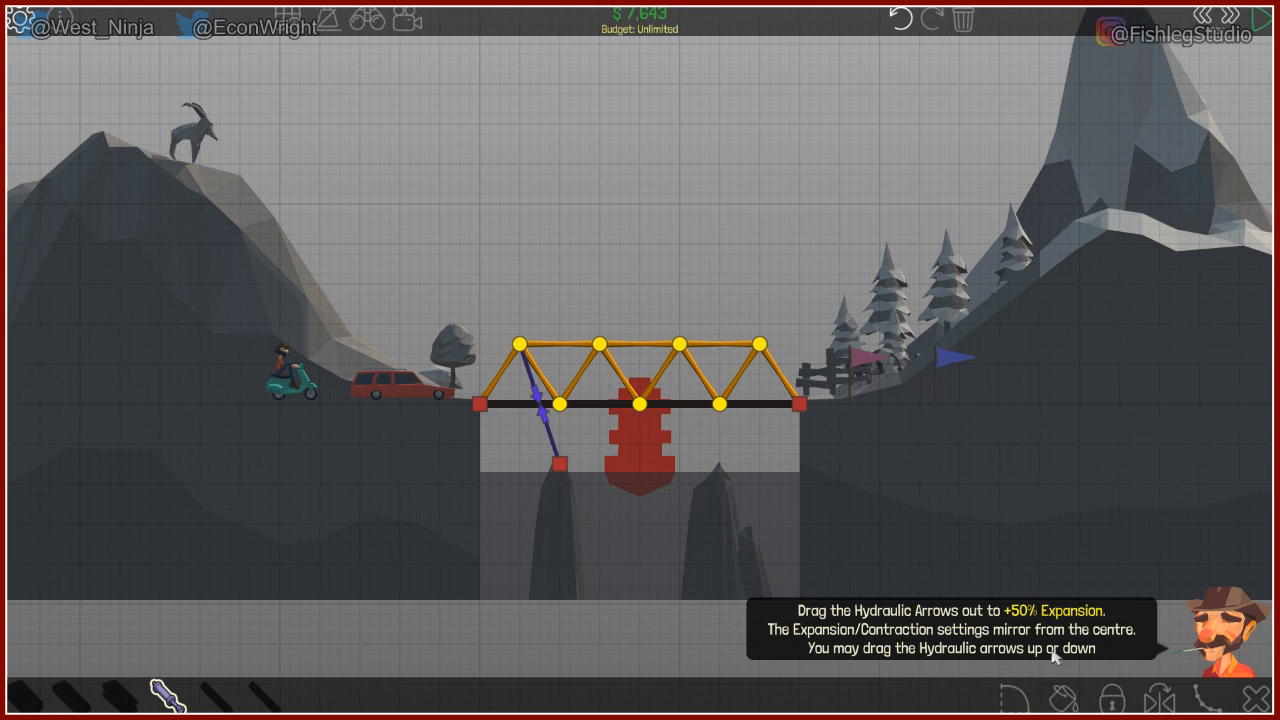
mouse_move(836, 628)
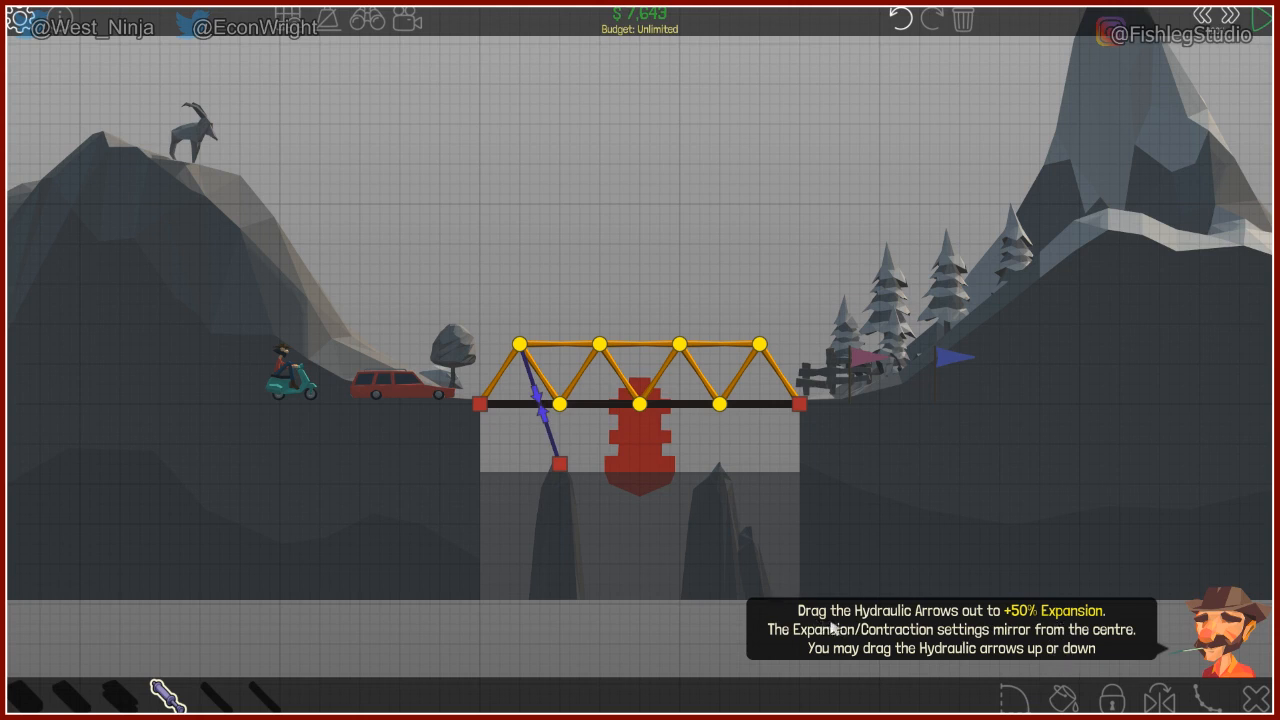
mouse_move(976, 600)
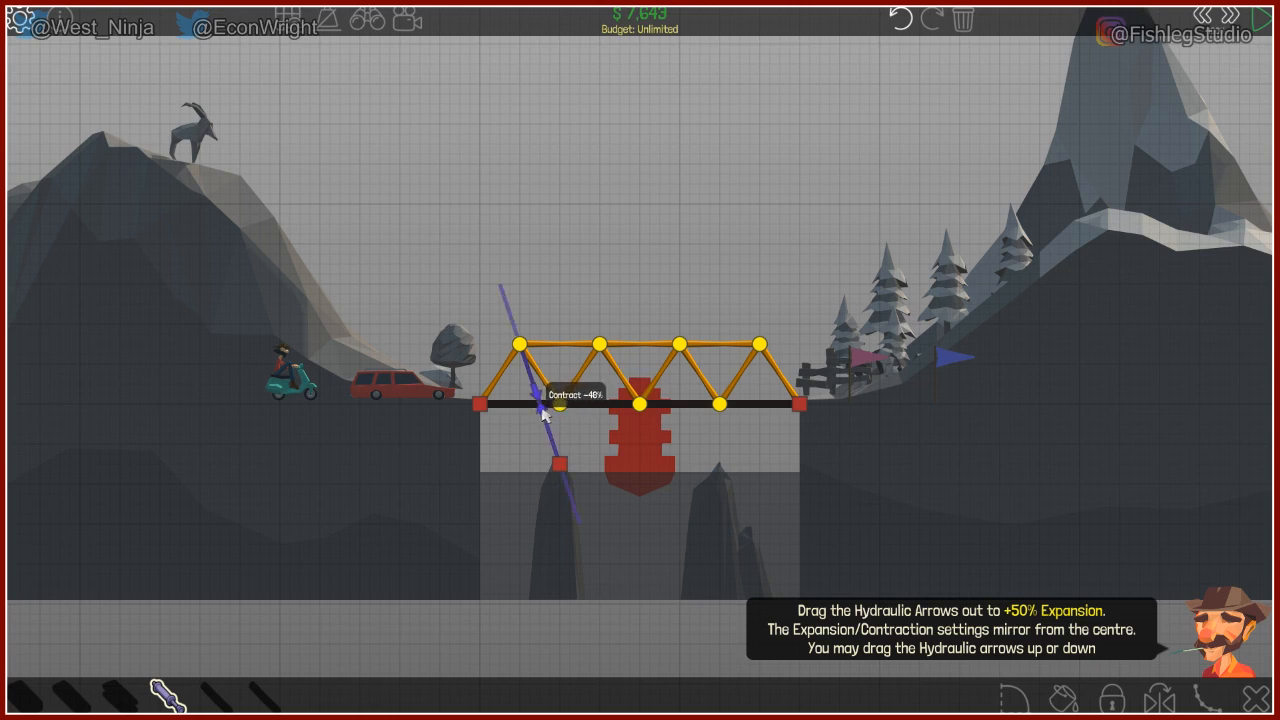
drag(558, 404, 568, 462)
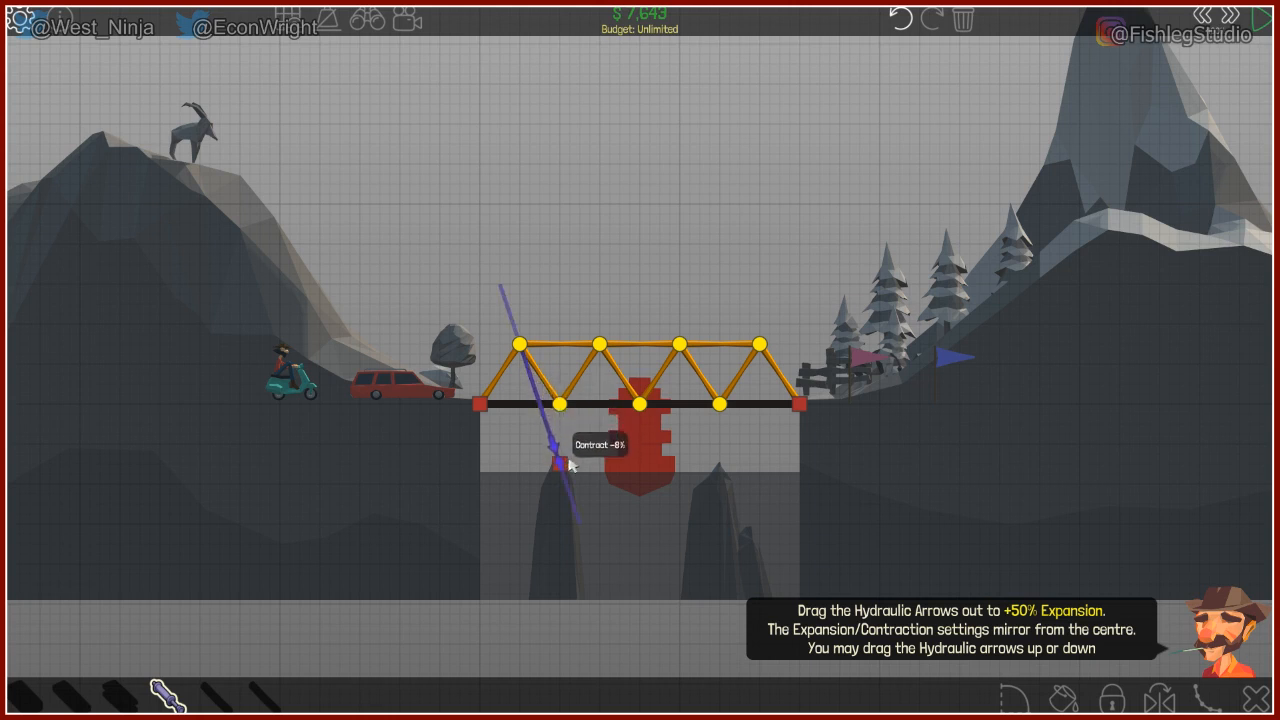
drag(564, 464, 502, 282)
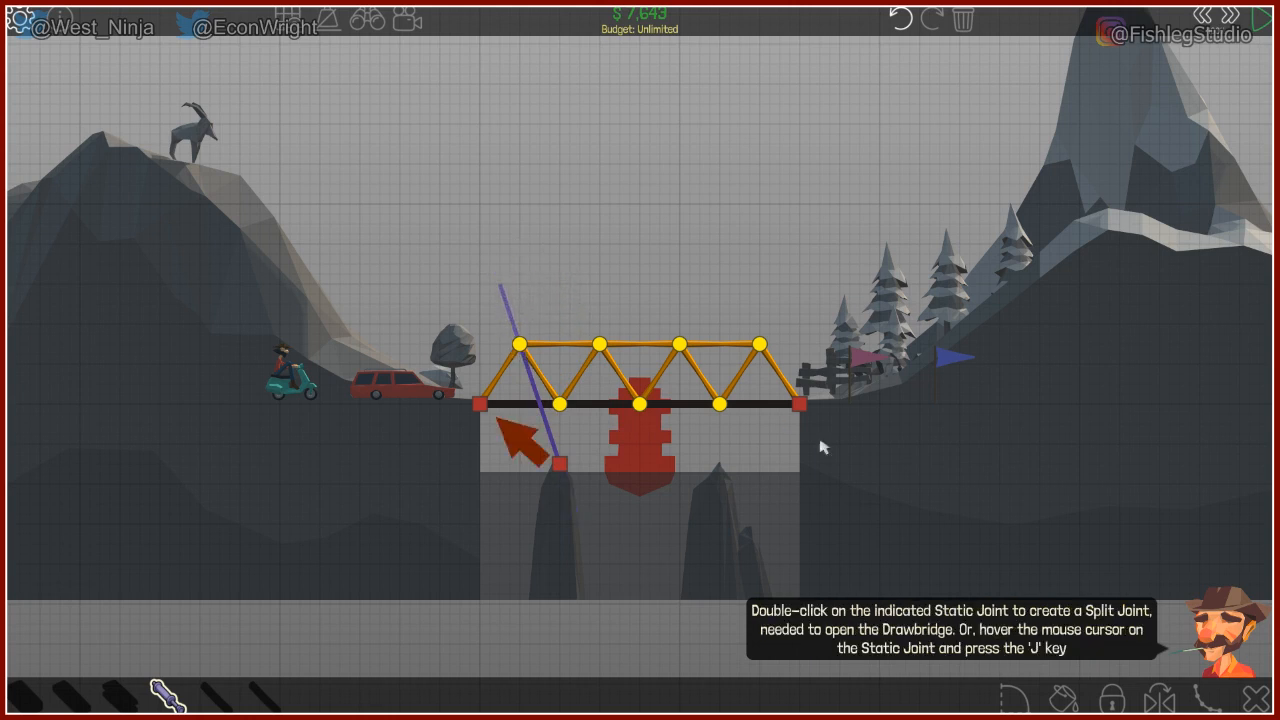
mouse_move(476, 530)
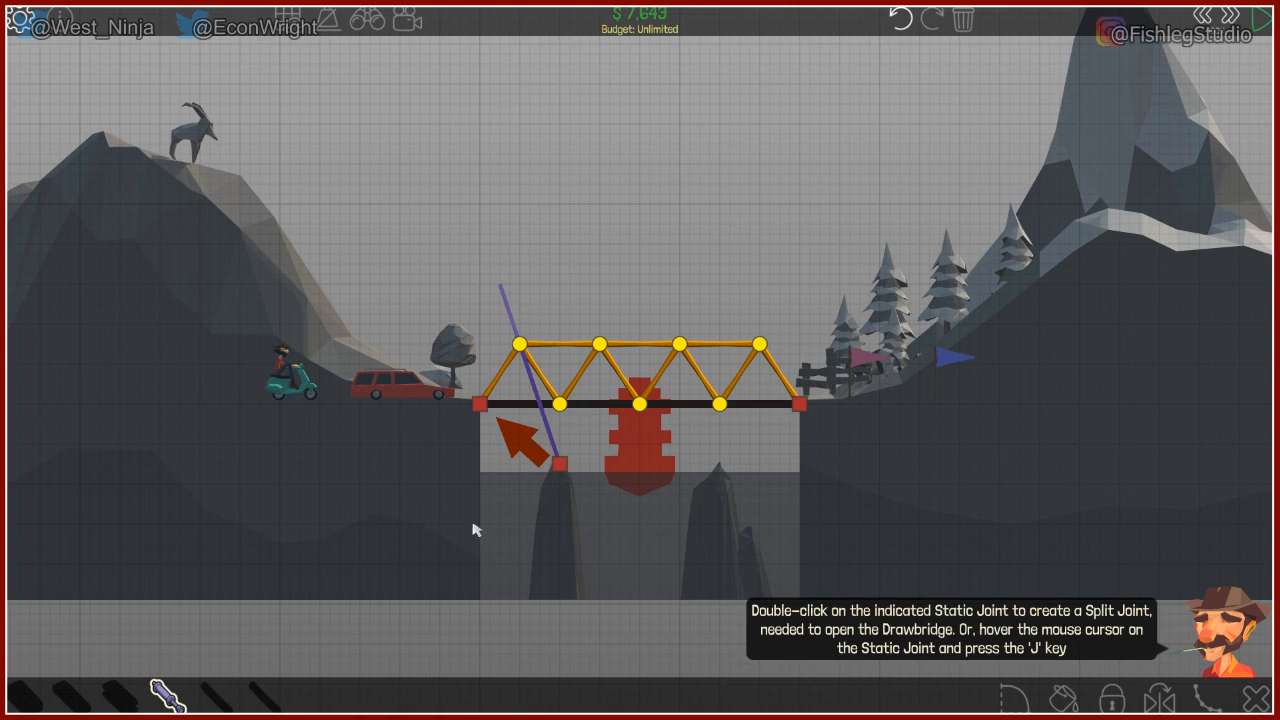
mouse_move(530, 450)
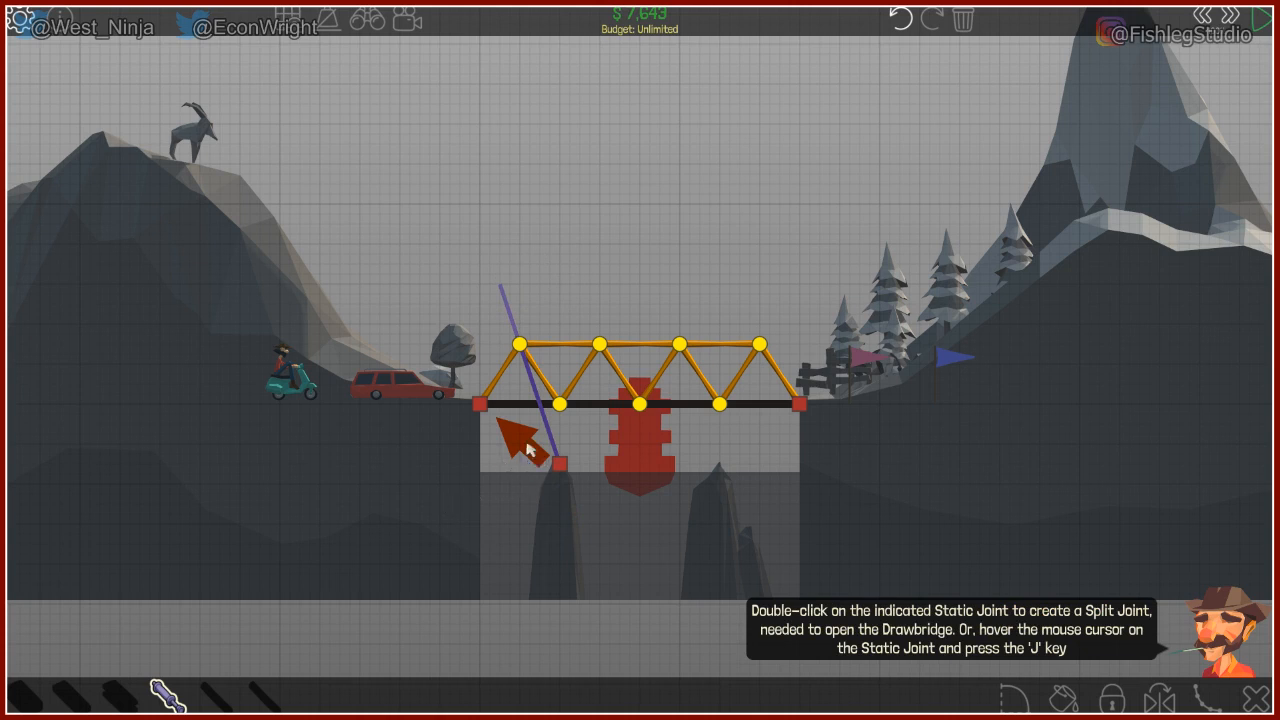
Turn the deck's left end static joint into a split joint.
double_click(484, 404)
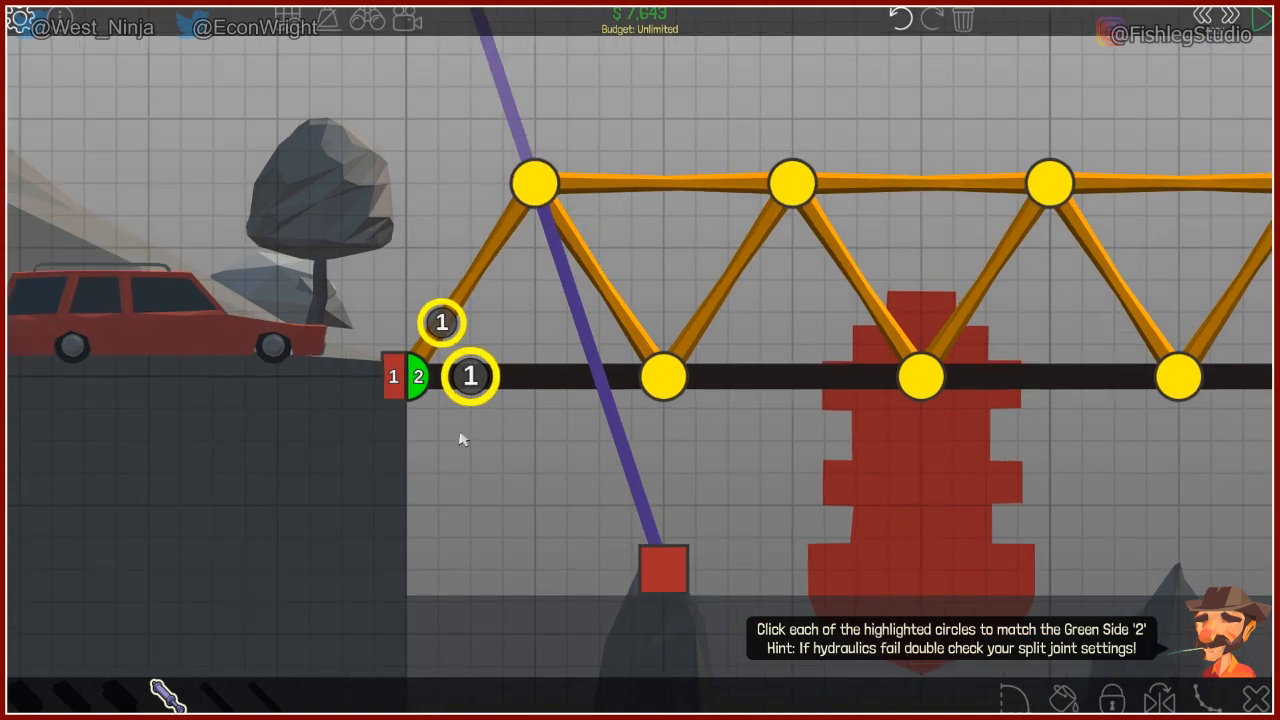
Assign a truss member to the split joint's side 2.
click(440, 322)
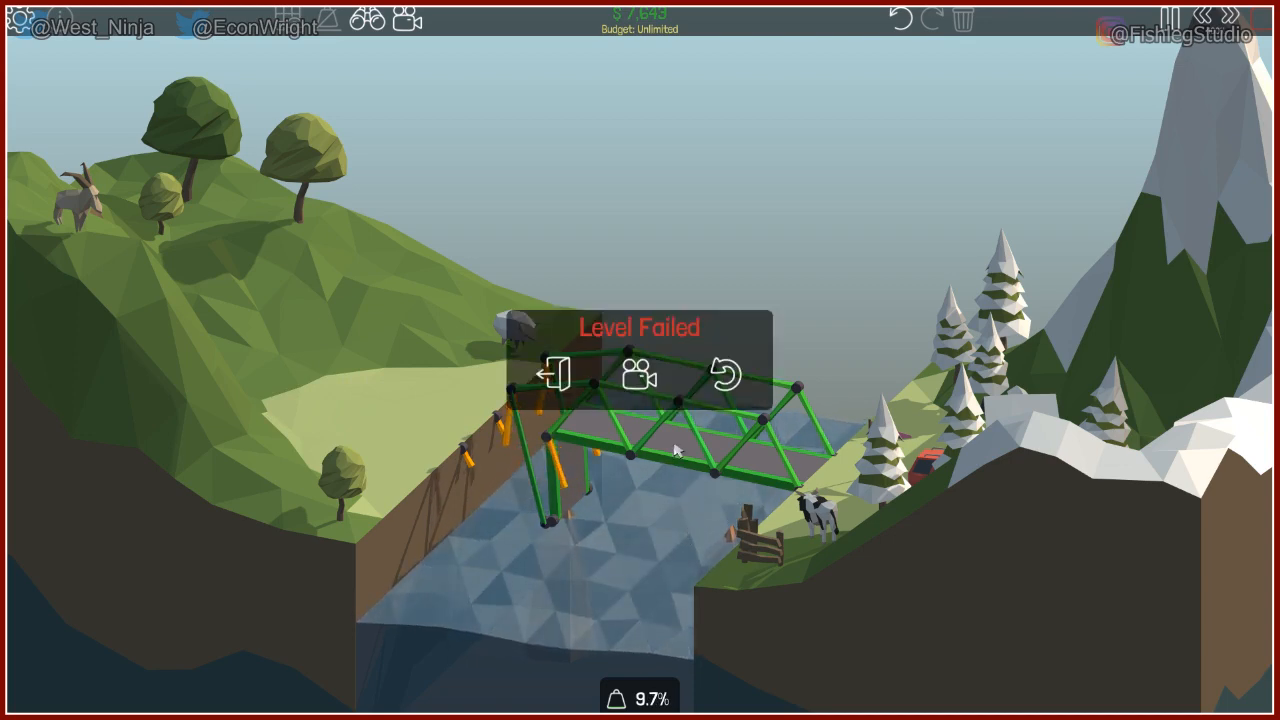
Go back to build mode and flip the split joint's attachment side so the truss lifts on the hydraulic.
click(724, 376)
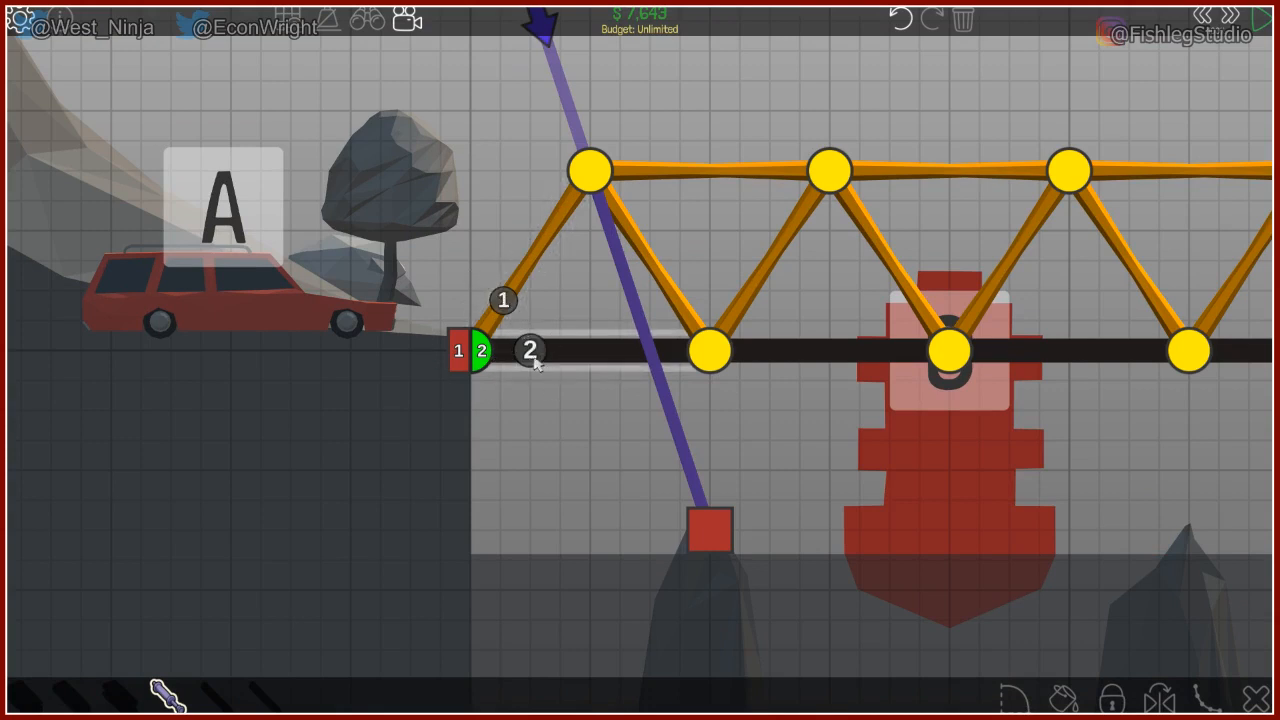
click(530, 352)
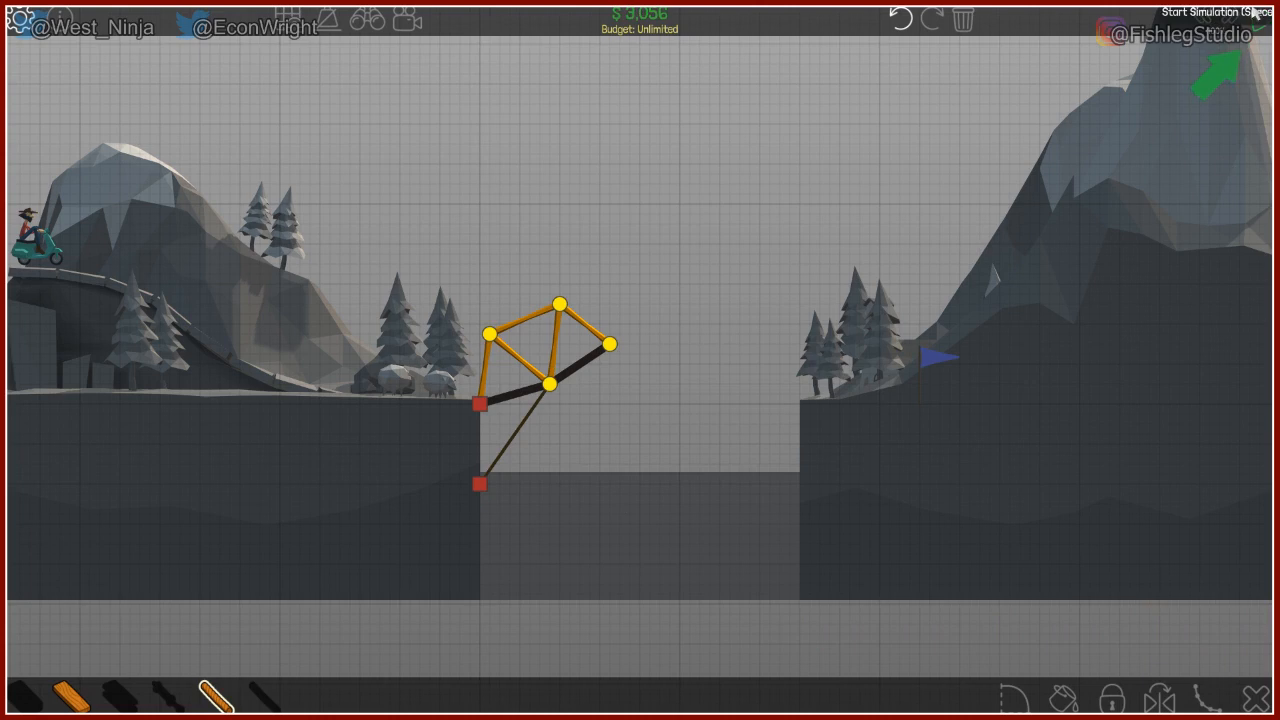
Run the drawbridge simulation, retry after the failure, and complete the final tutorial level.
click(1212, 22)
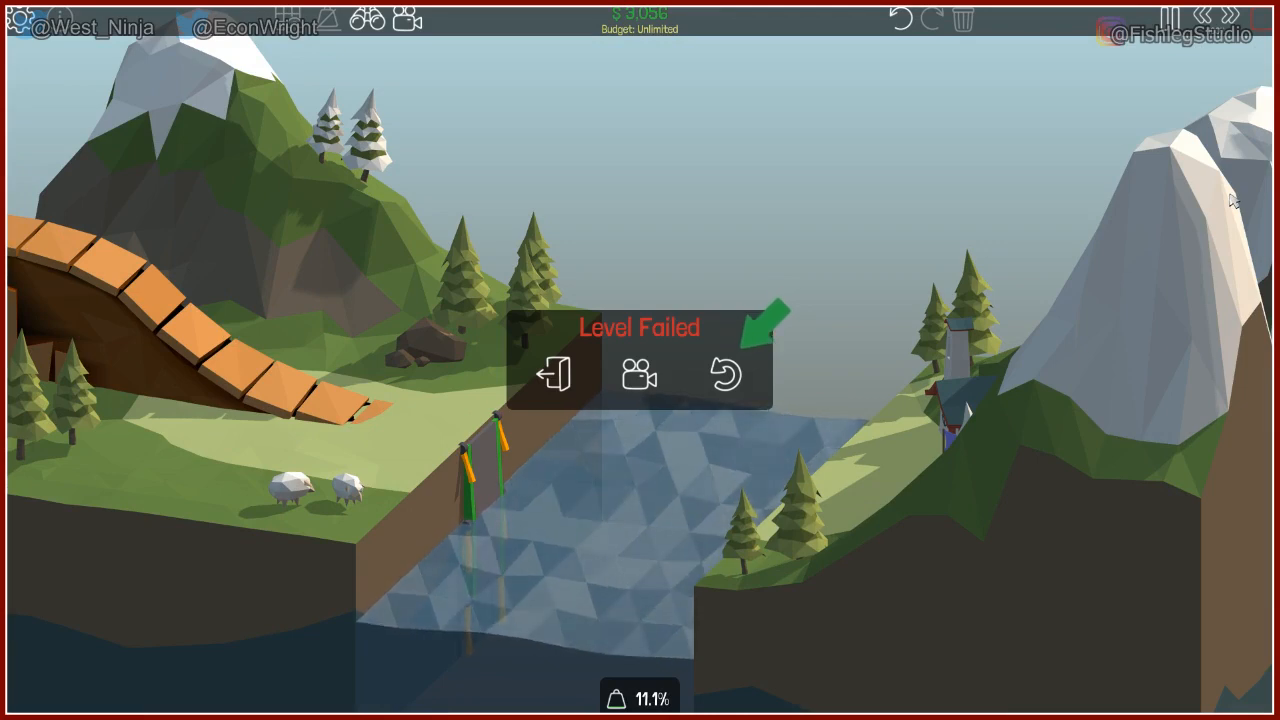
click(728, 374)
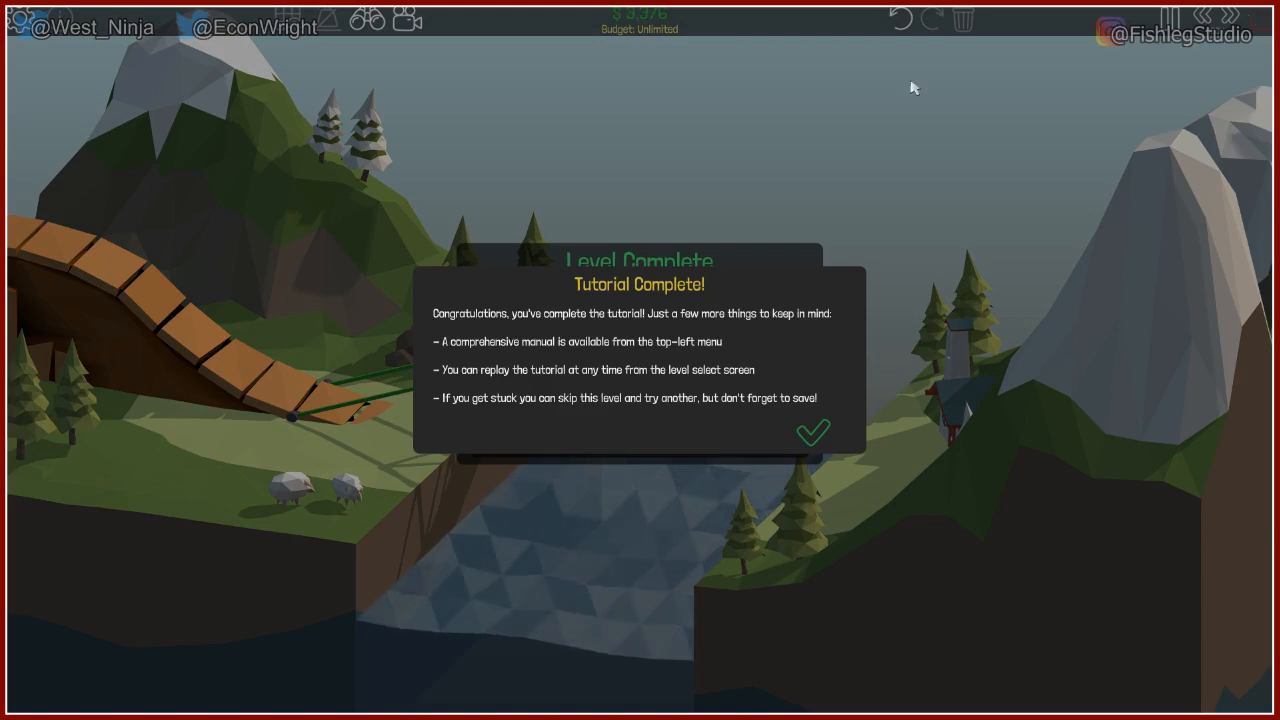
Dismiss the tutorial-complete message and start campaign level 1-1, the 8m Simple Bridge.
click(812, 432)
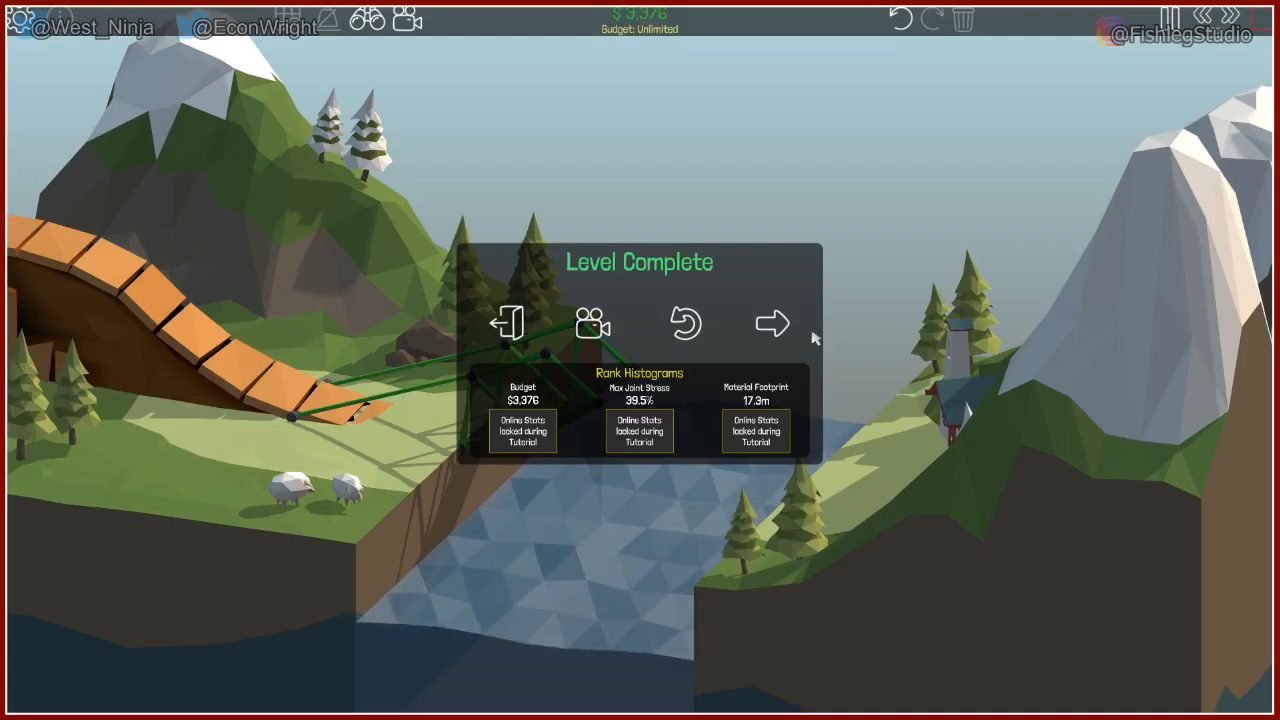
click(772, 322)
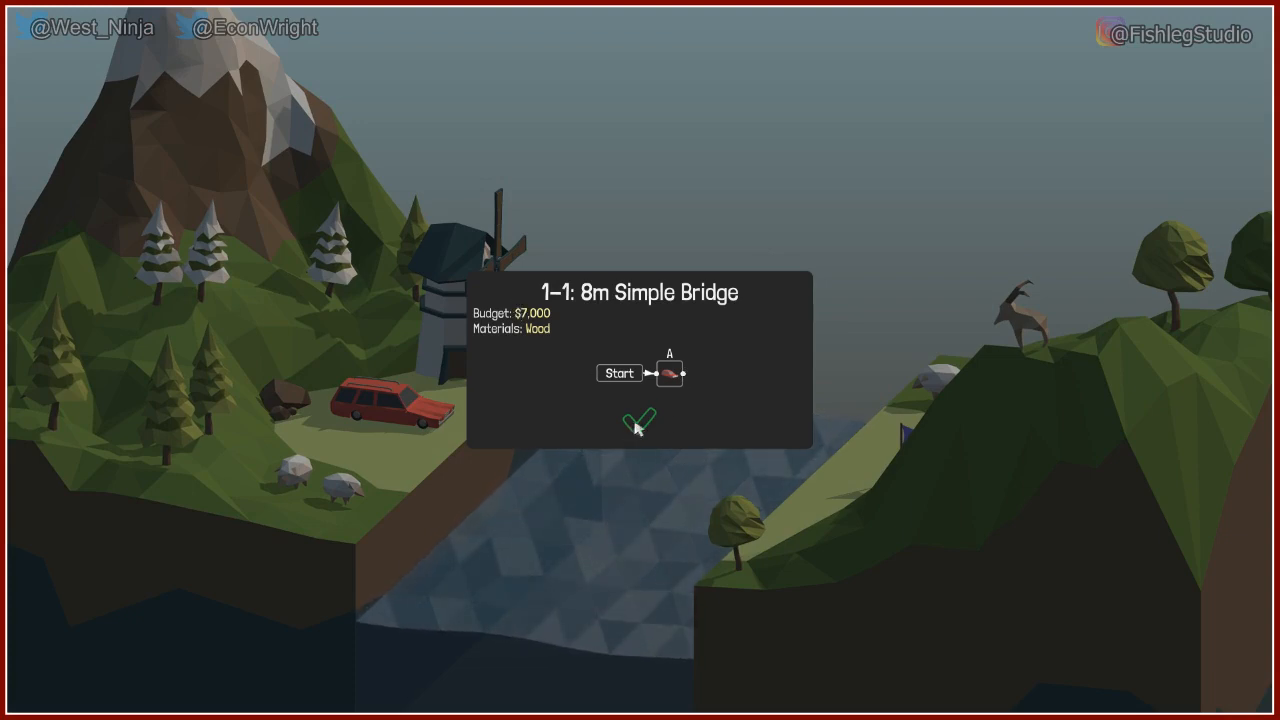
click(640, 418)
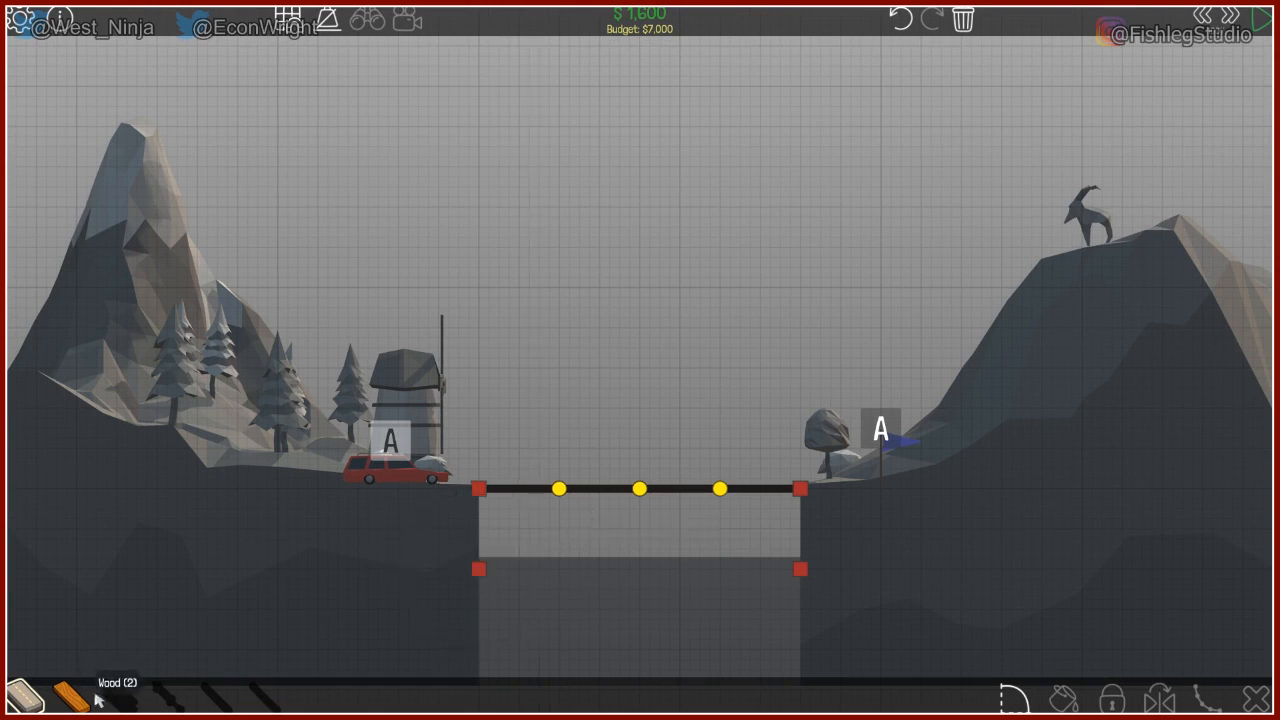
Add wooden struts from both deck ends to the lower anchors and one under the deck centre.
click(560, 488)
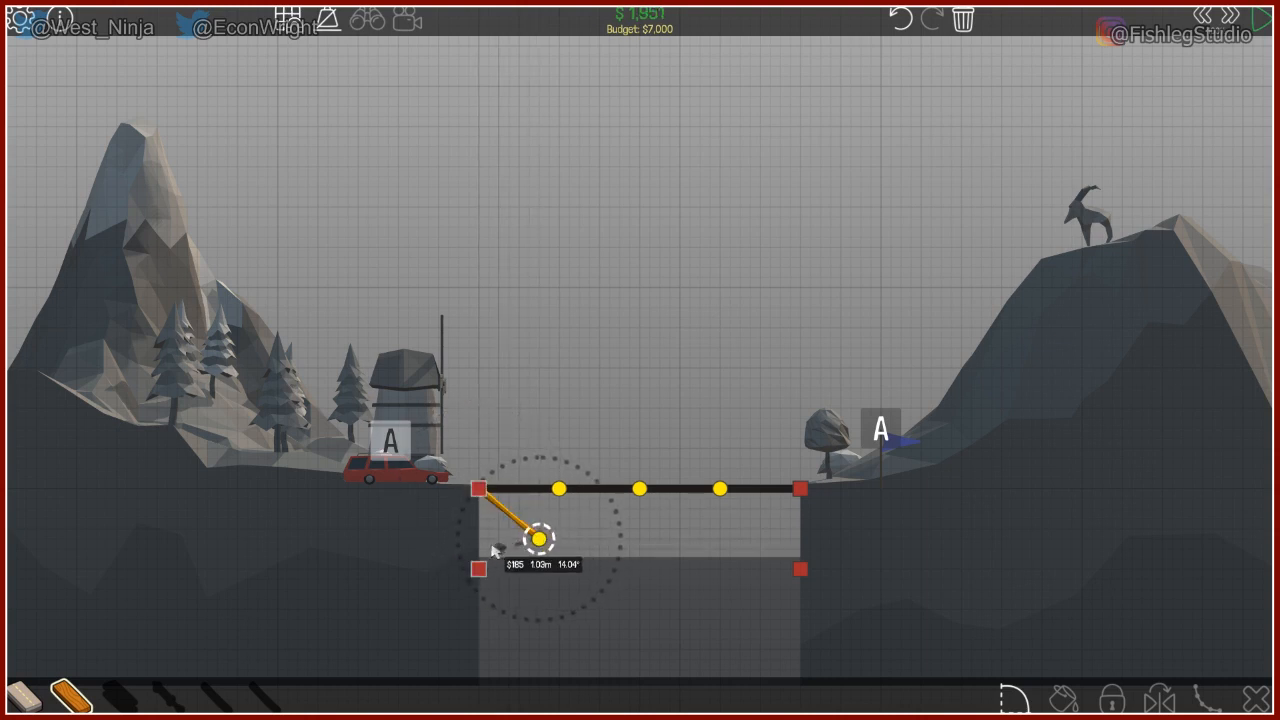
drag(540, 540, 480, 568)
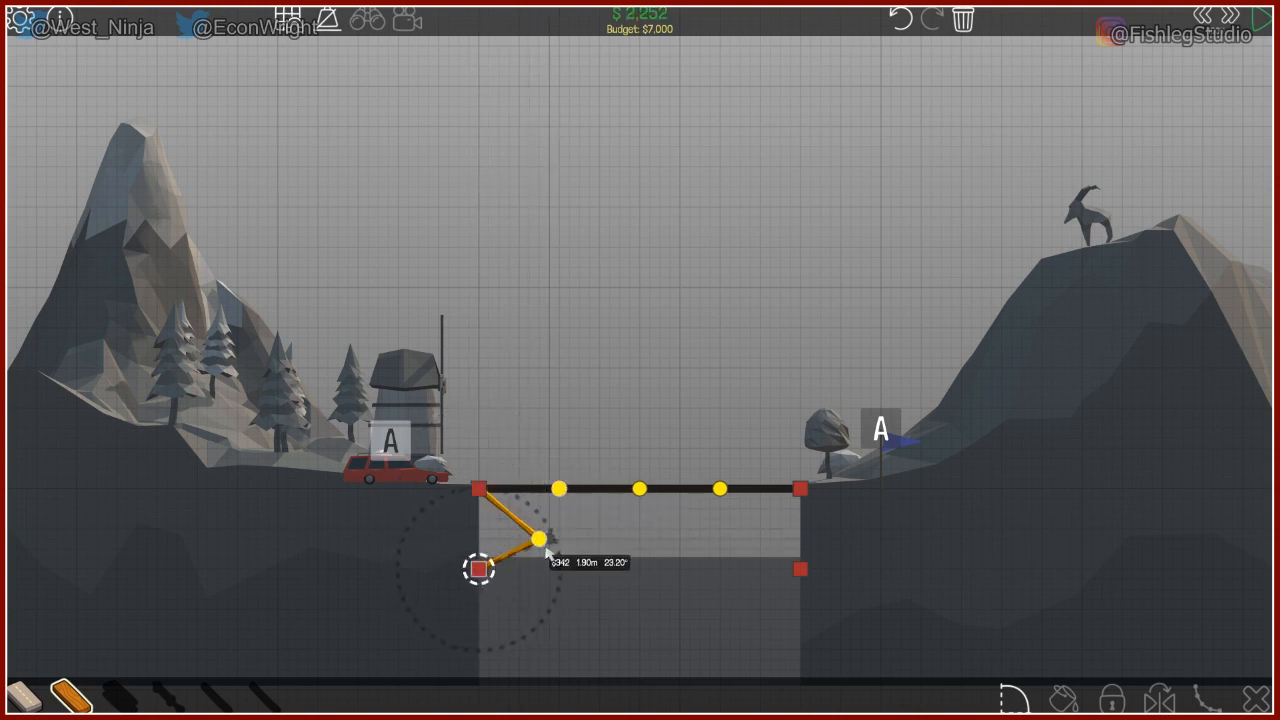
drag(480, 570, 560, 488)
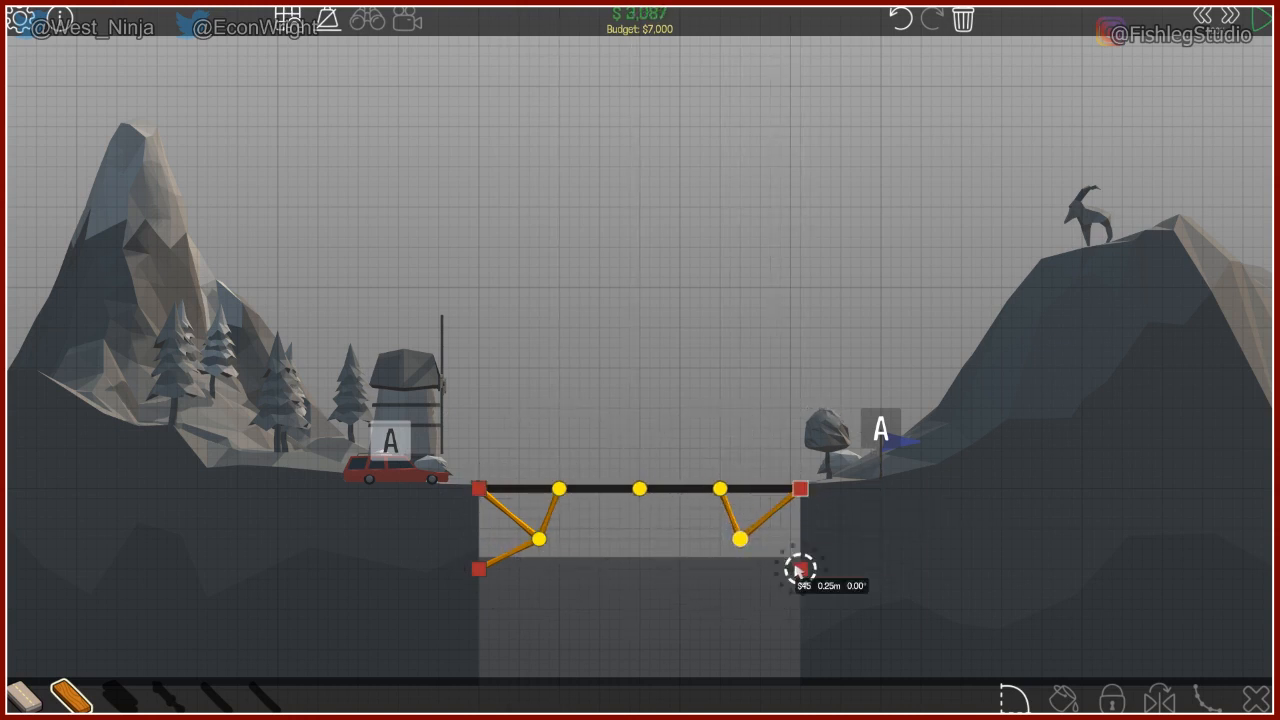
drag(802, 568, 740, 538)
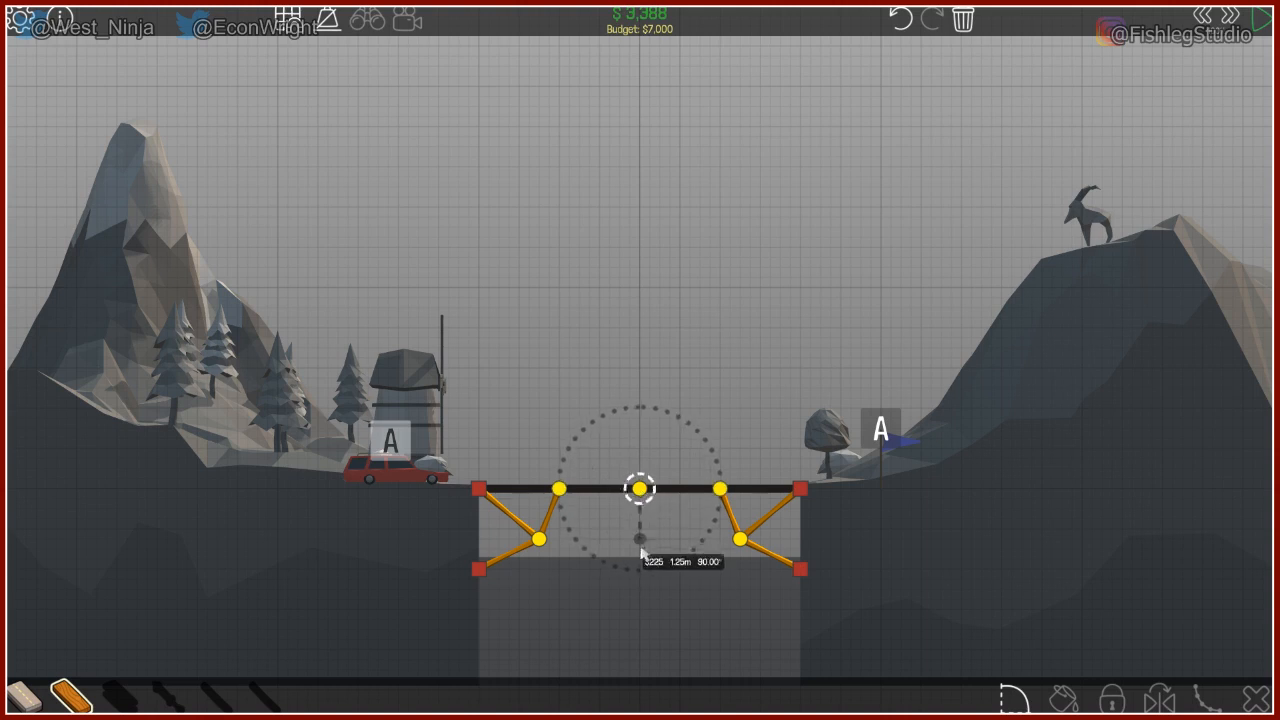
drag(640, 490, 640, 540)
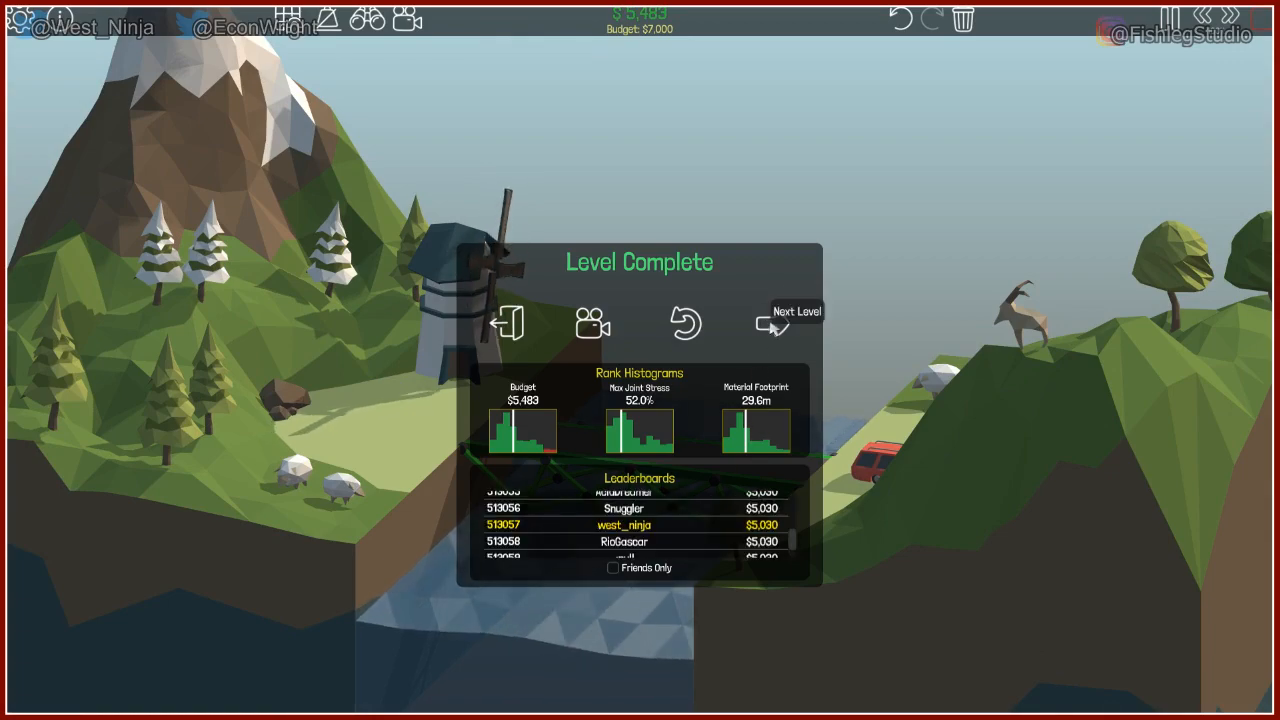
Start the 10m Simple Bridge level, lay the road deck across and prop it on the middle rock anchor.
click(770, 324)
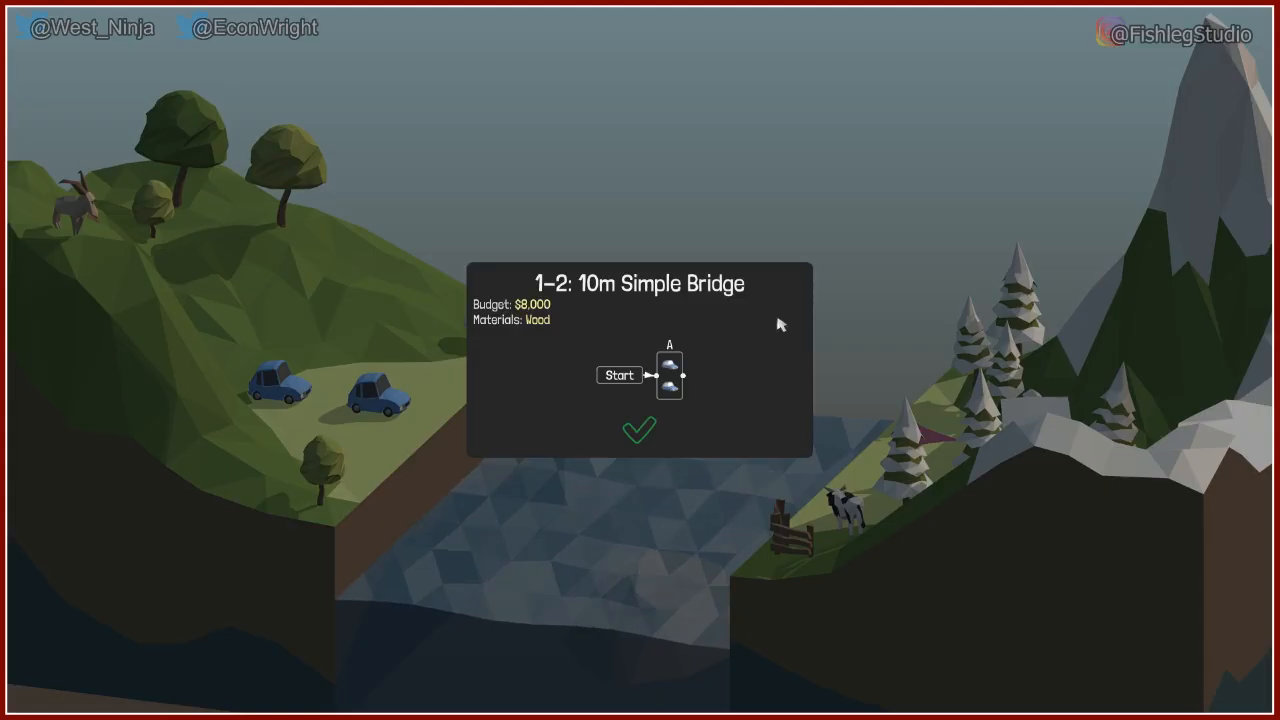
click(640, 430)
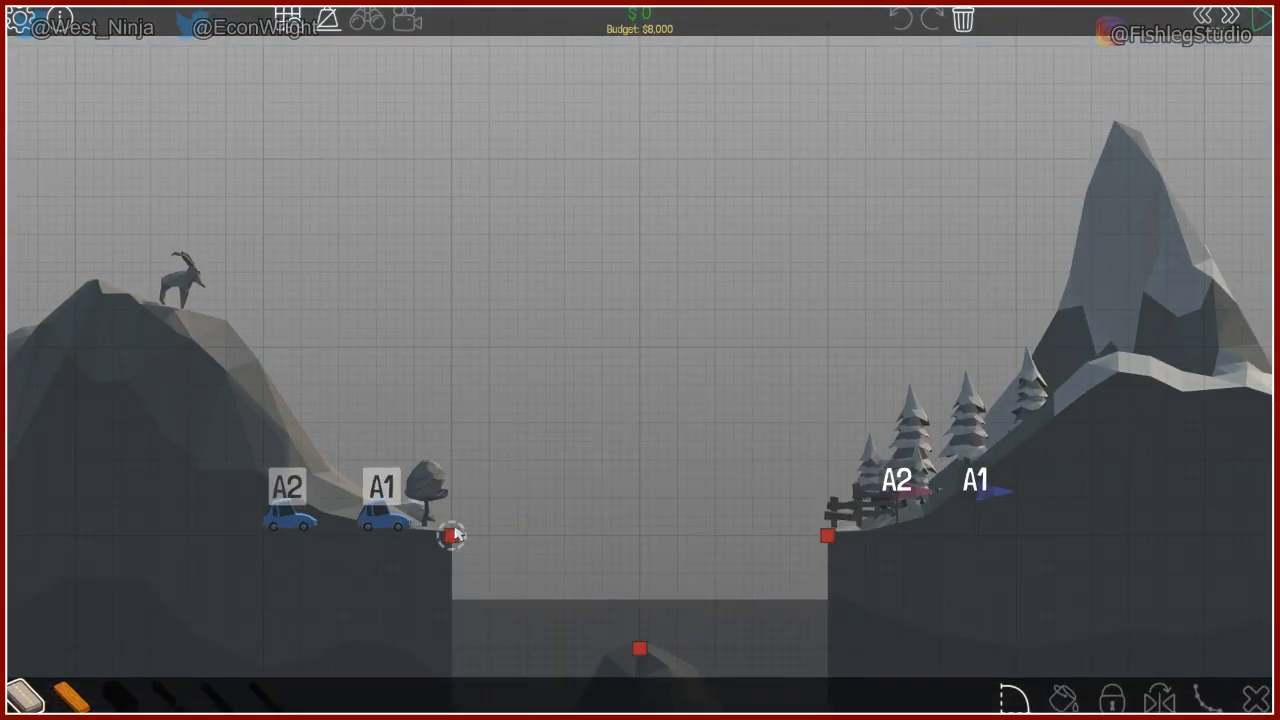
drag(450, 536, 824, 536)
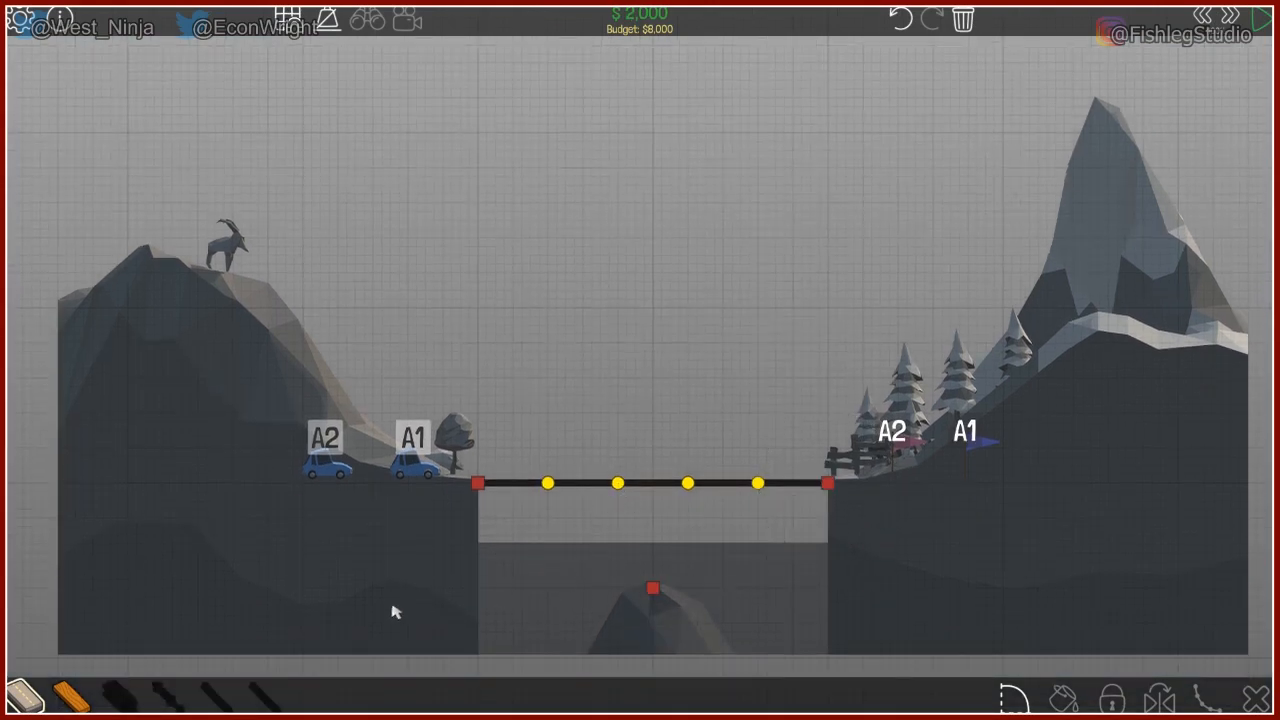
mouse_move(68, 672)
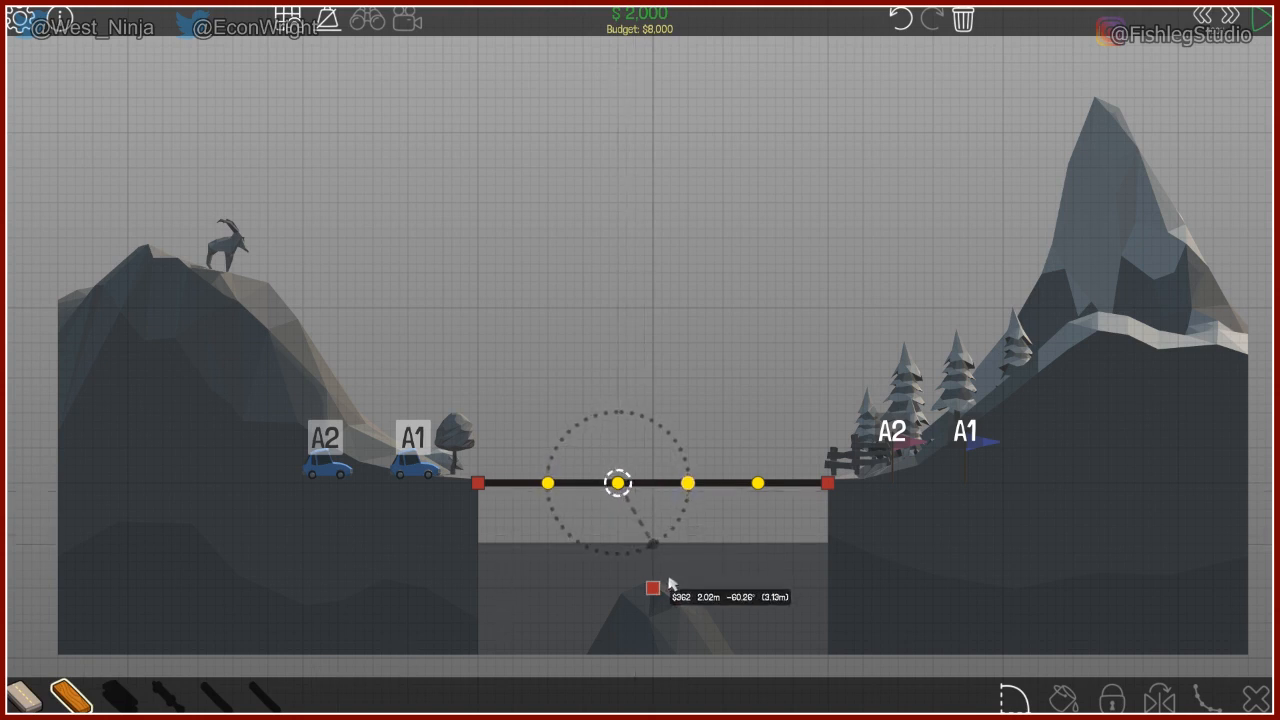
drag(620, 482, 648, 544)
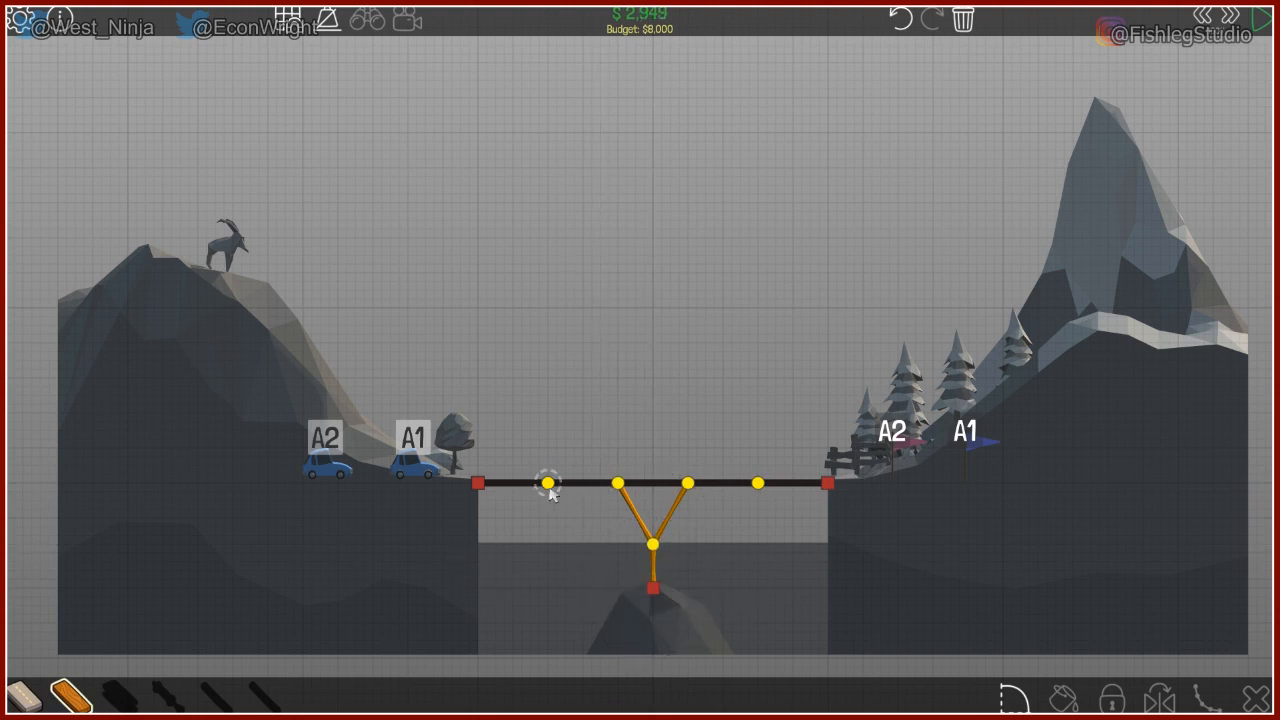
mouse_move(556, 568)
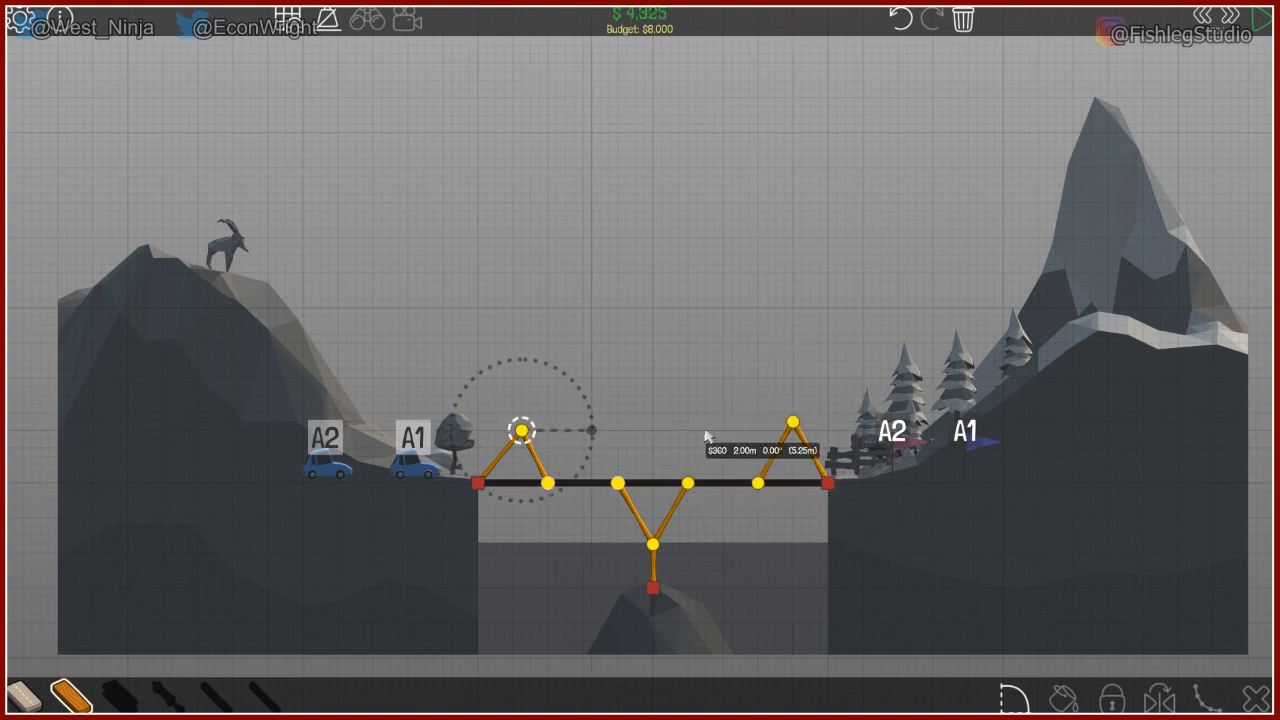
Raise a wooden triangle over the deck's left end and run the top chord toward the right.
drag(524, 430, 660, 430)
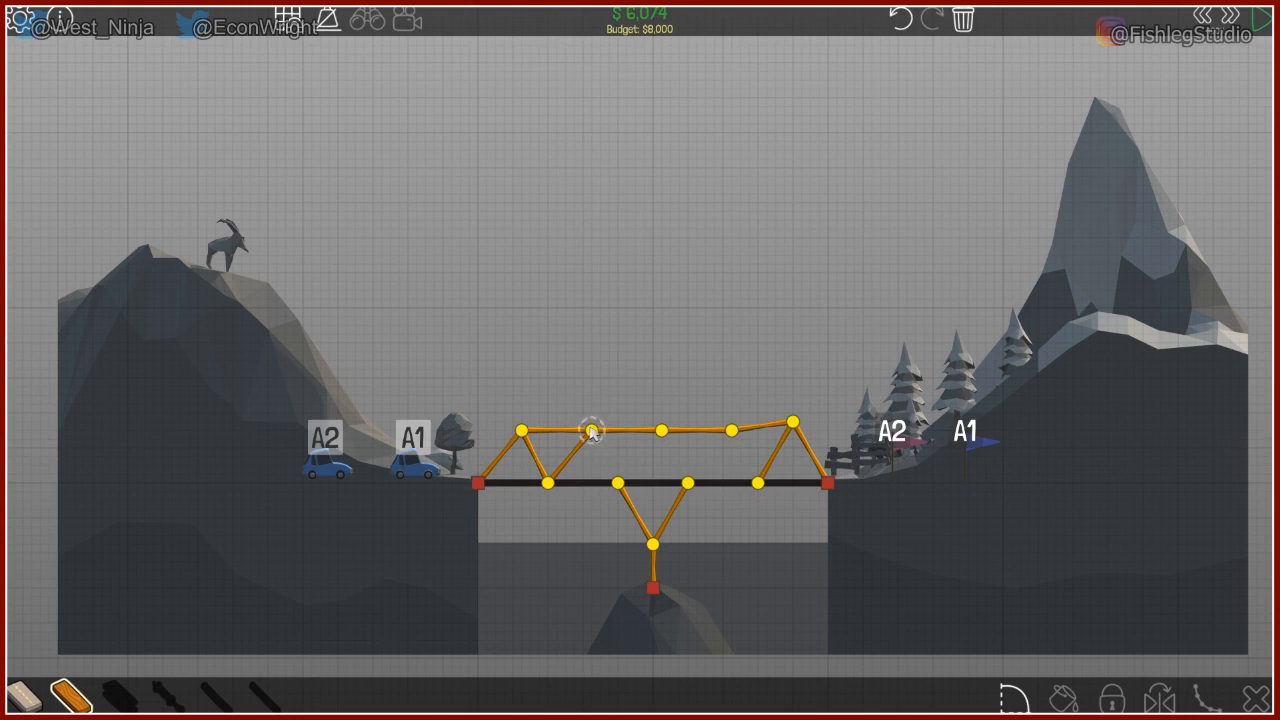
drag(590, 432, 660, 432)
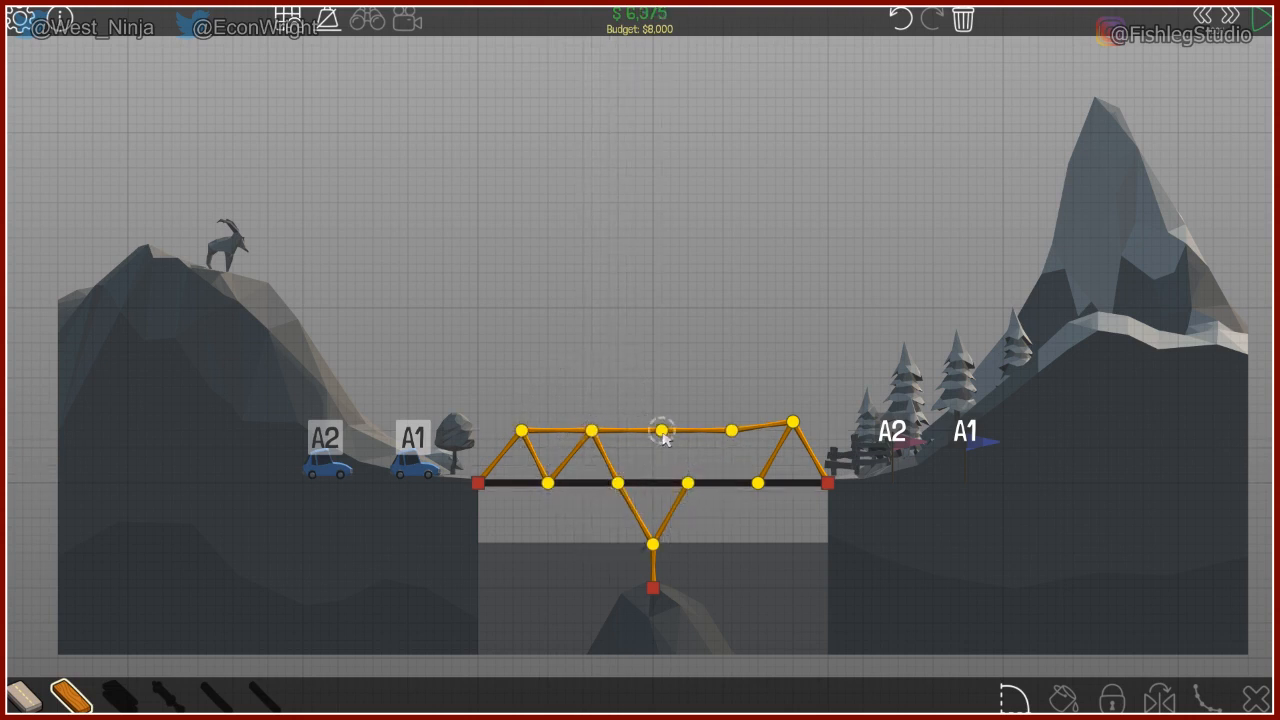
drag(660, 430, 724, 430)
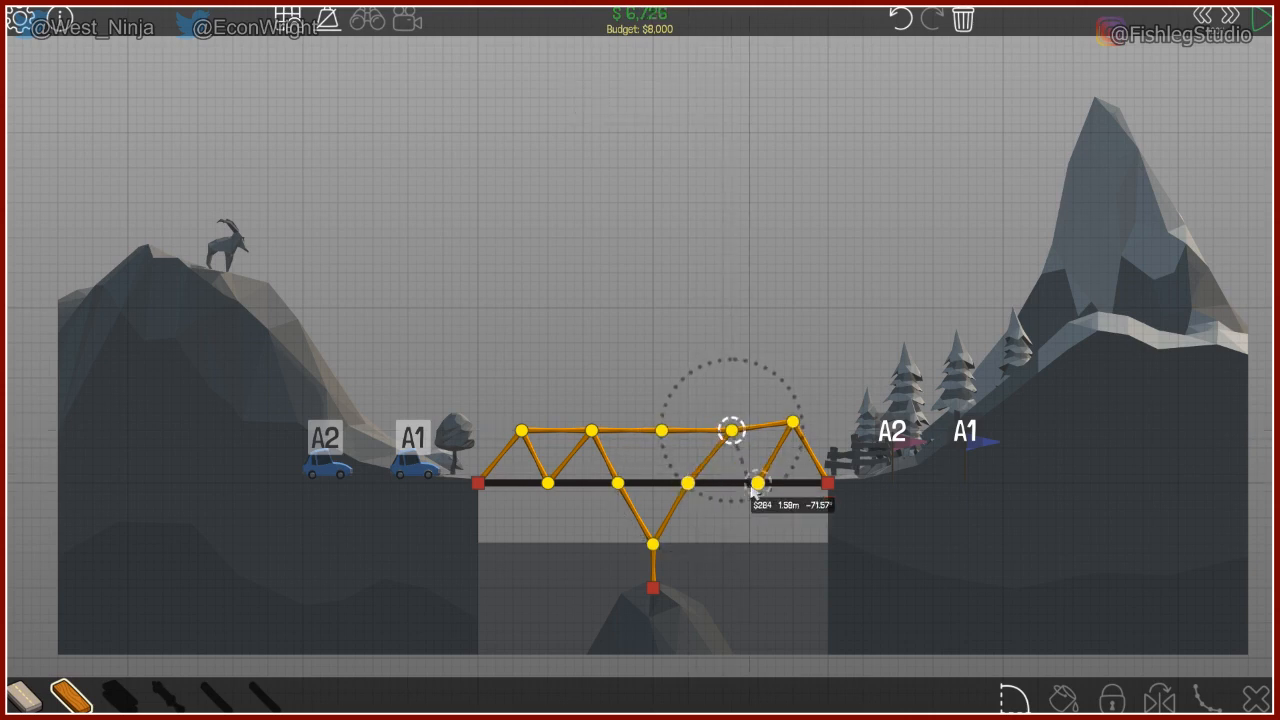
Test the truss bridge, return to edit after the failure, clear the split-joint warning and adjust beams.
click(760, 482)
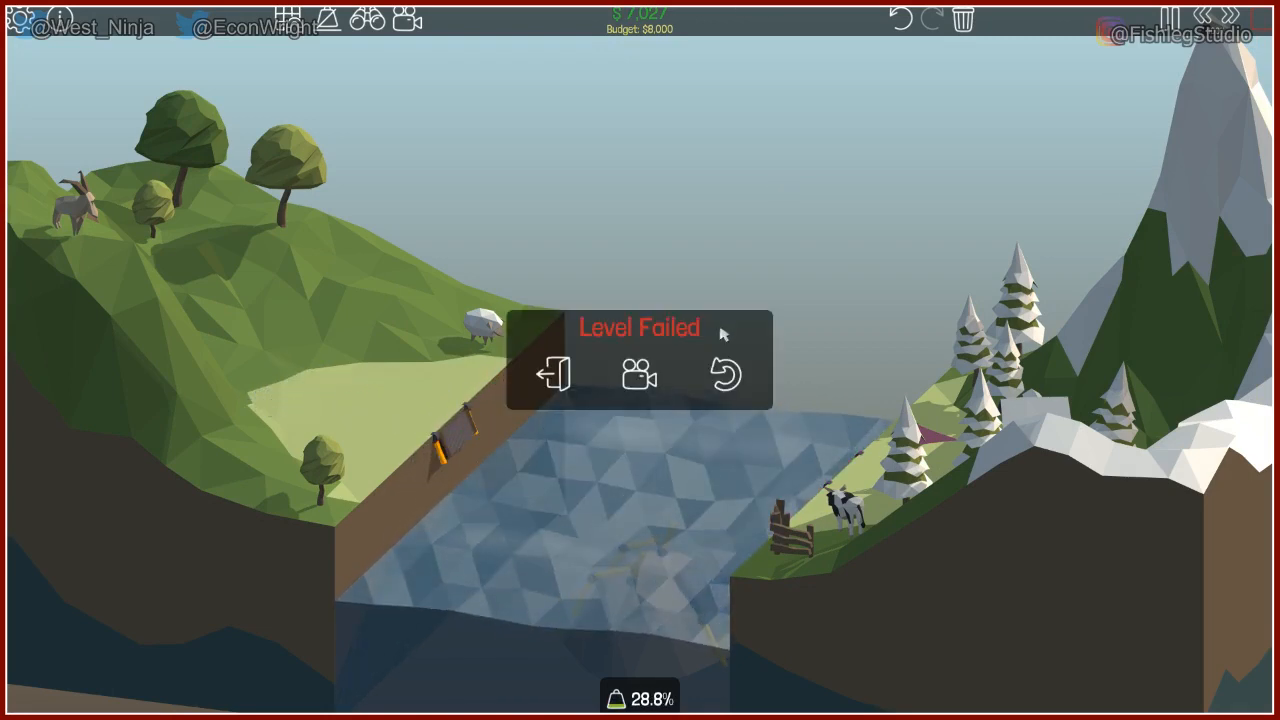
click(724, 374)
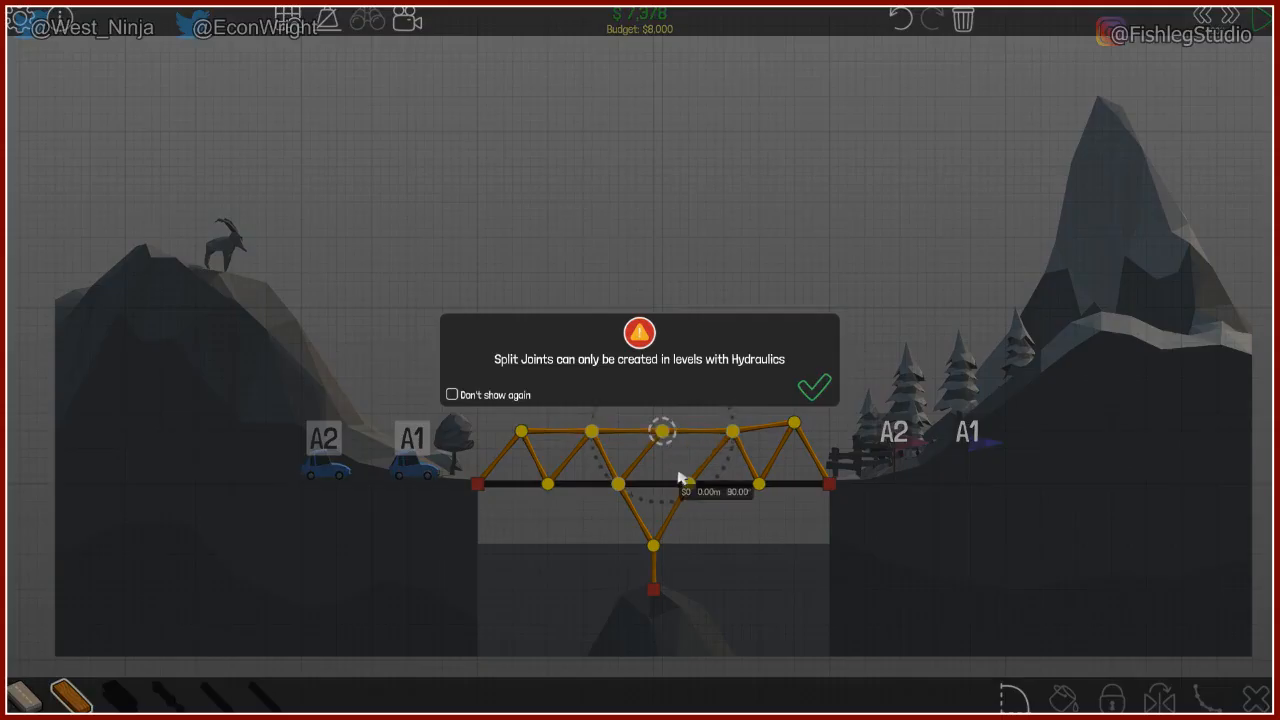
click(812, 388)
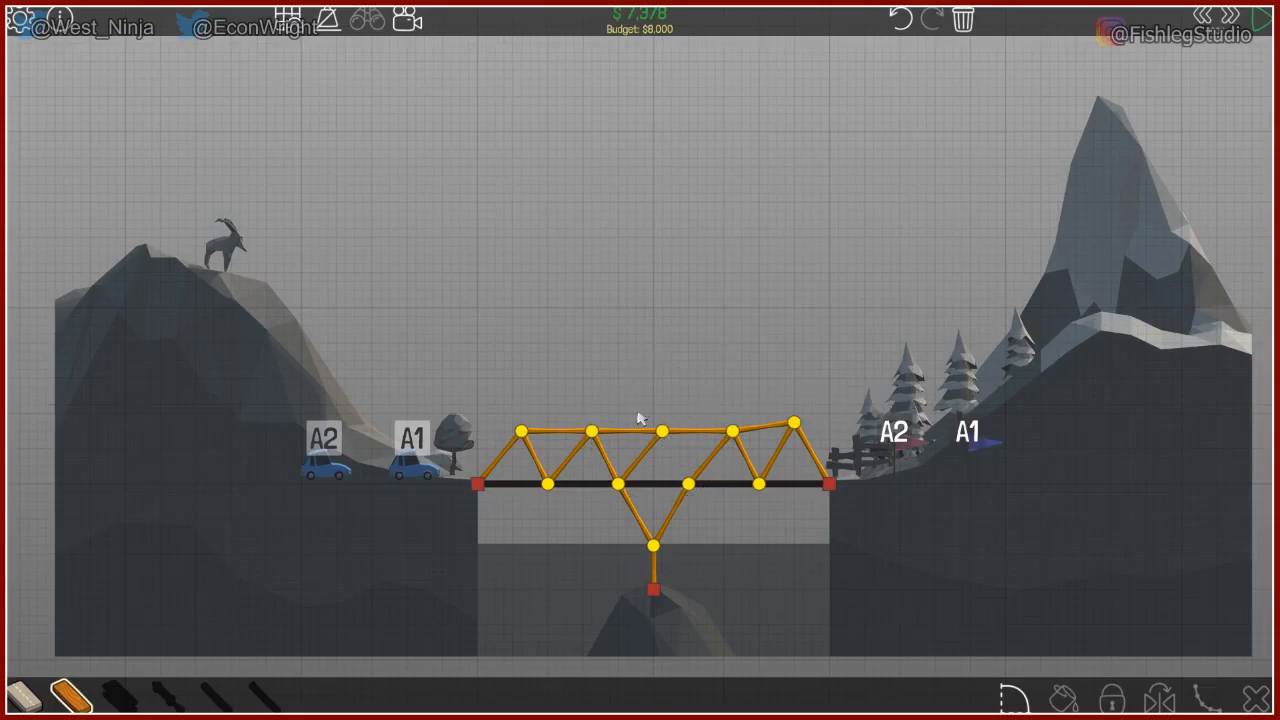
click(692, 486)
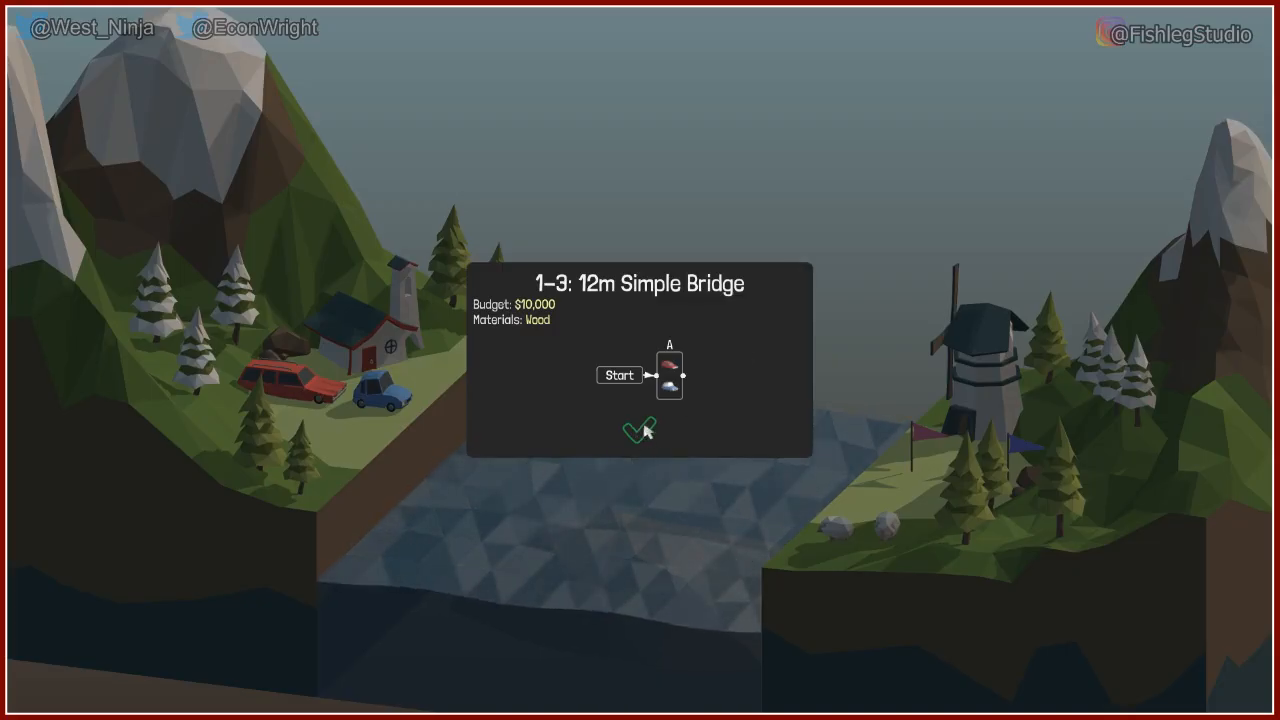
Start the 12m level and lay a road deck across the gap ramping up to the right cliff.
click(636, 430)
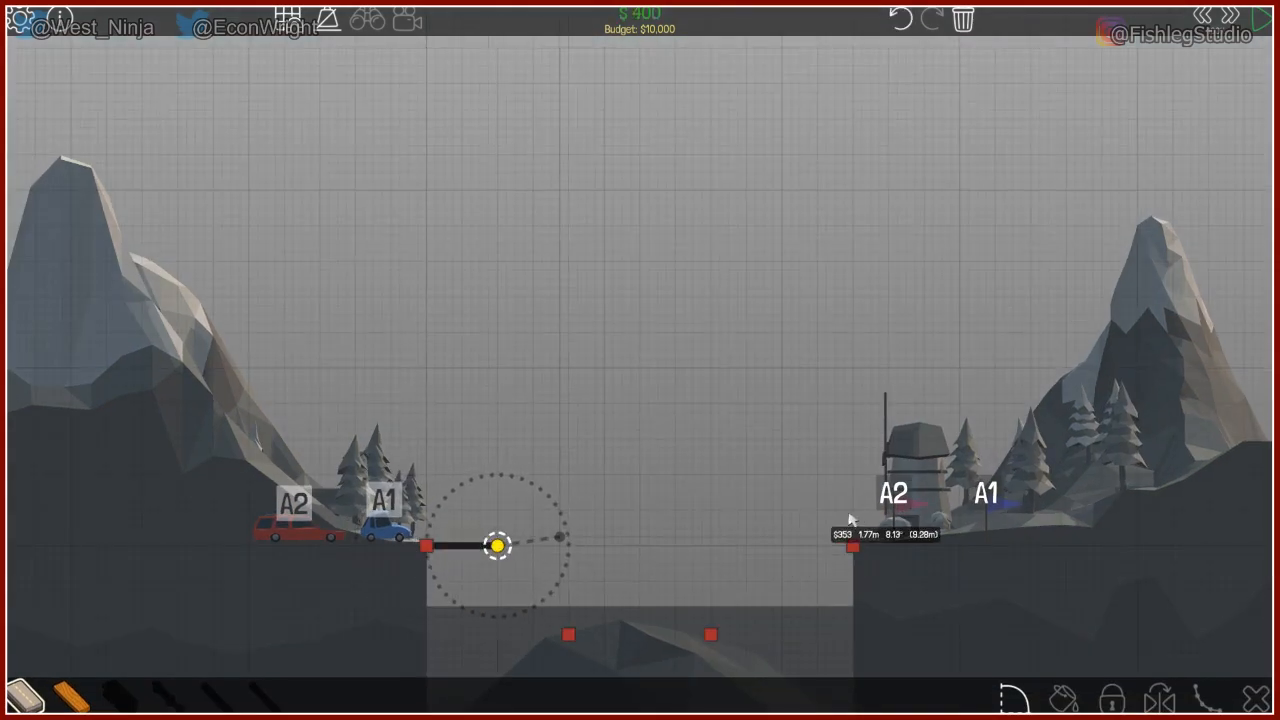
drag(498, 546, 710, 546)
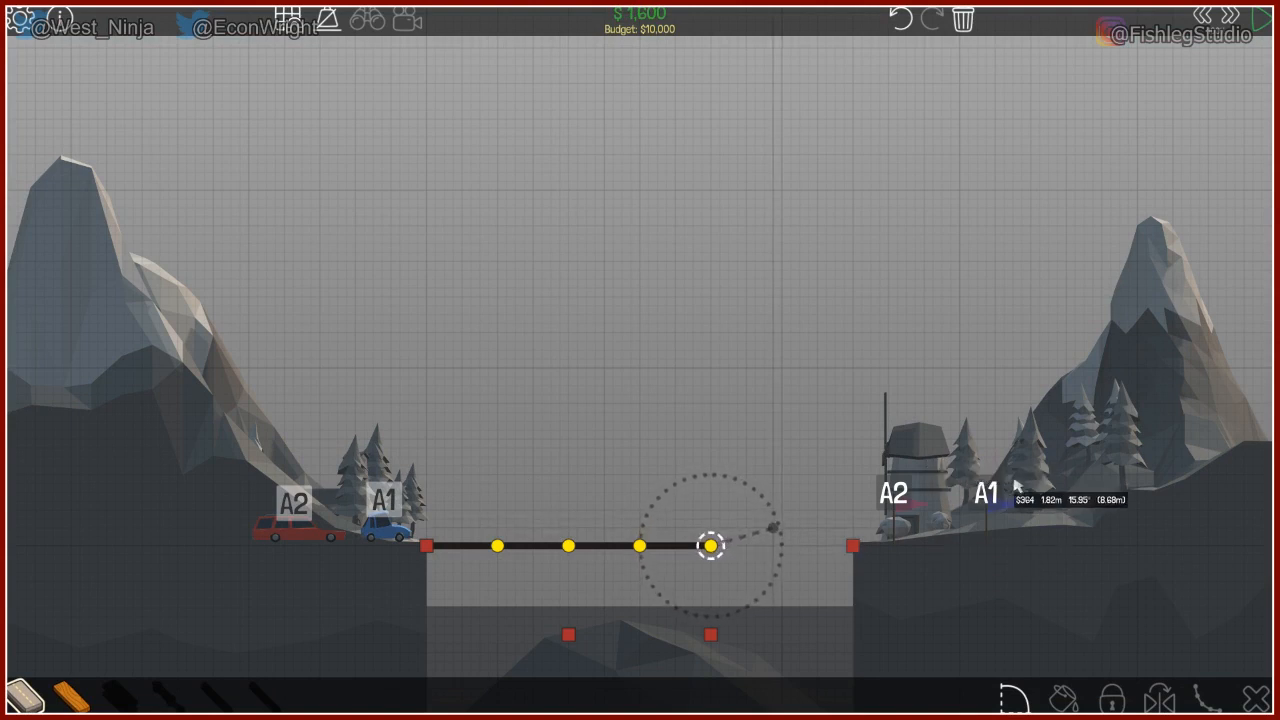
drag(710, 546, 772, 538)
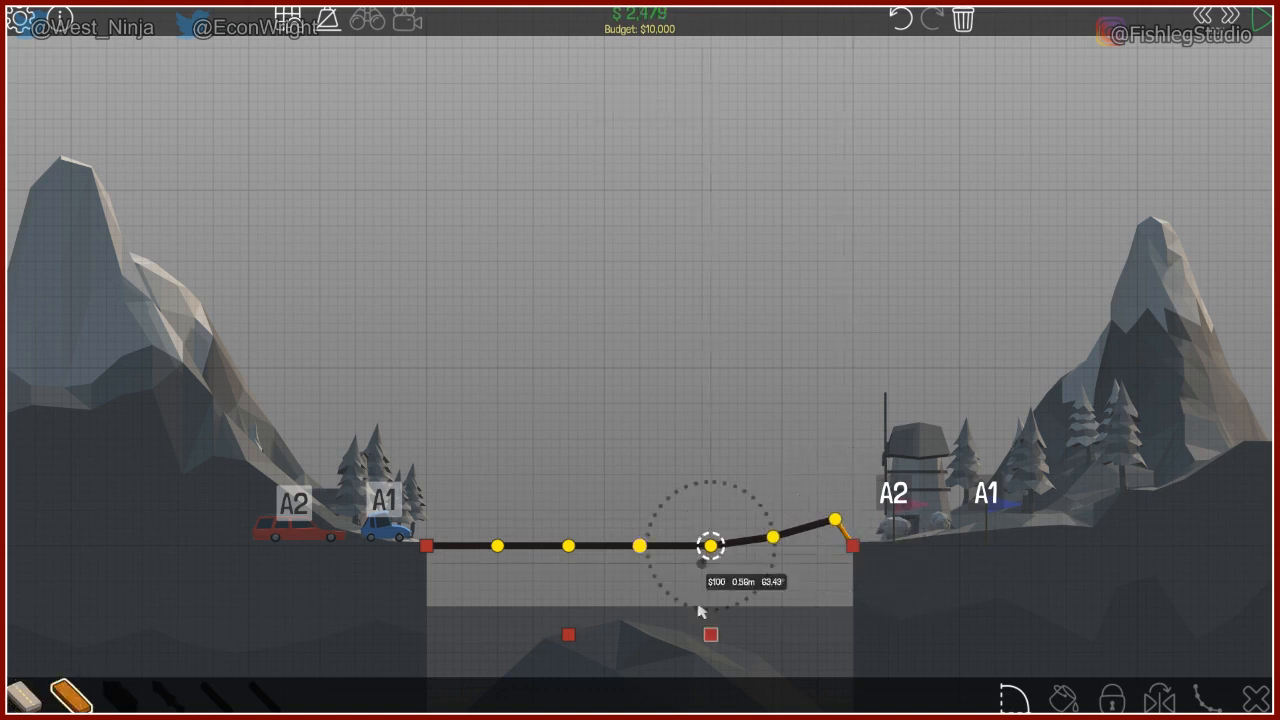
drag(710, 548, 664, 590)
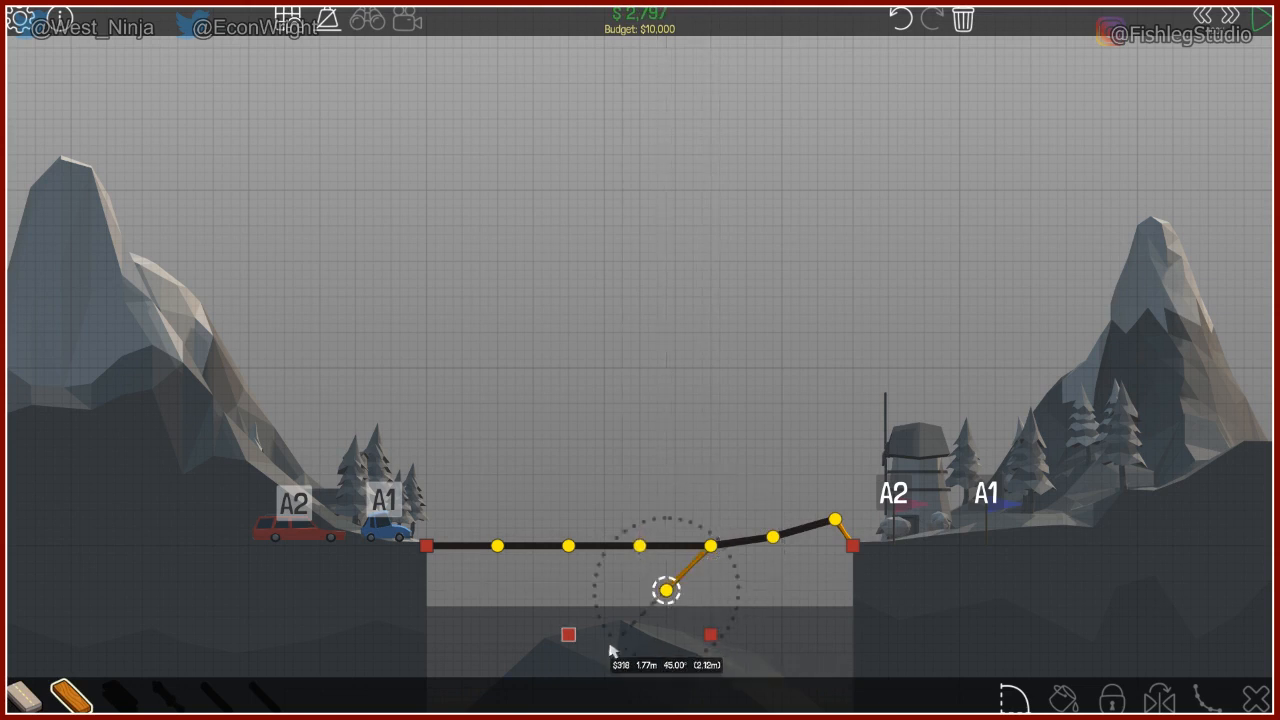
Build a wooden under-deck truss tied to both lower anchors and run the simulation.
drag(668, 592, 568, 544)
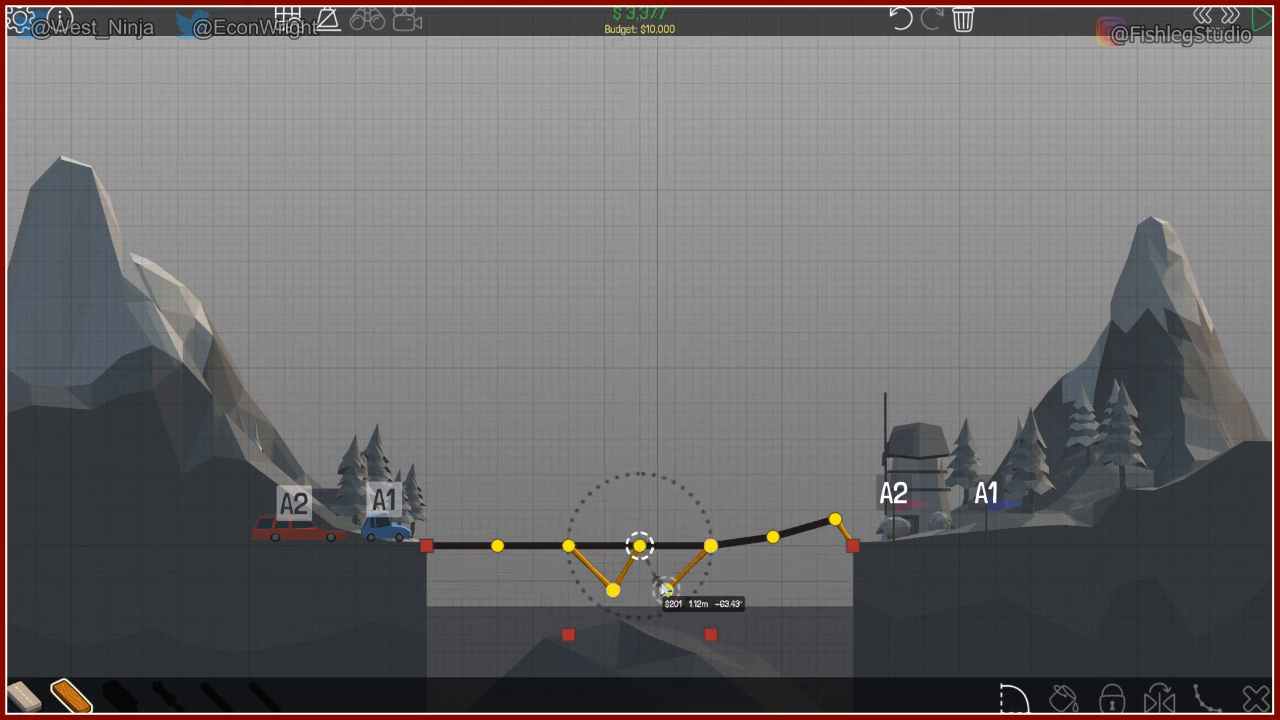
drag(636, 592, 664, 590)
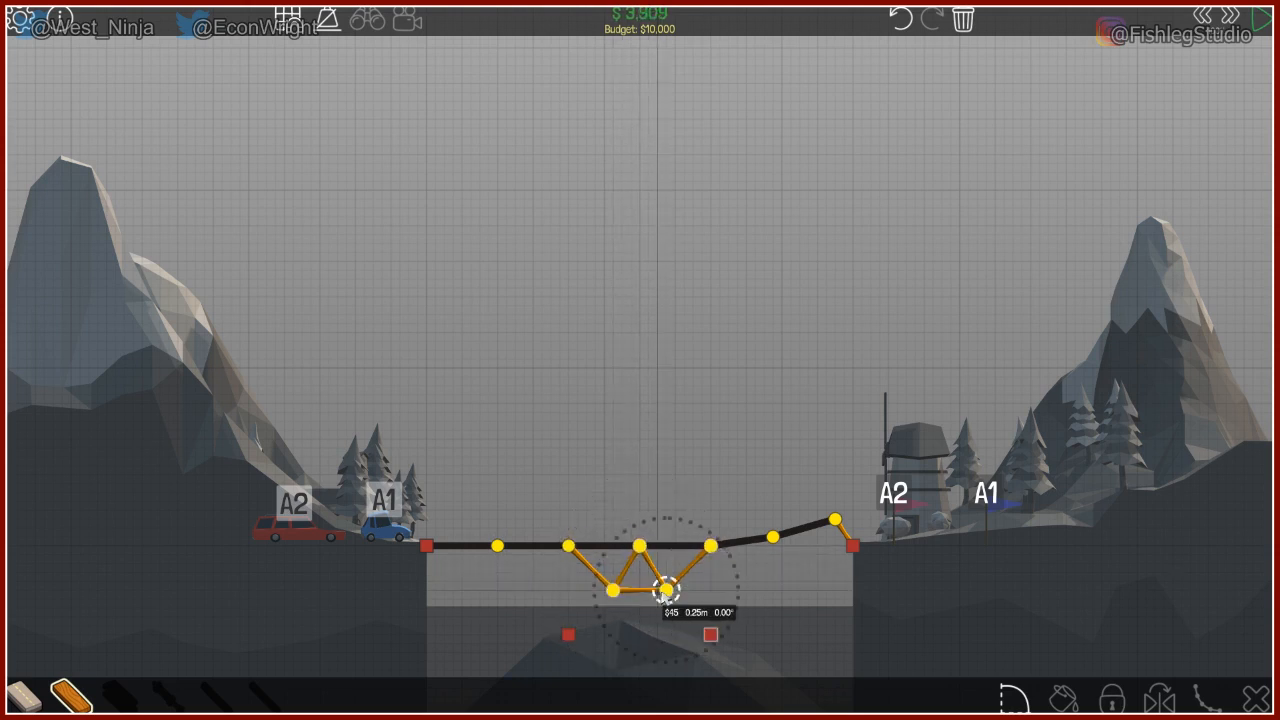
drag(664, 590, 568, 636)
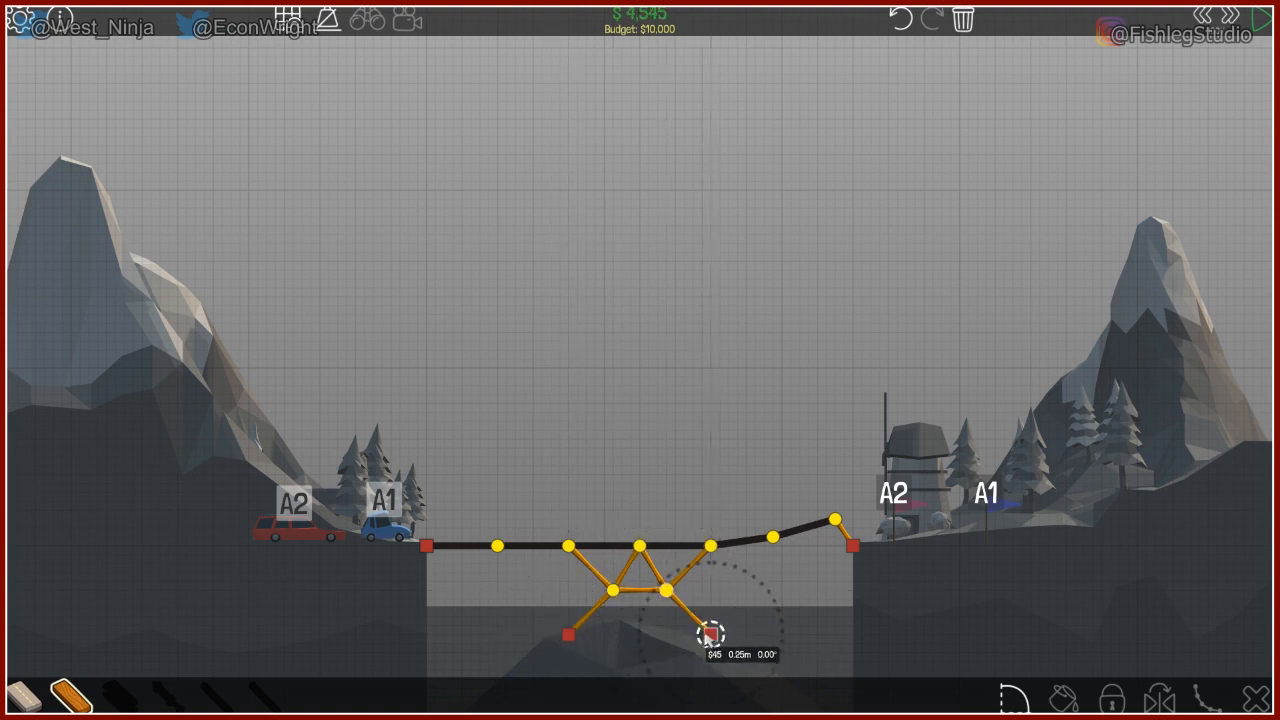
click(710, 636)
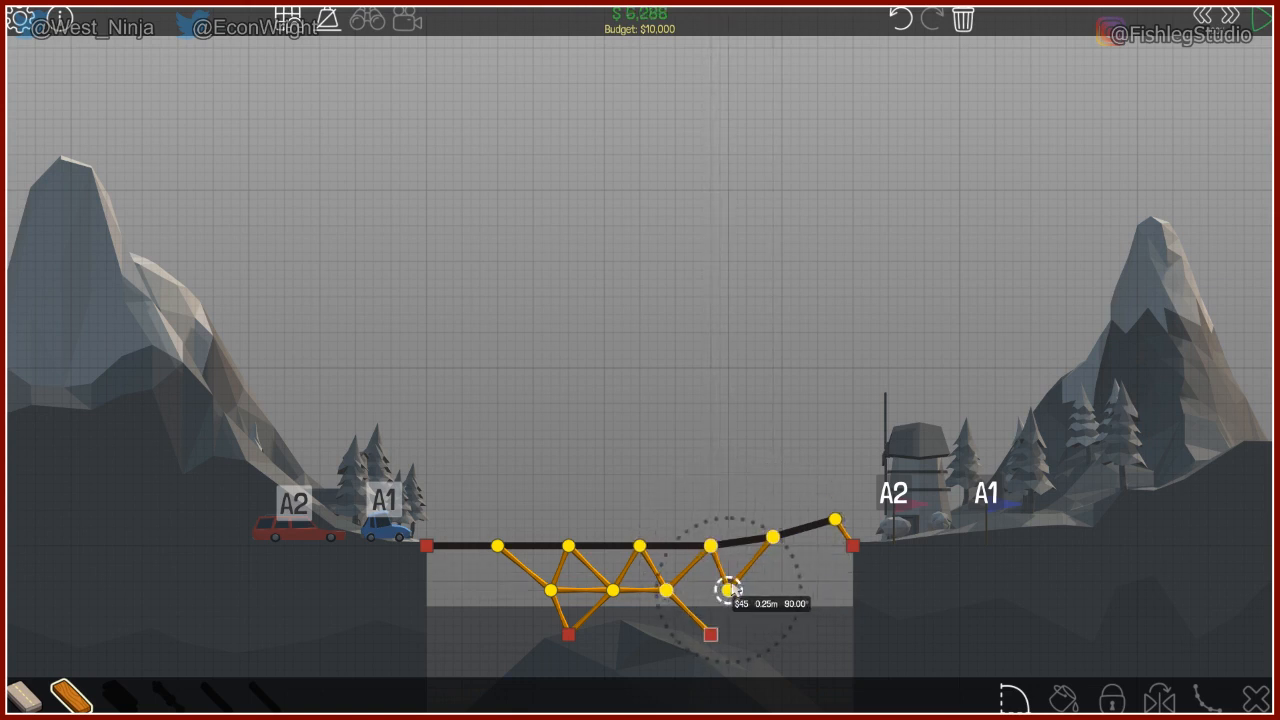
drag(744, 590, 710, 636)
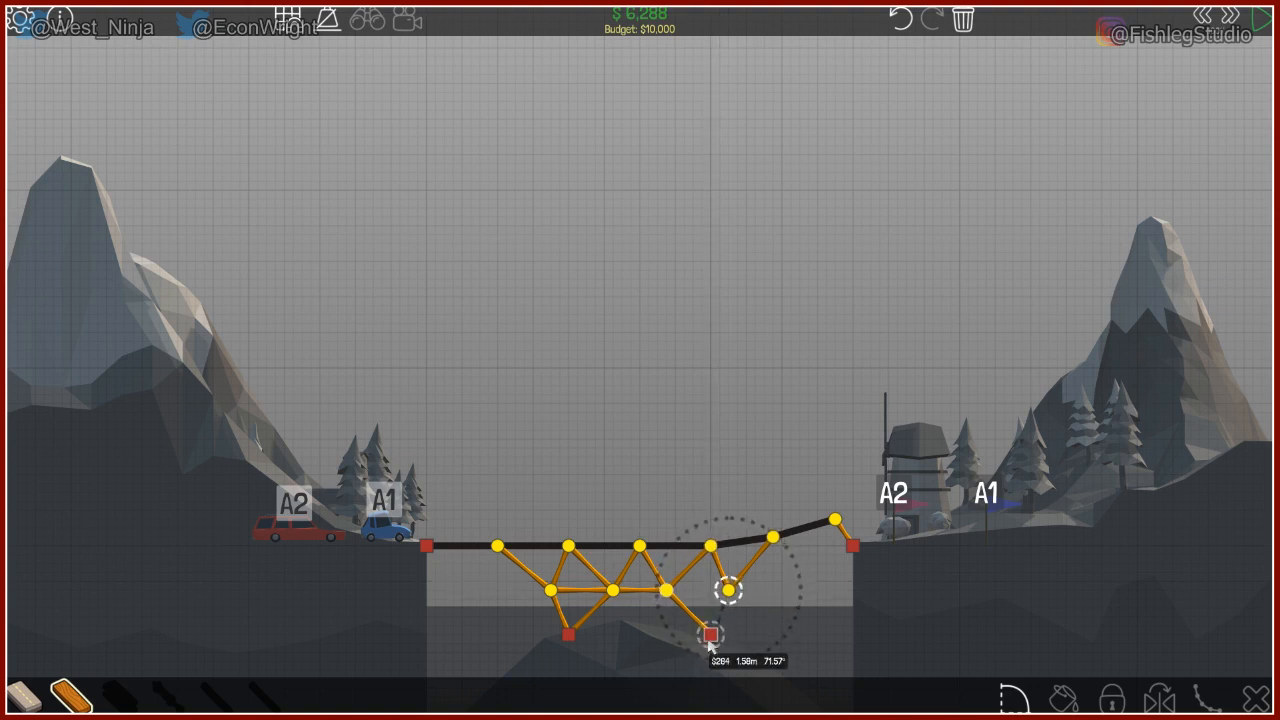
drag(710, 636, 730, 584)
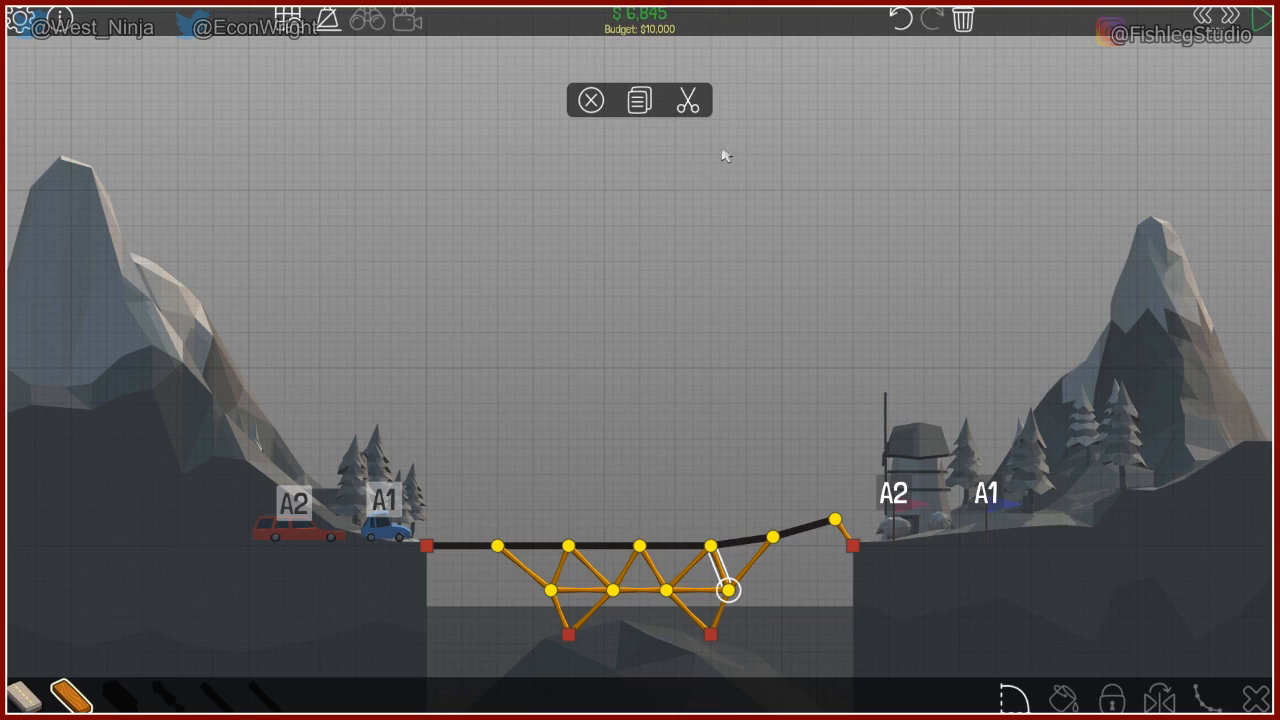
key(space)
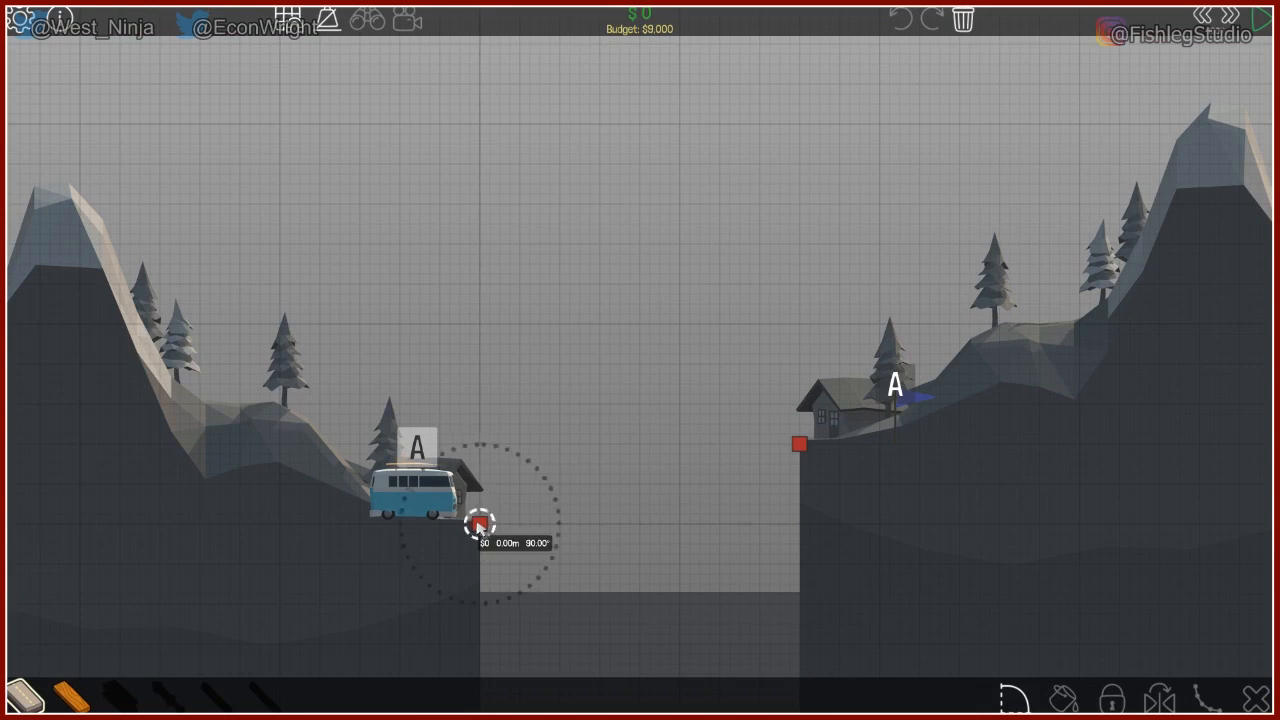
Begin an upright piece at the van level's left anchor, test it, and return to edit after the failure.
click(480, 524)
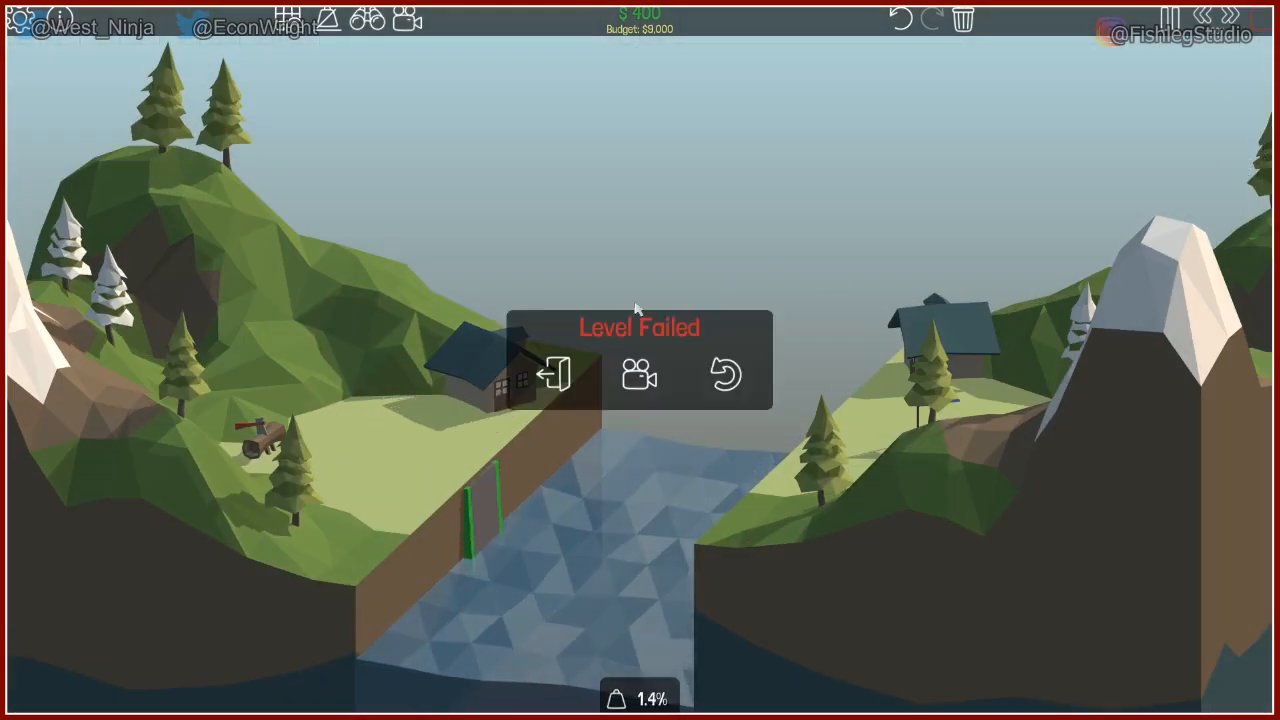
click(726, 376)
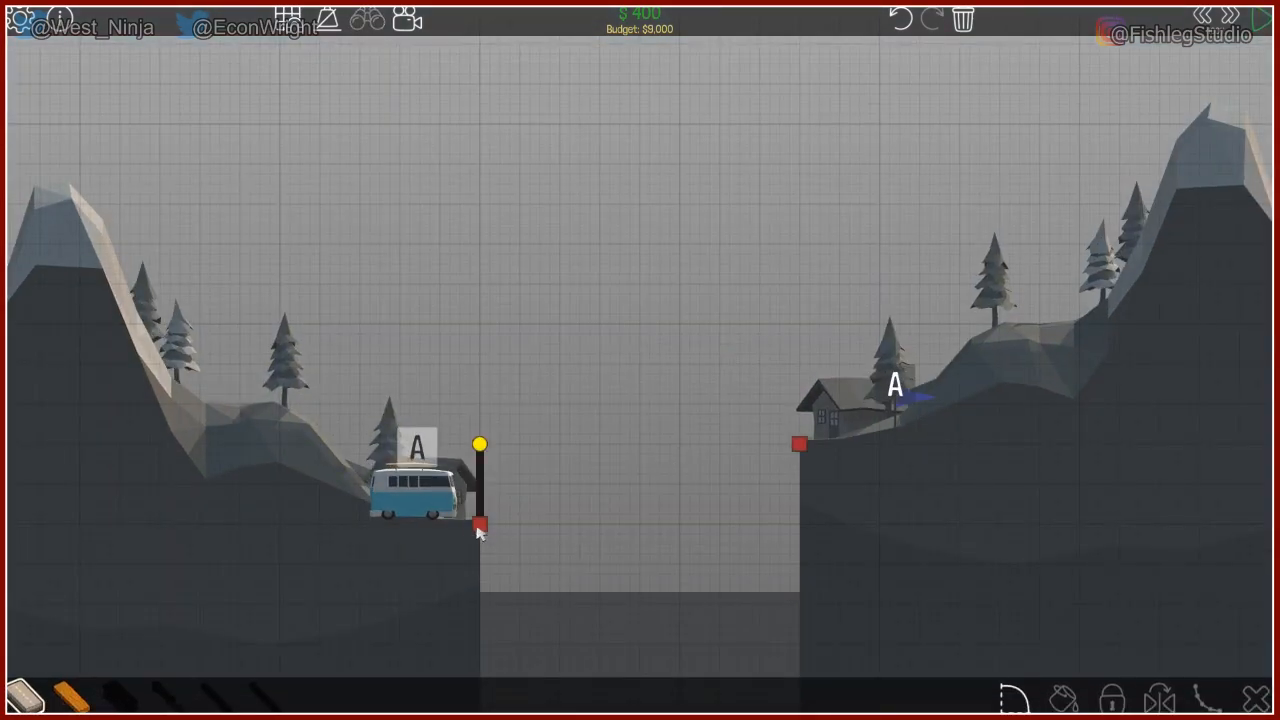
mouse_move(364, 574)
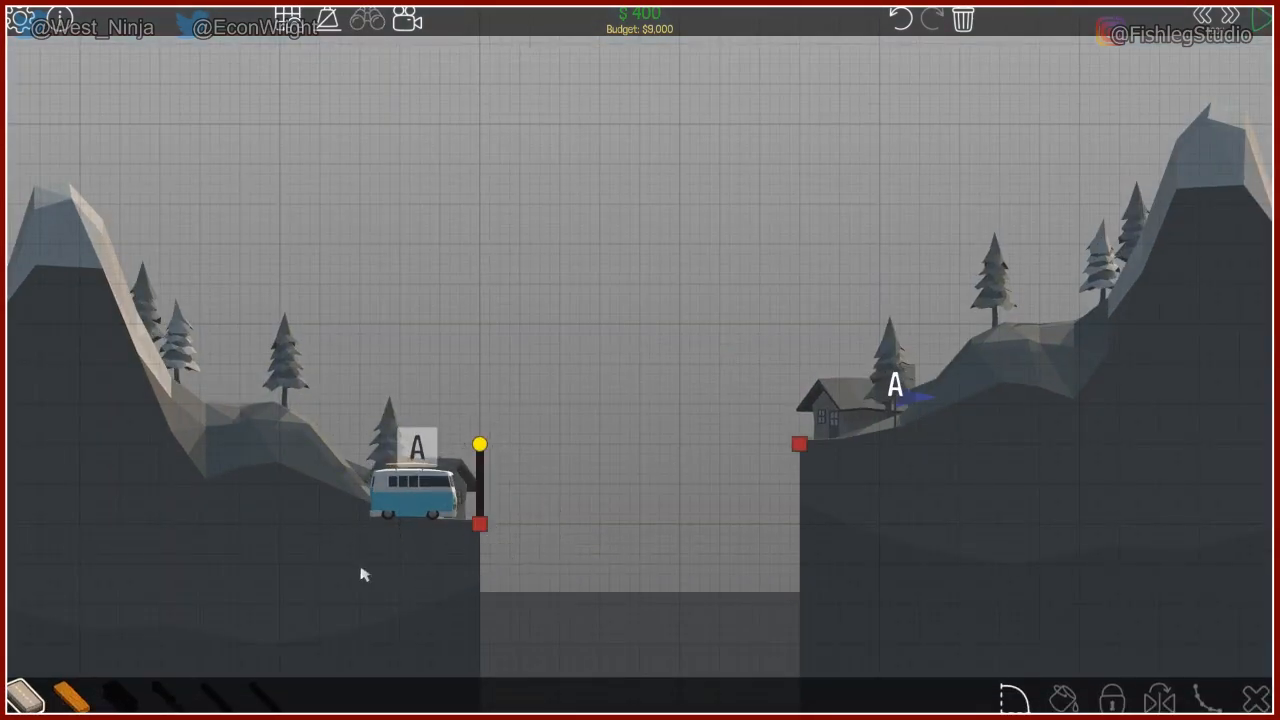
Join the road from the last joint to the right bank anchor, completing the climbing deck.
click(480, 524)
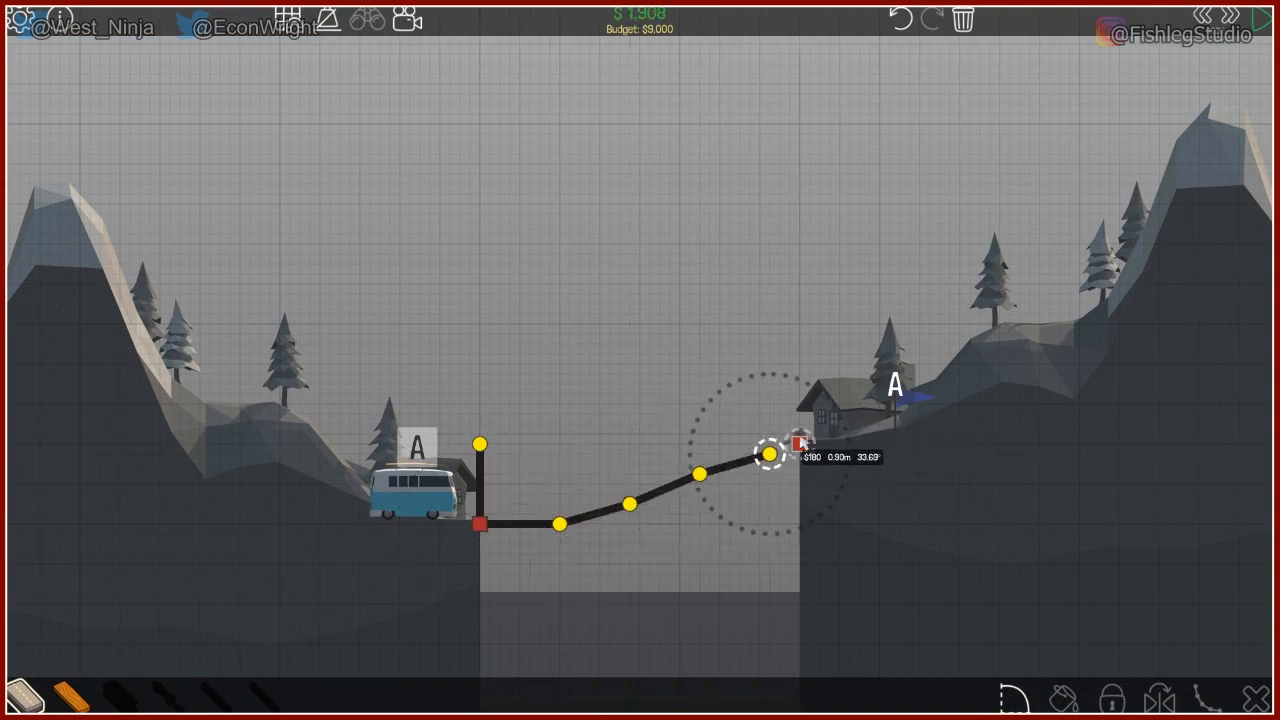
click(770, 452)
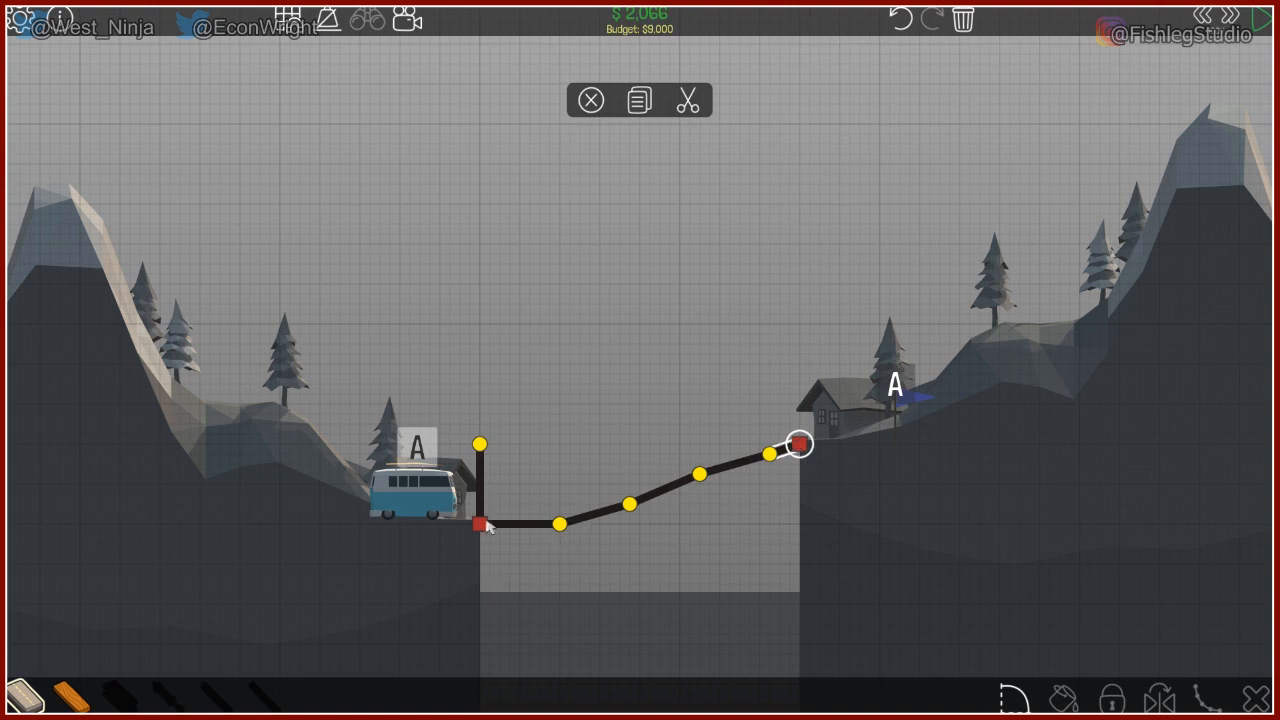
click(480, 524)
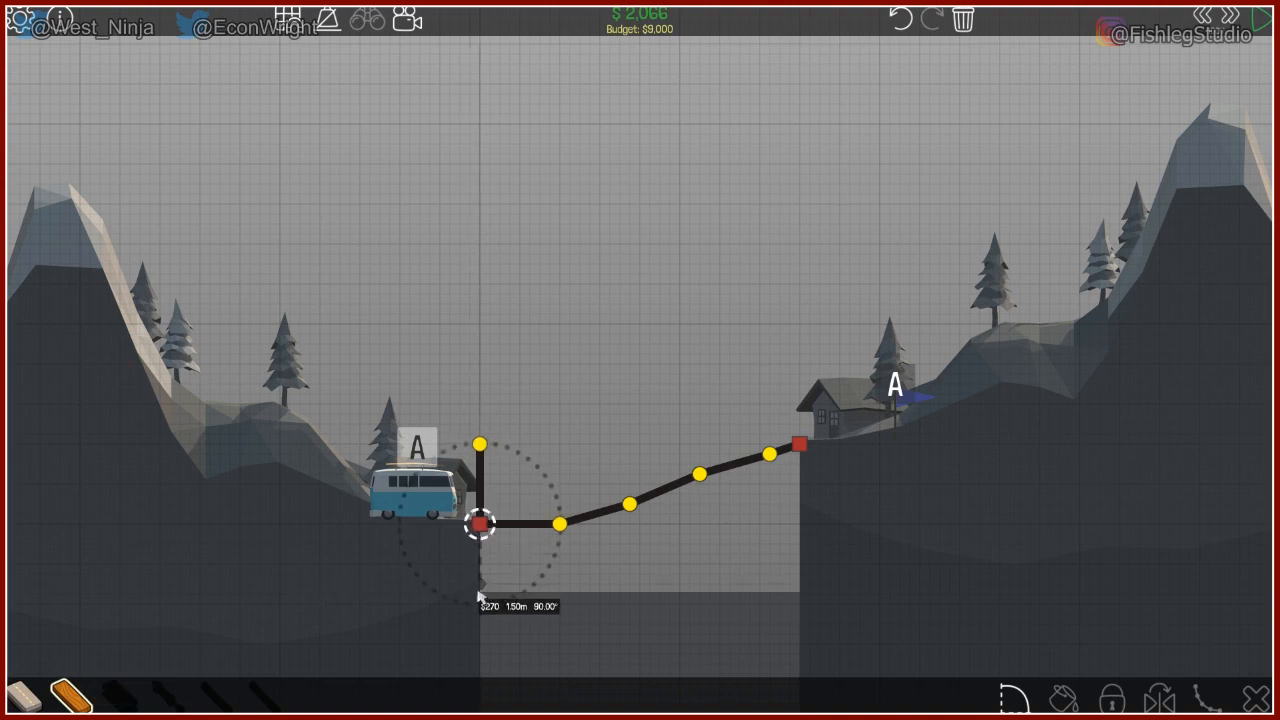
mouse_move(478, 592)
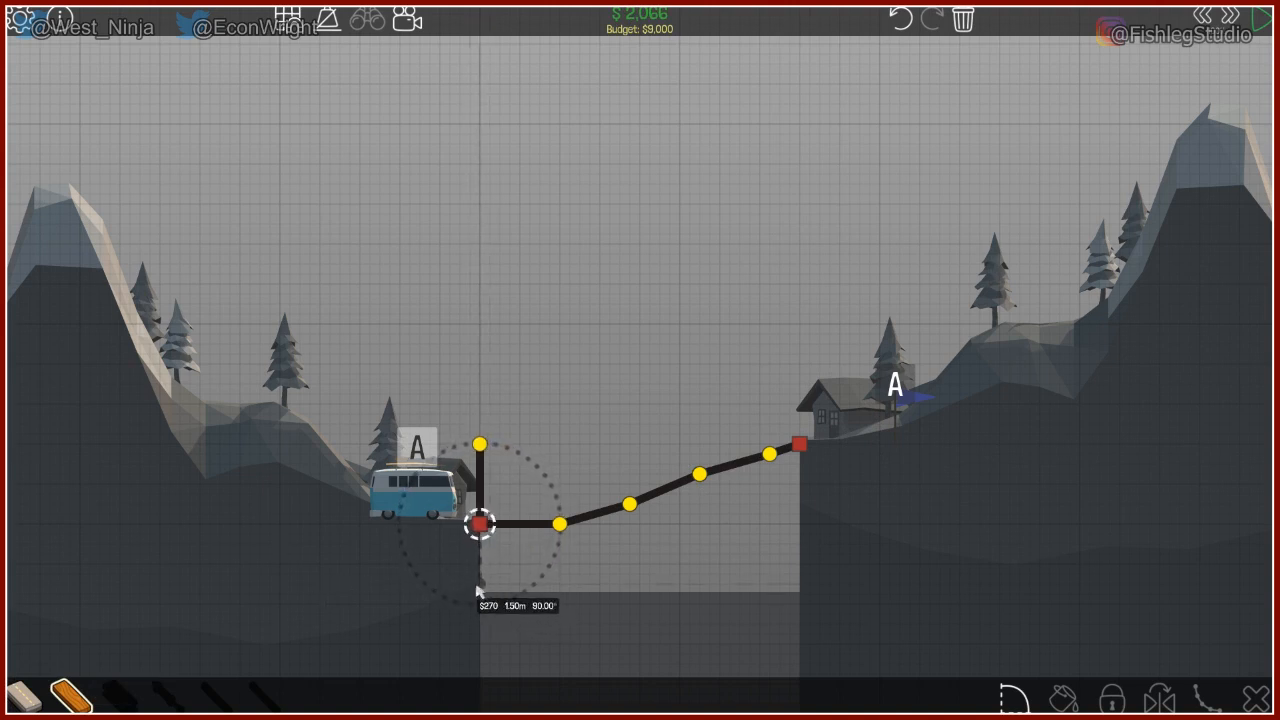
mouse_move(480, 596)
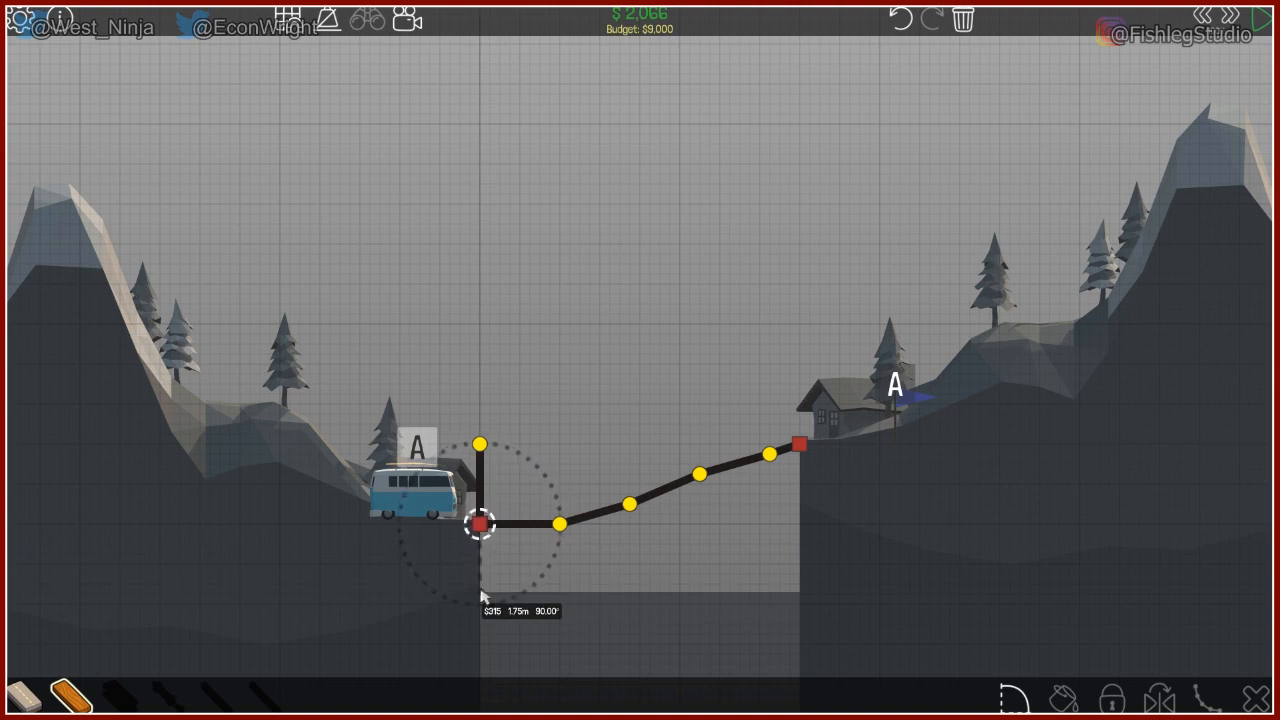
Add wooden supports under the left road end, an arch above the road with diagonal bracing and a beam to the left post.
drag(484, 524, 490, 584)
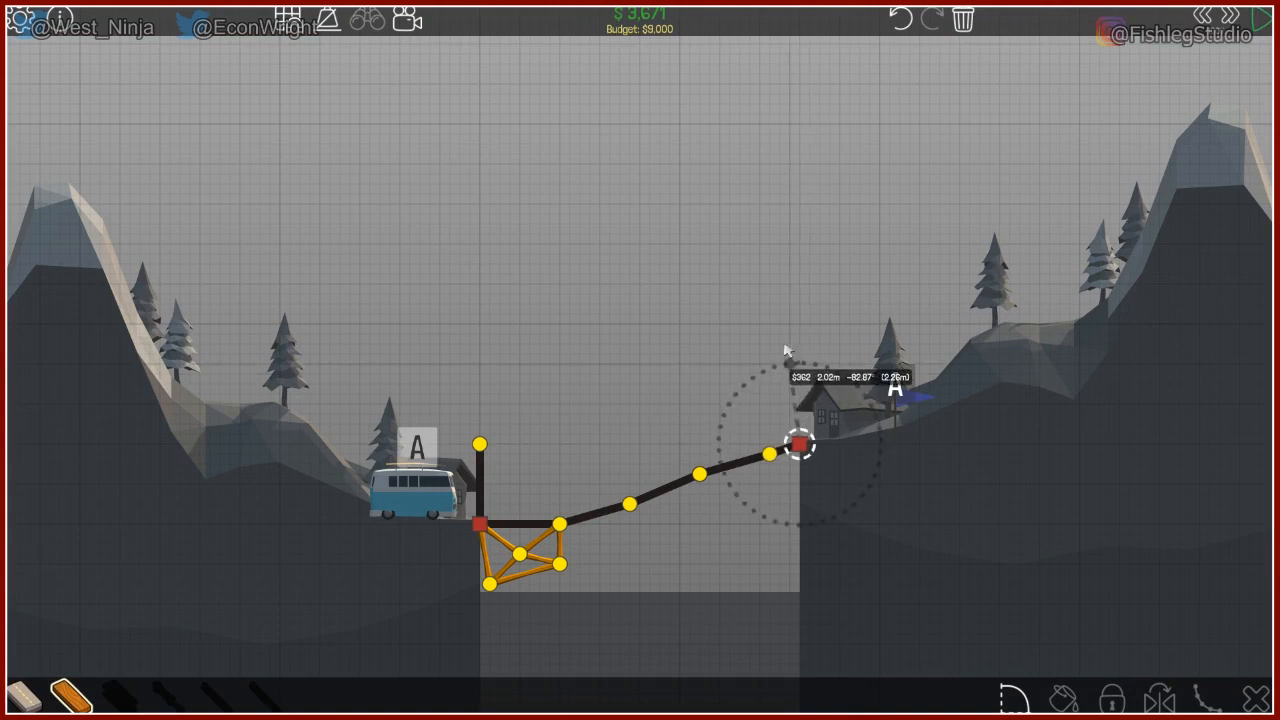
drag(800, 444, 720, 384)
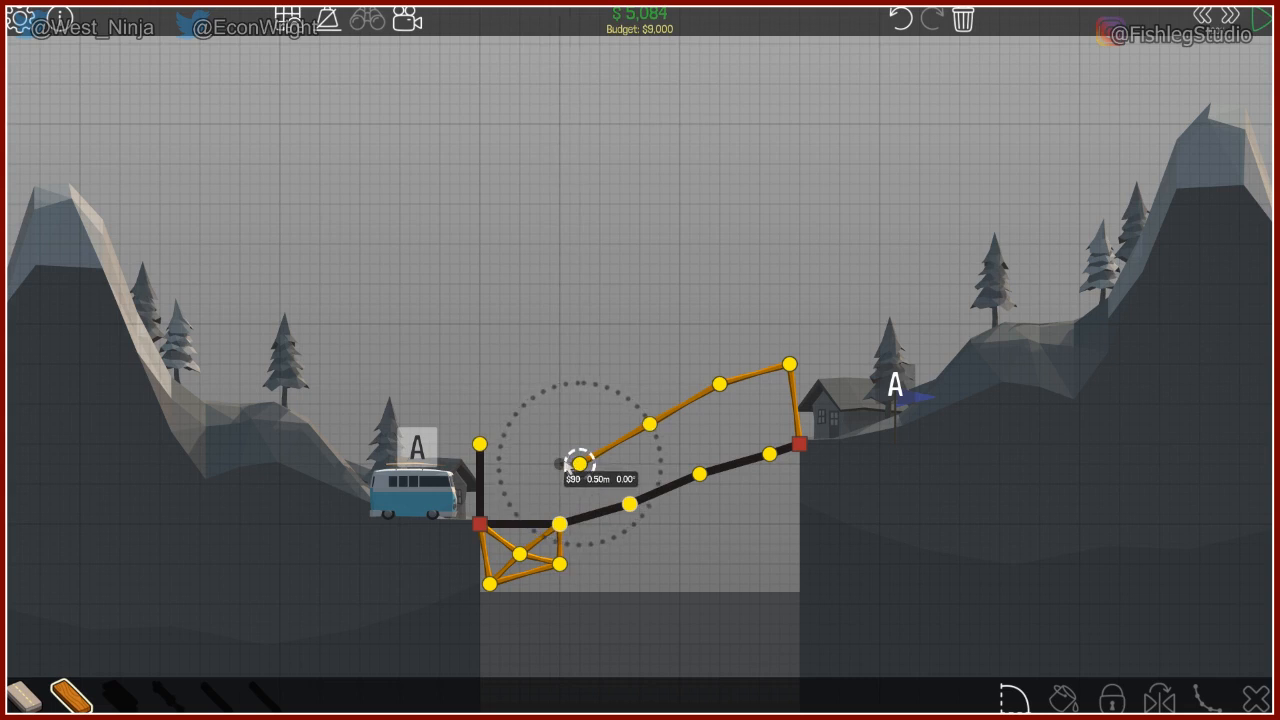
click(628, 504)
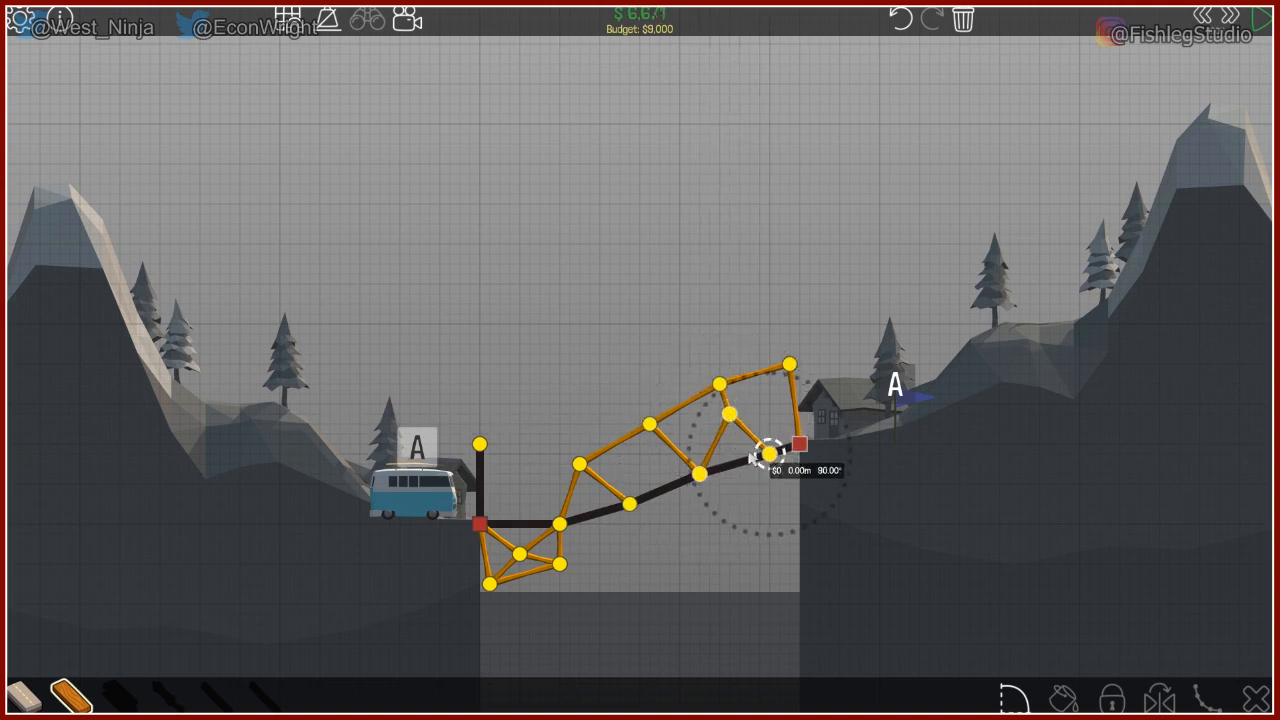
drag(760, 470, 784, 376)
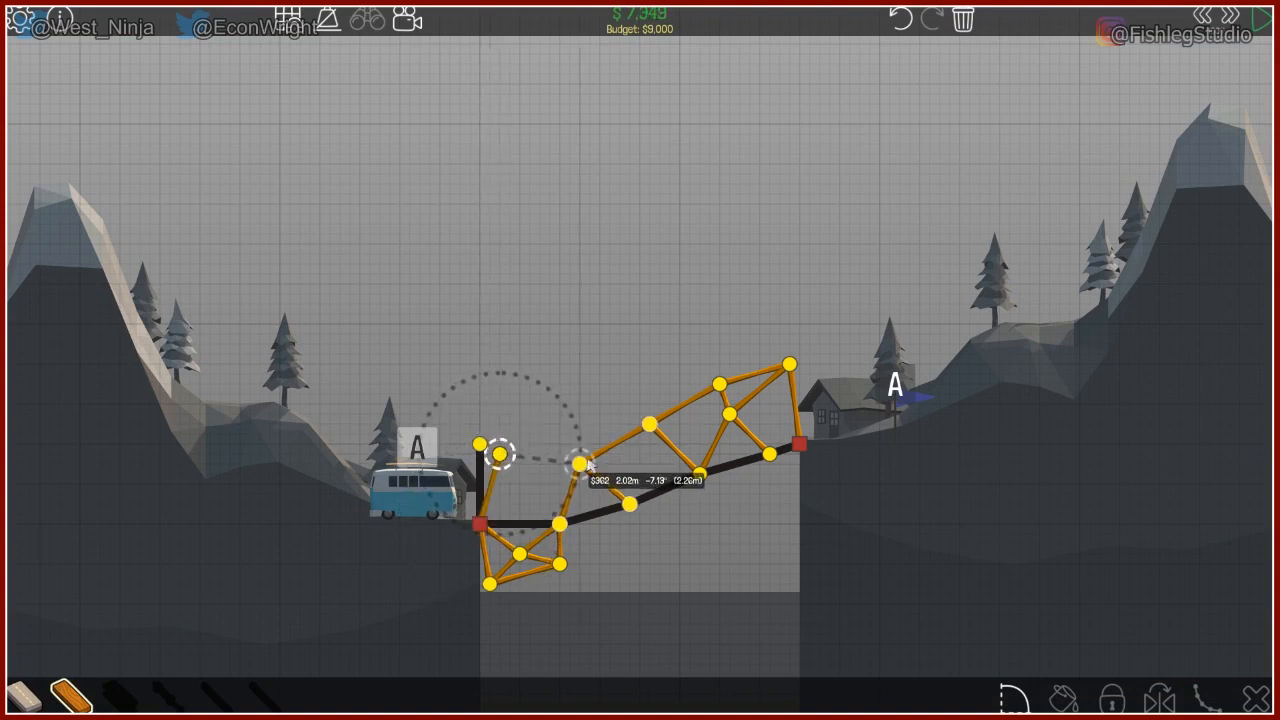
click(578, 464)
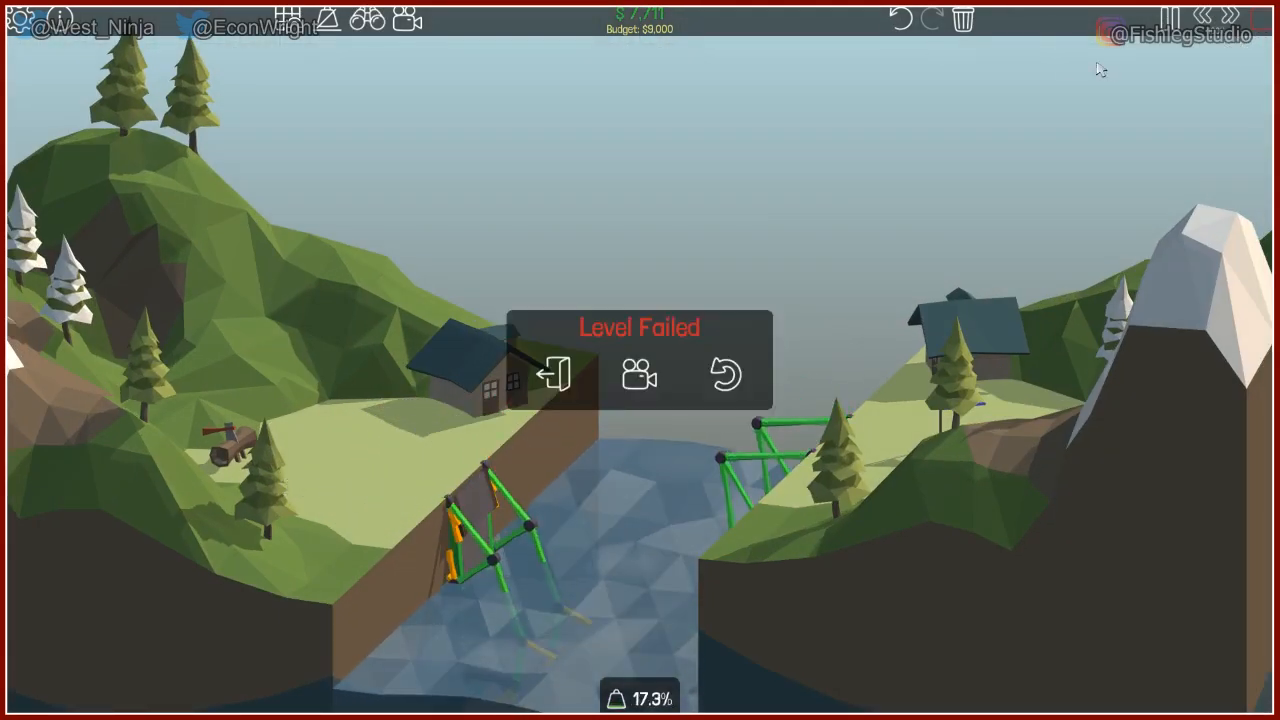
Leave the failed test and clear all bridge pieces with the trash can.
click(726, 374)
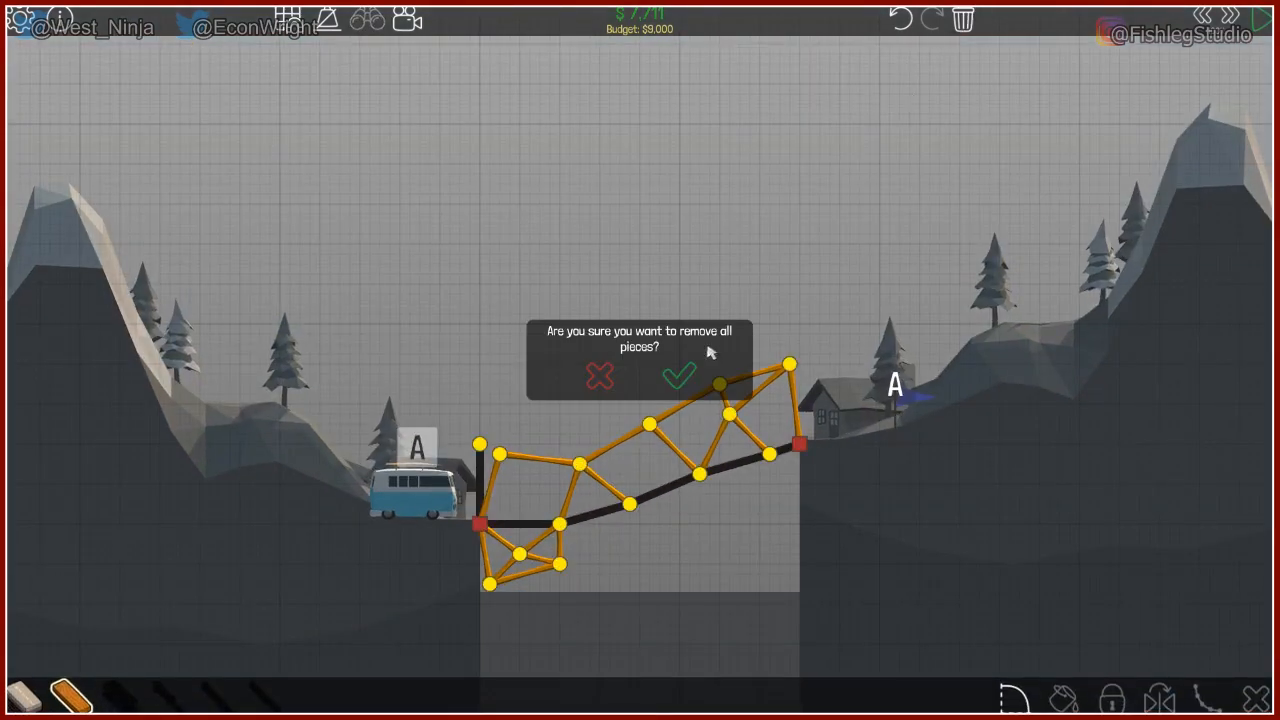
click(680, 376)
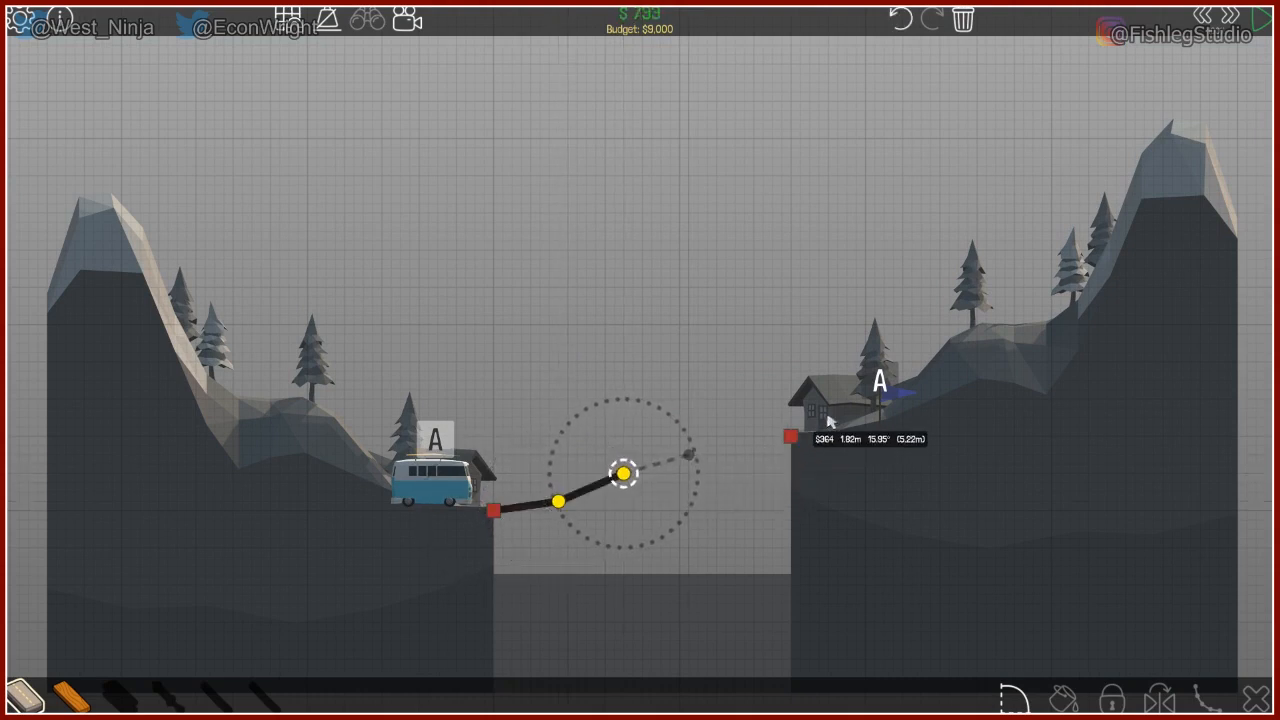
Lay a new road across the gap between the left and right anchors.
drag(618, 472, 790, 436)
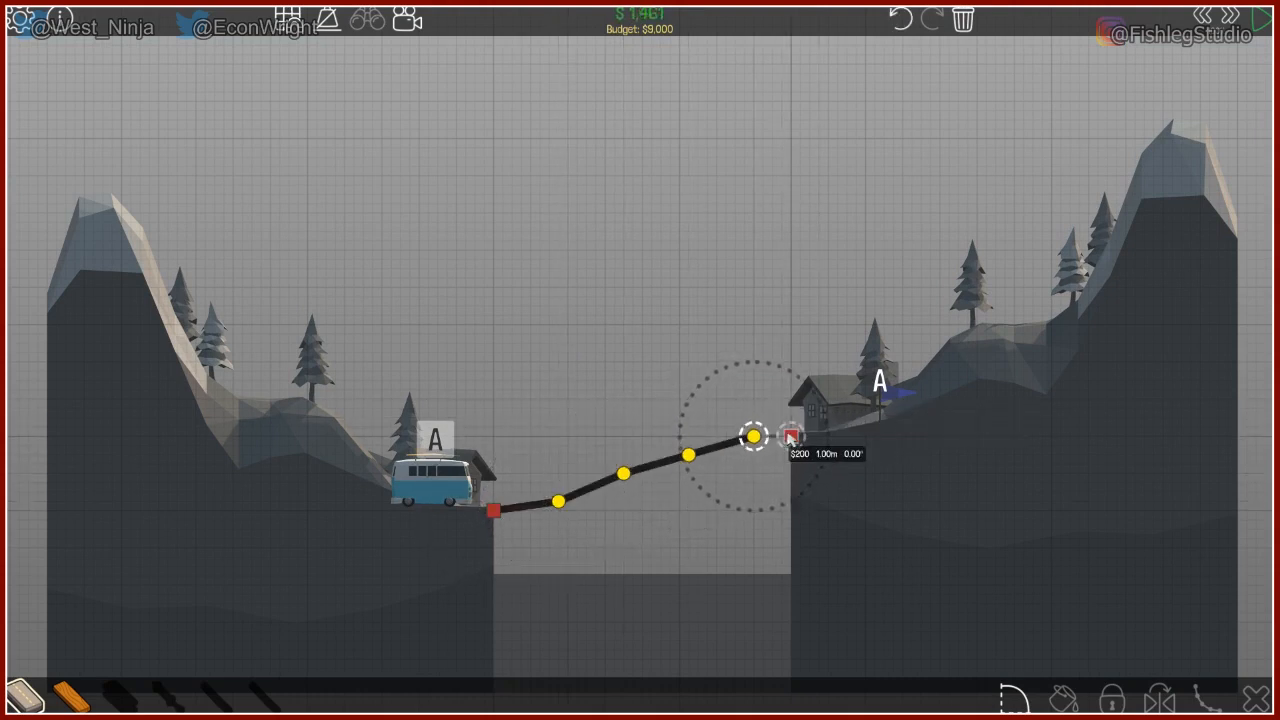
drag(784, 432, 490, 508)
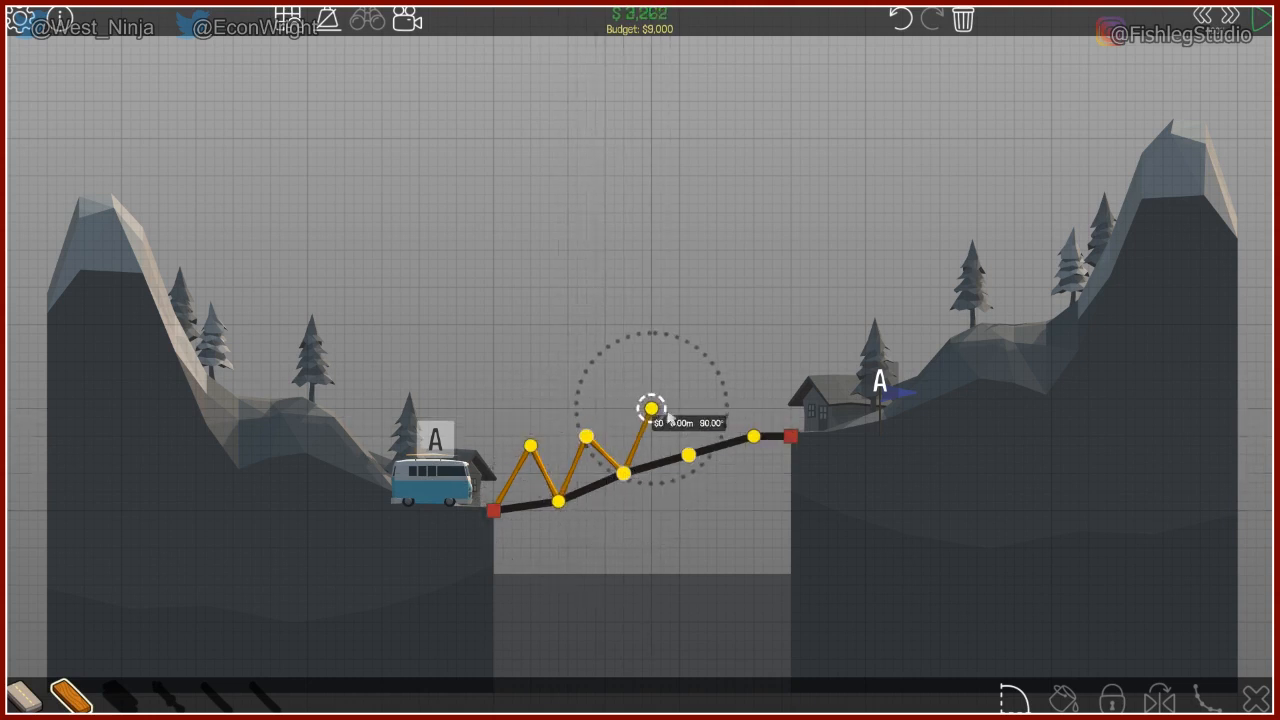
Finish the wooden zigzag, cap its peaks with top beams, and tie it to the left anchor.
drag(648, 408, 688, 456)
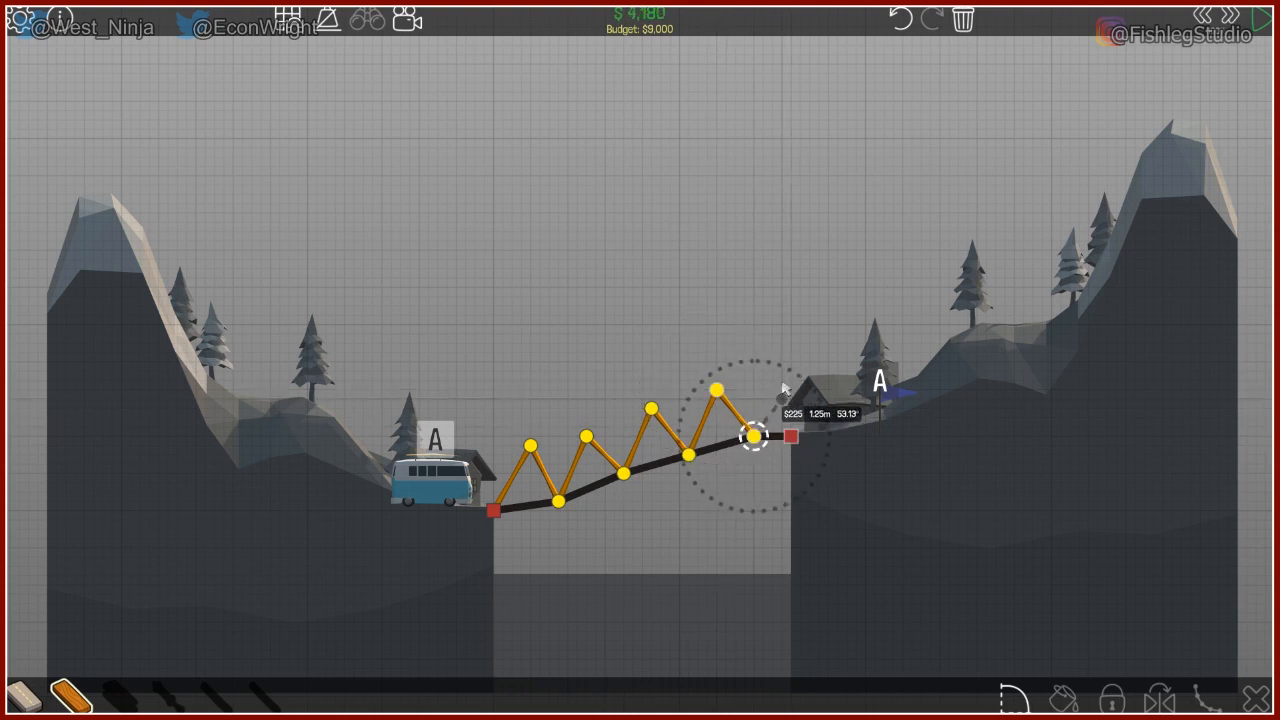
drag(750, 436, 790, 370)
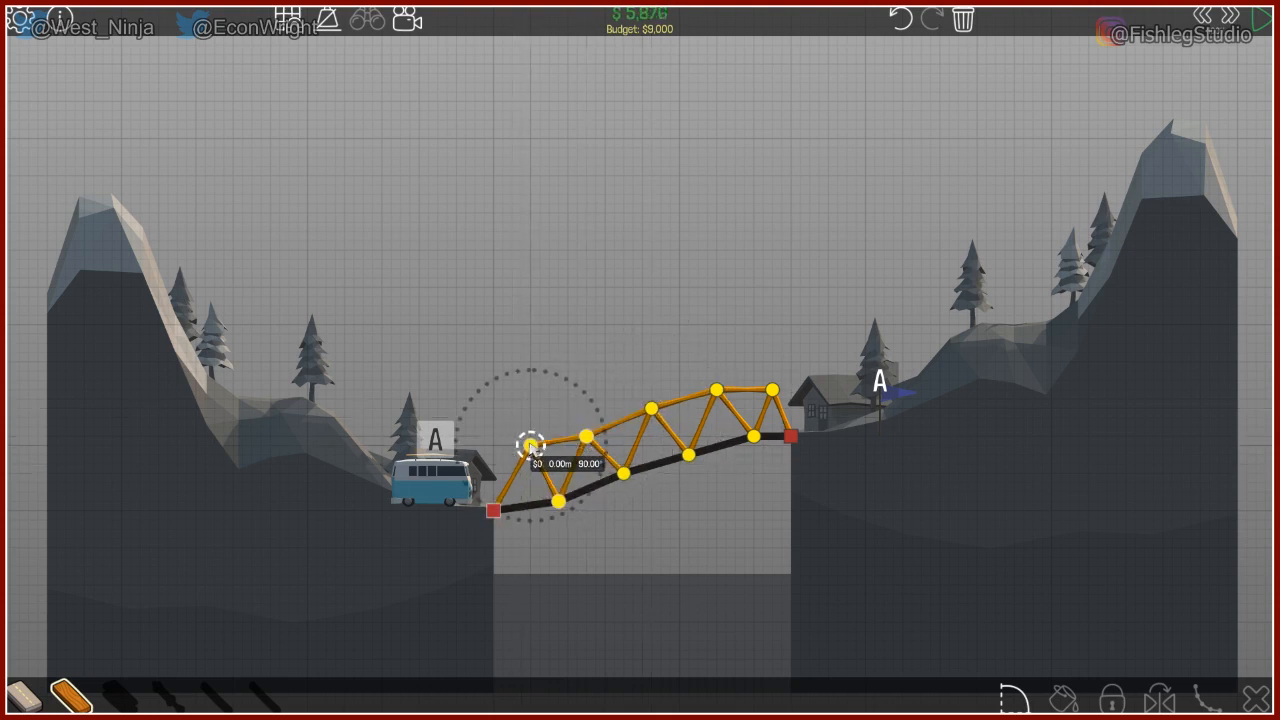
drag(530, 444, 490, 510)
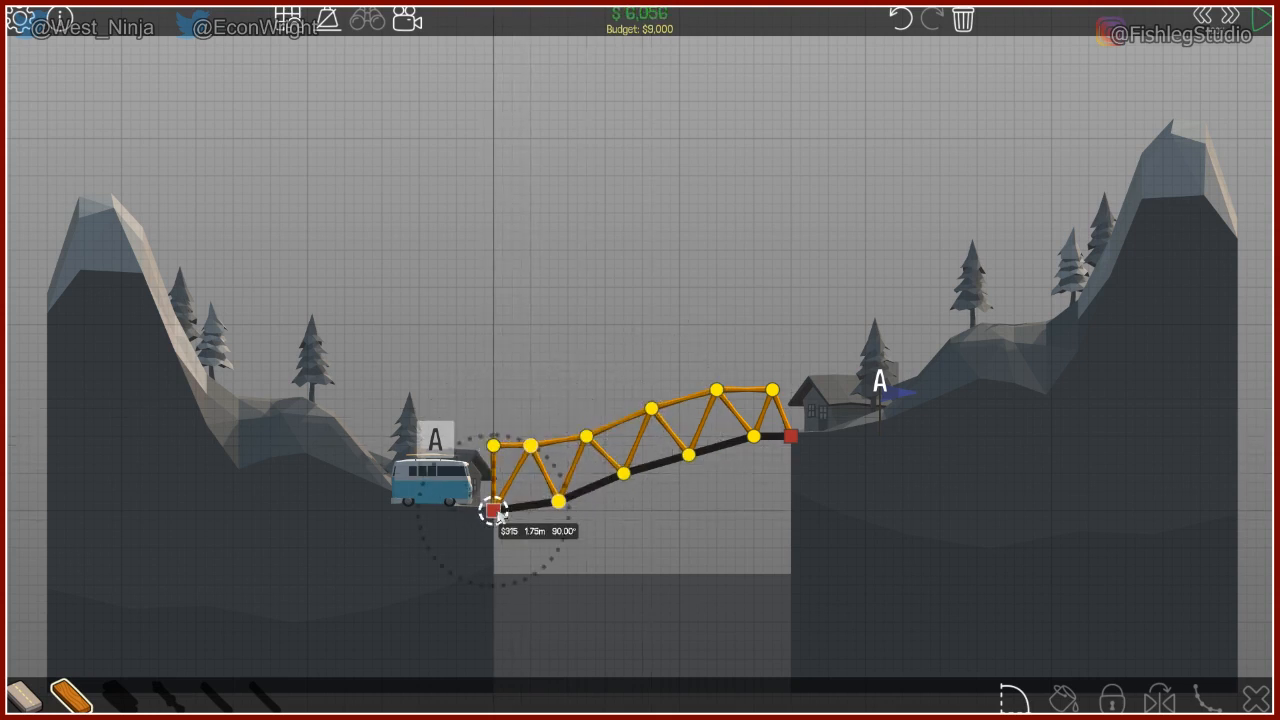
Run the simulation to pass level 1-4, then continue into level 1-5 Two Part Bridge.
click(490, 510)
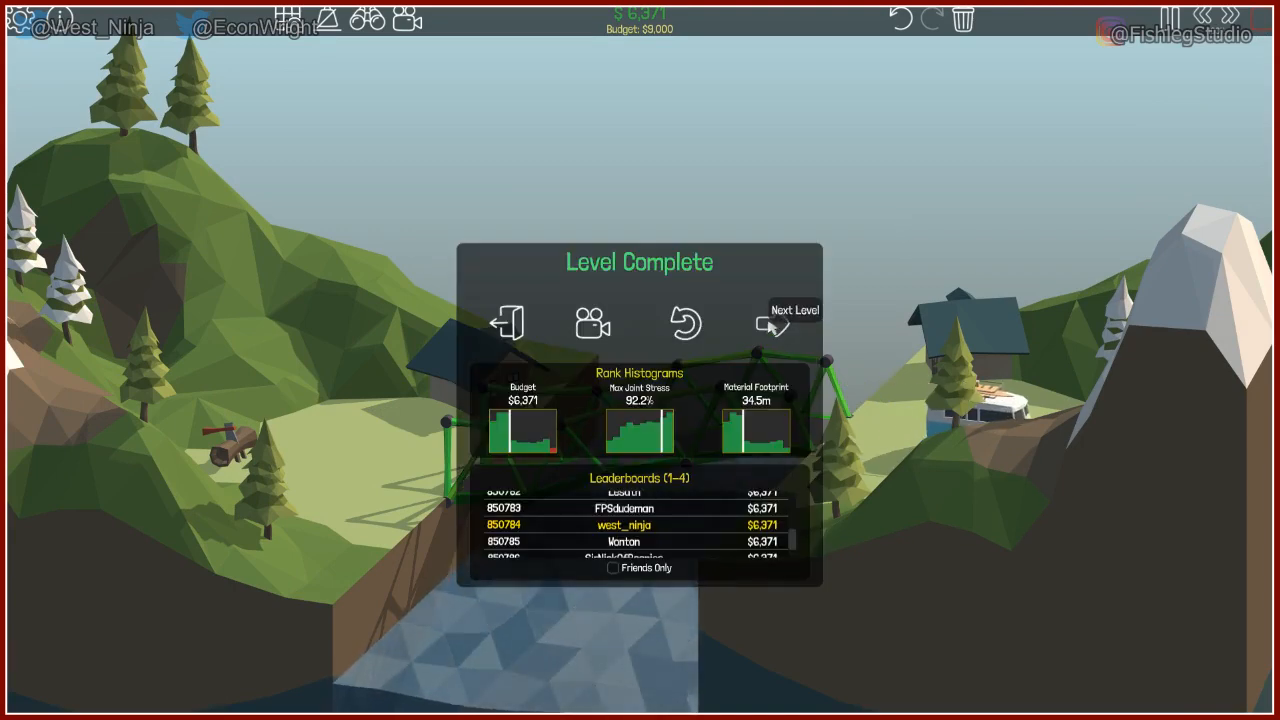
click(770, 324)
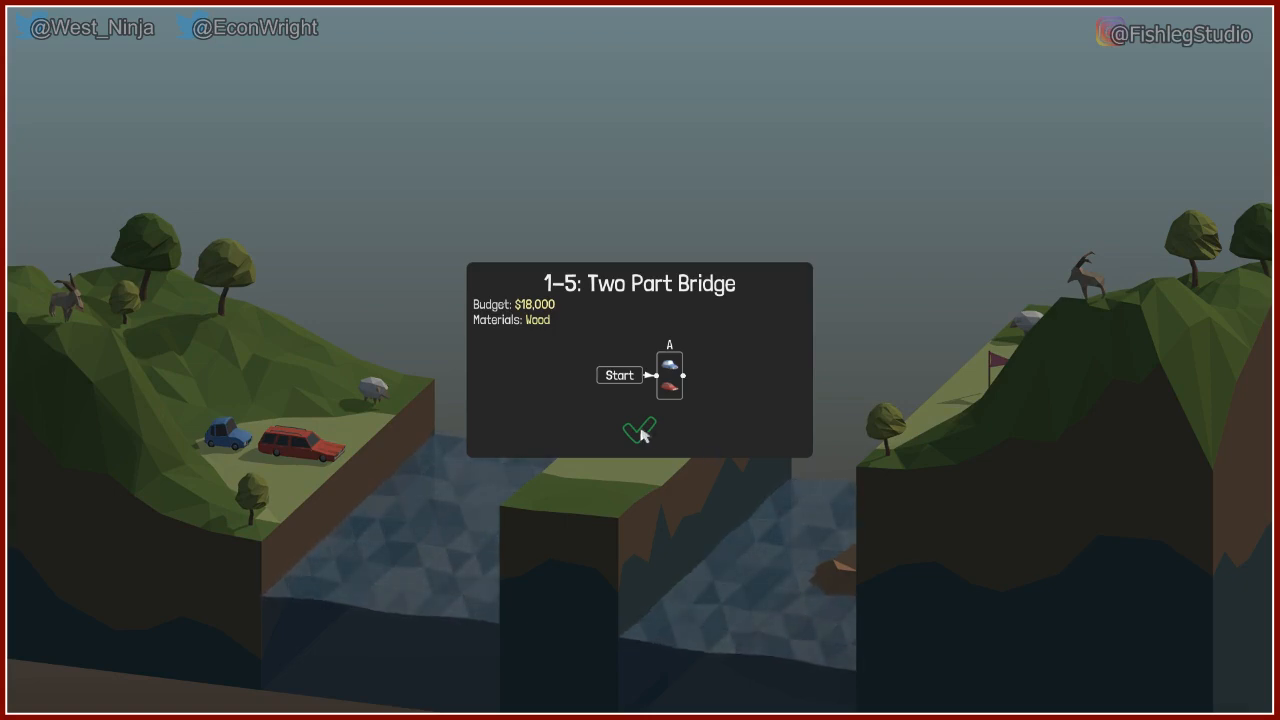
click(638, 430)
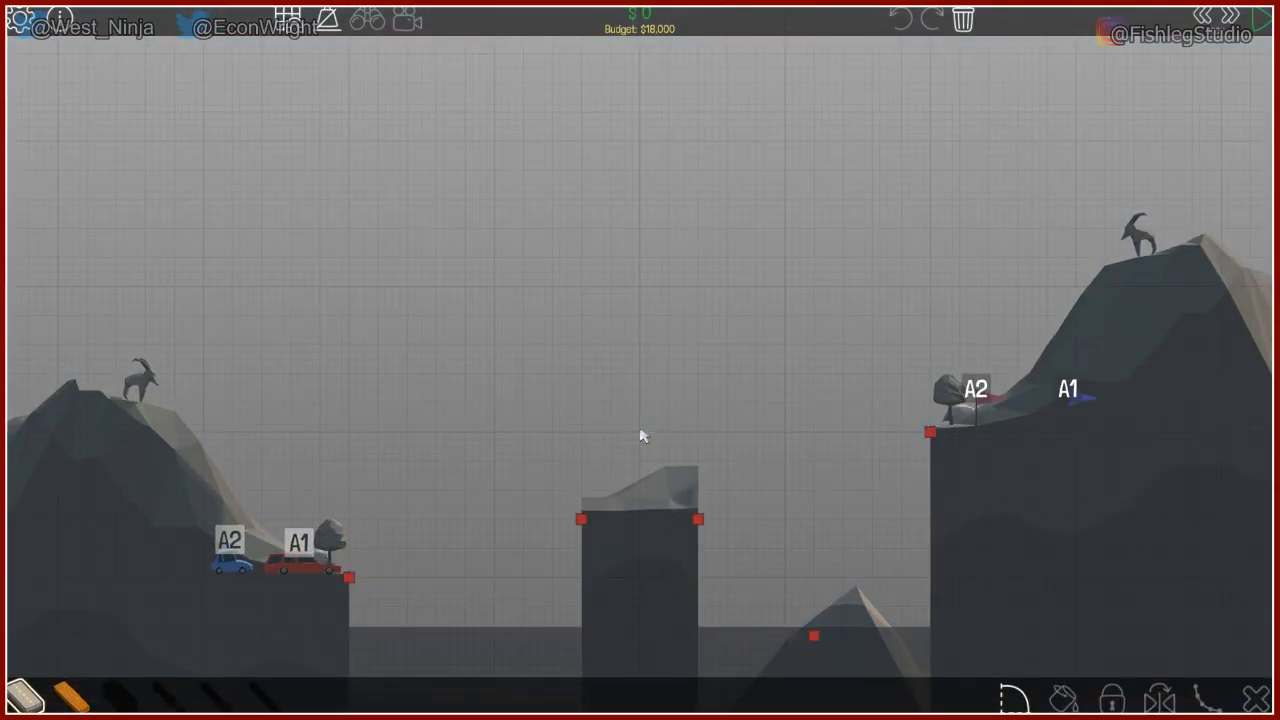
mouse_move(678, 430)
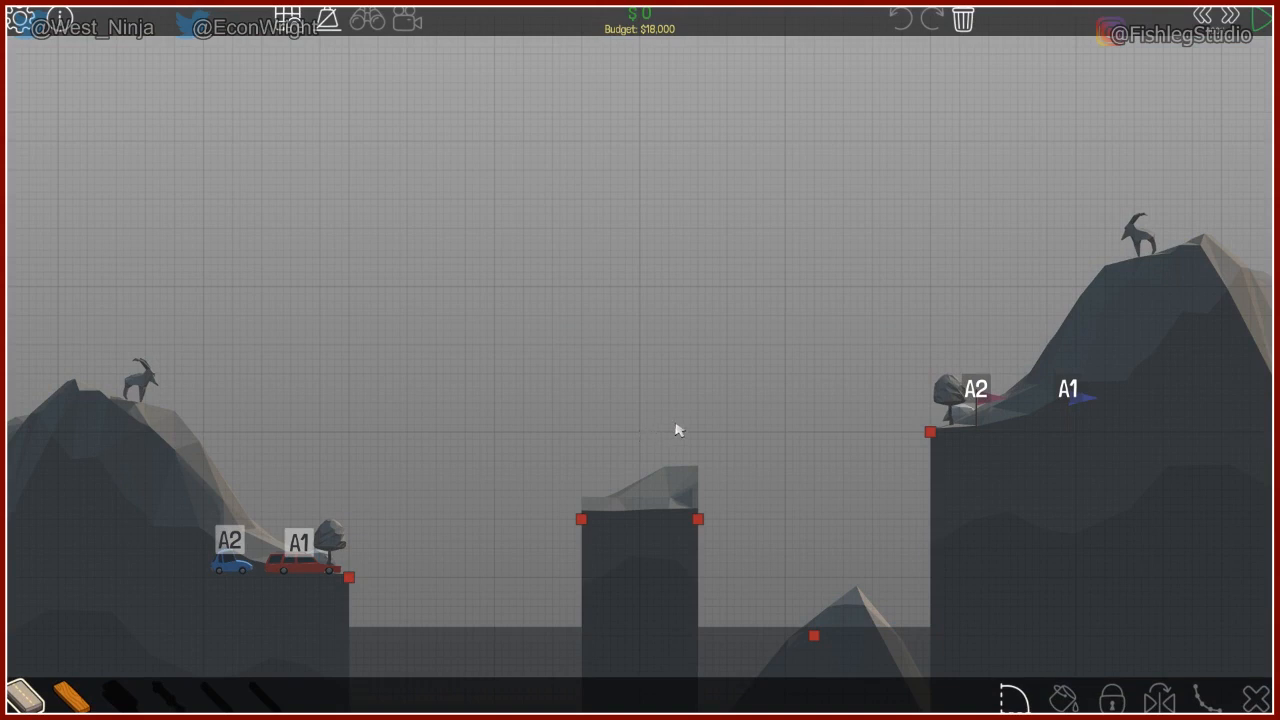
mouse_move(352, 538)
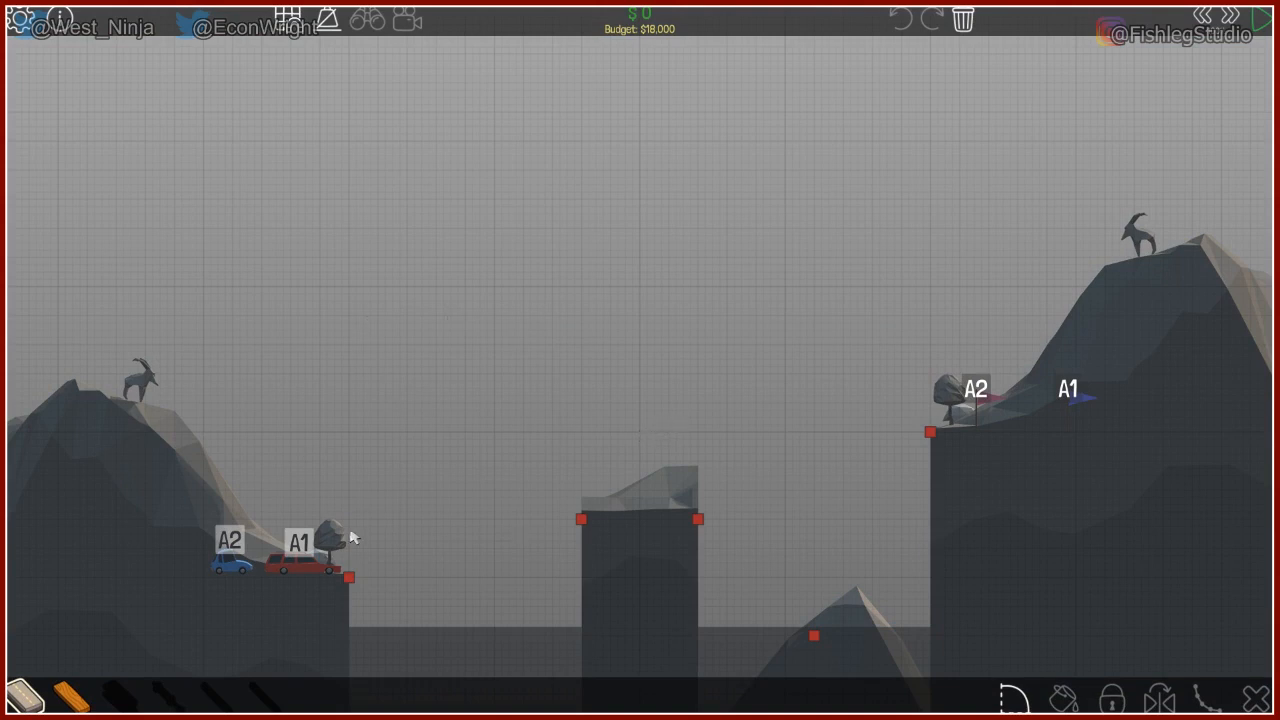
mouse_move(398, 650)
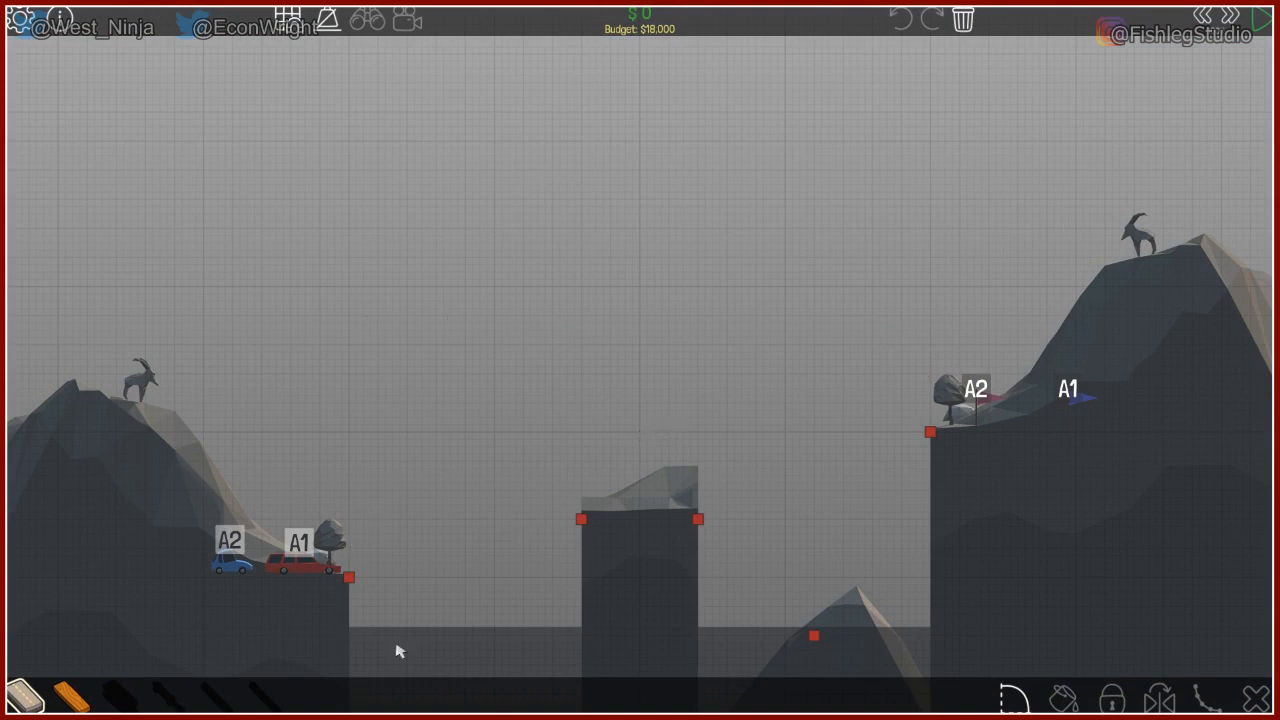